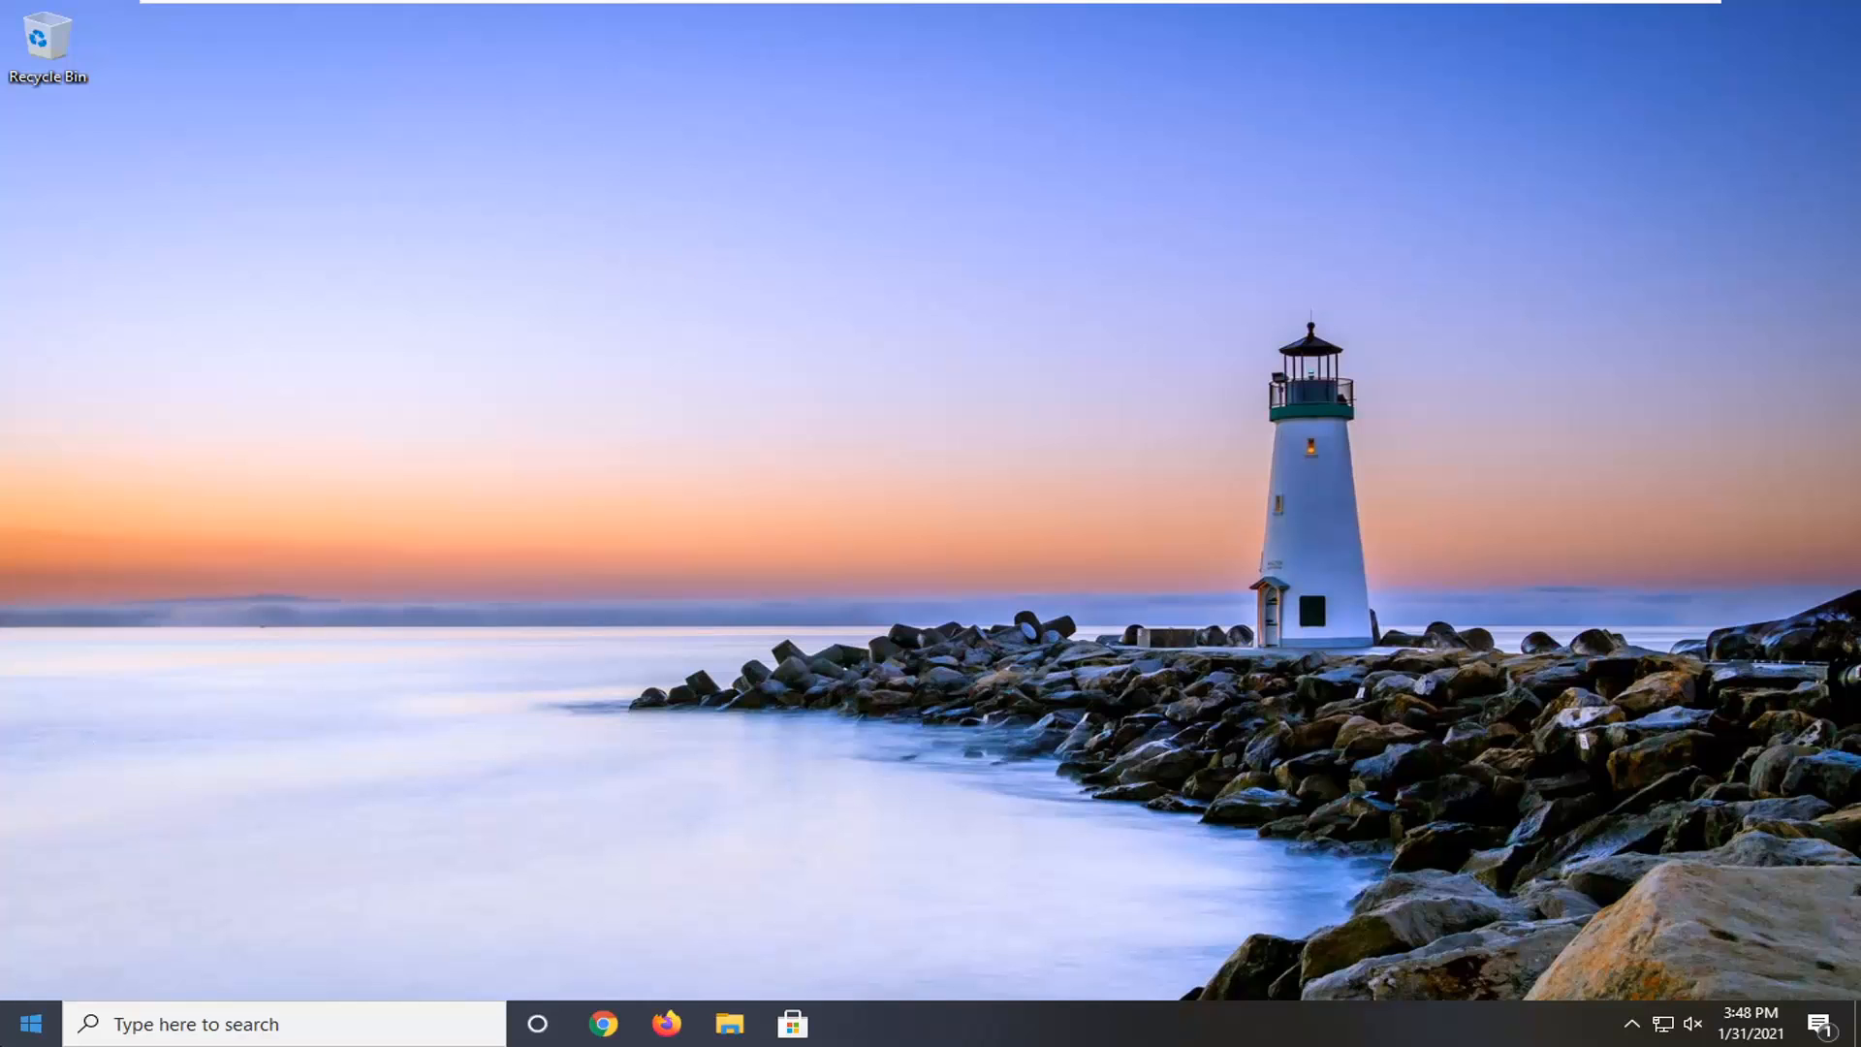
# - Search 'msconfig' from Start to find the System Configuration utility
pyautogui.write('msco')
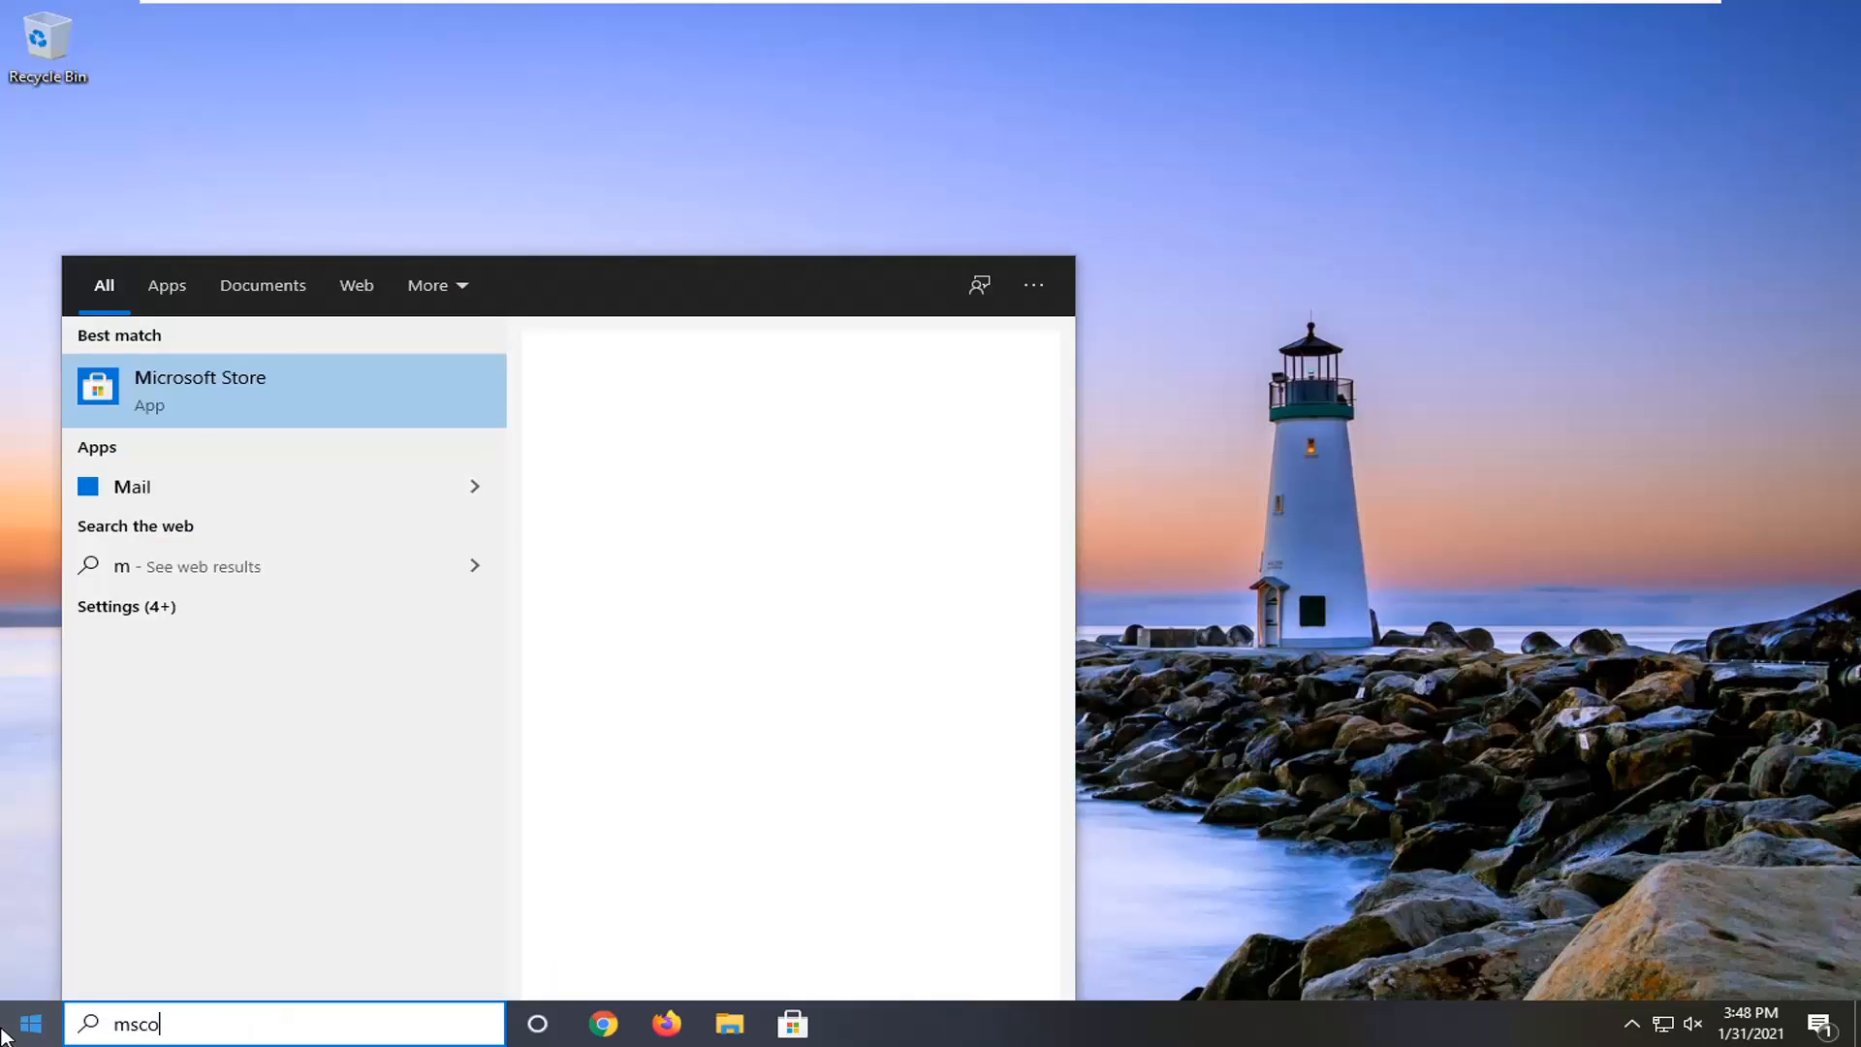
pyautogui.write('nfig')
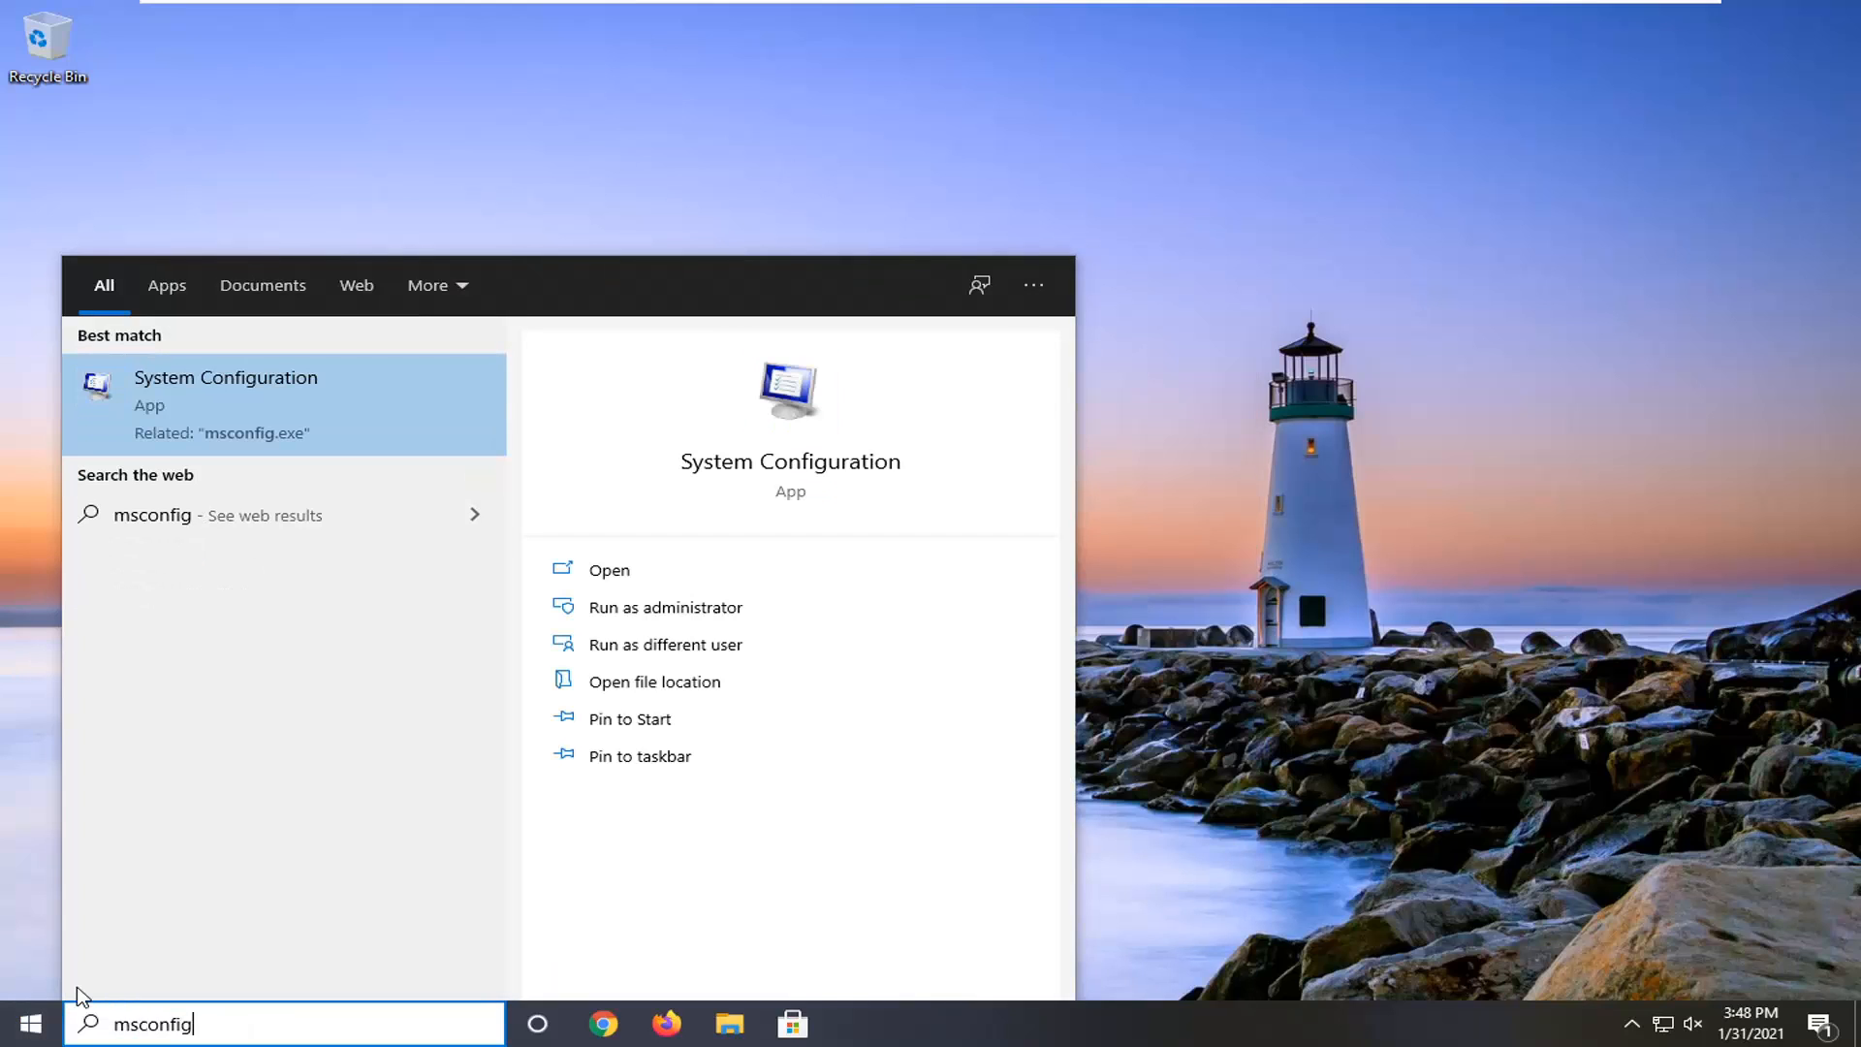
pyautogui.moveTo(244, 387)
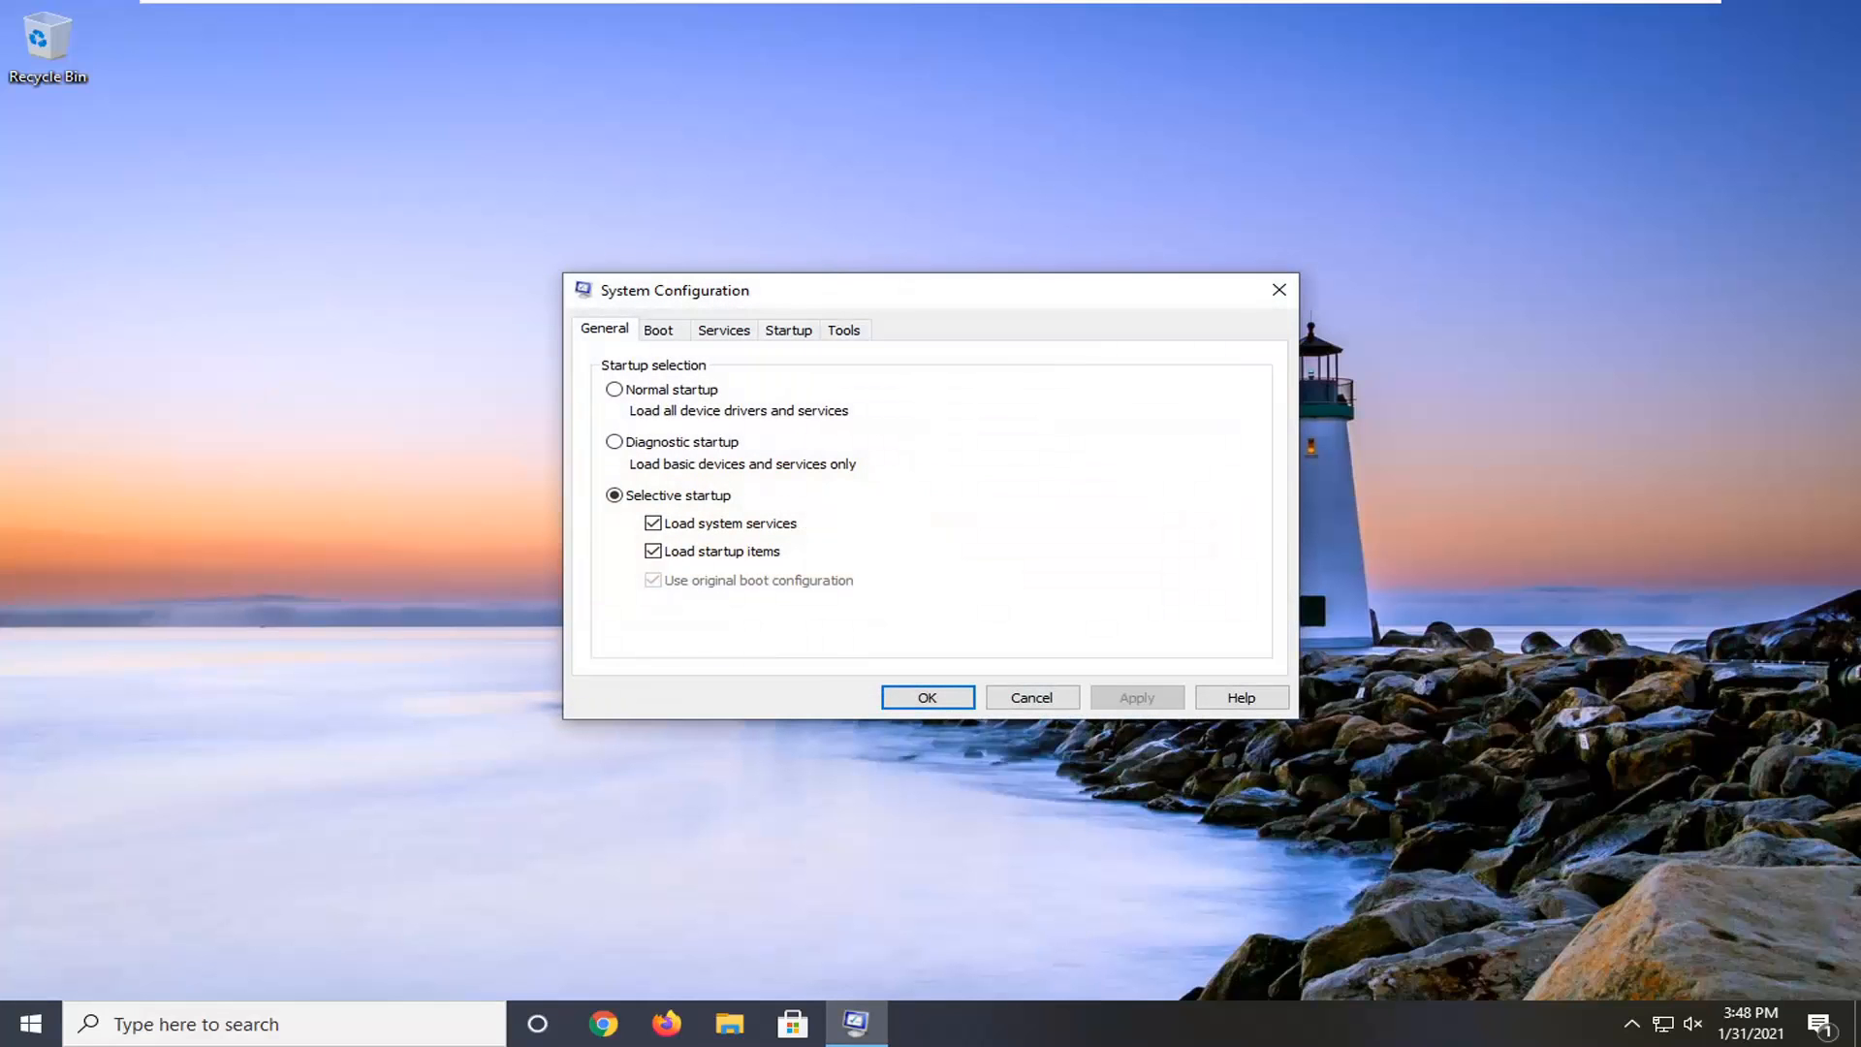
# - On the Boot tab, enable Safe boot in Minimal mode and apply it
pyautogui.click(658, 329)
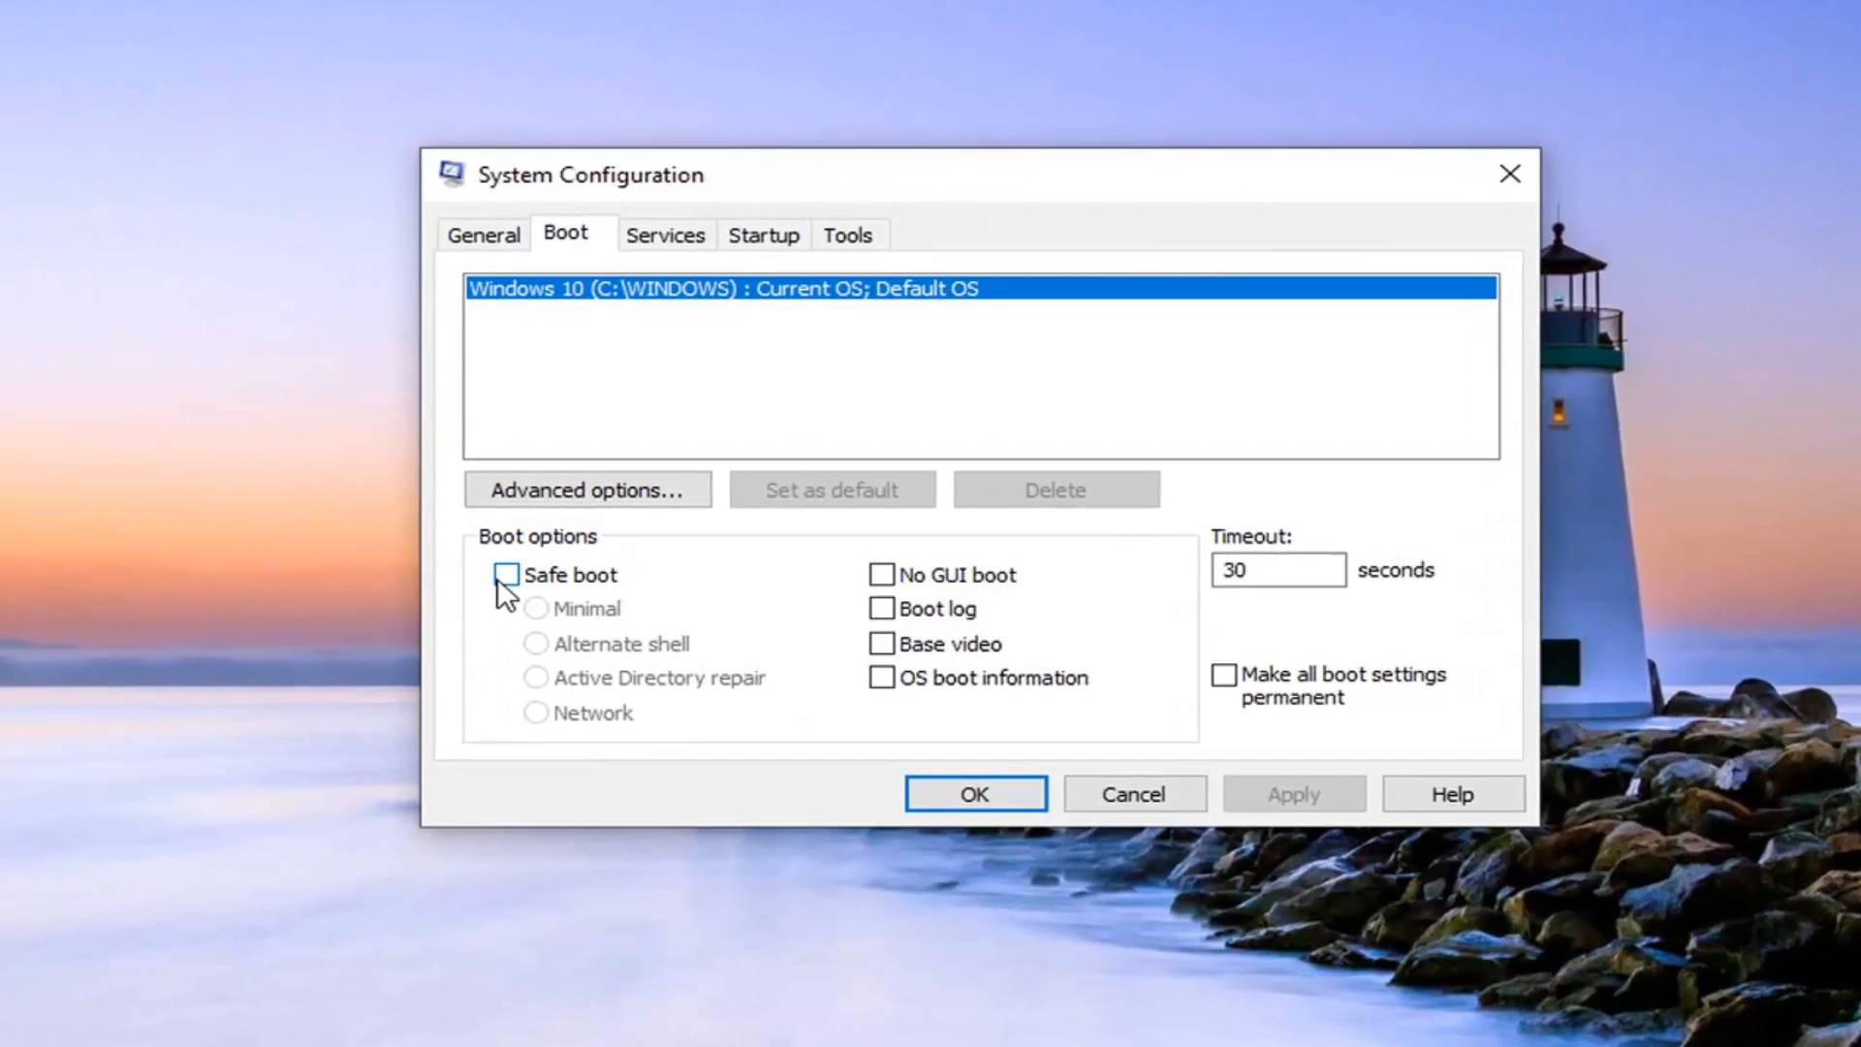
pyautogui.click(506, 573)
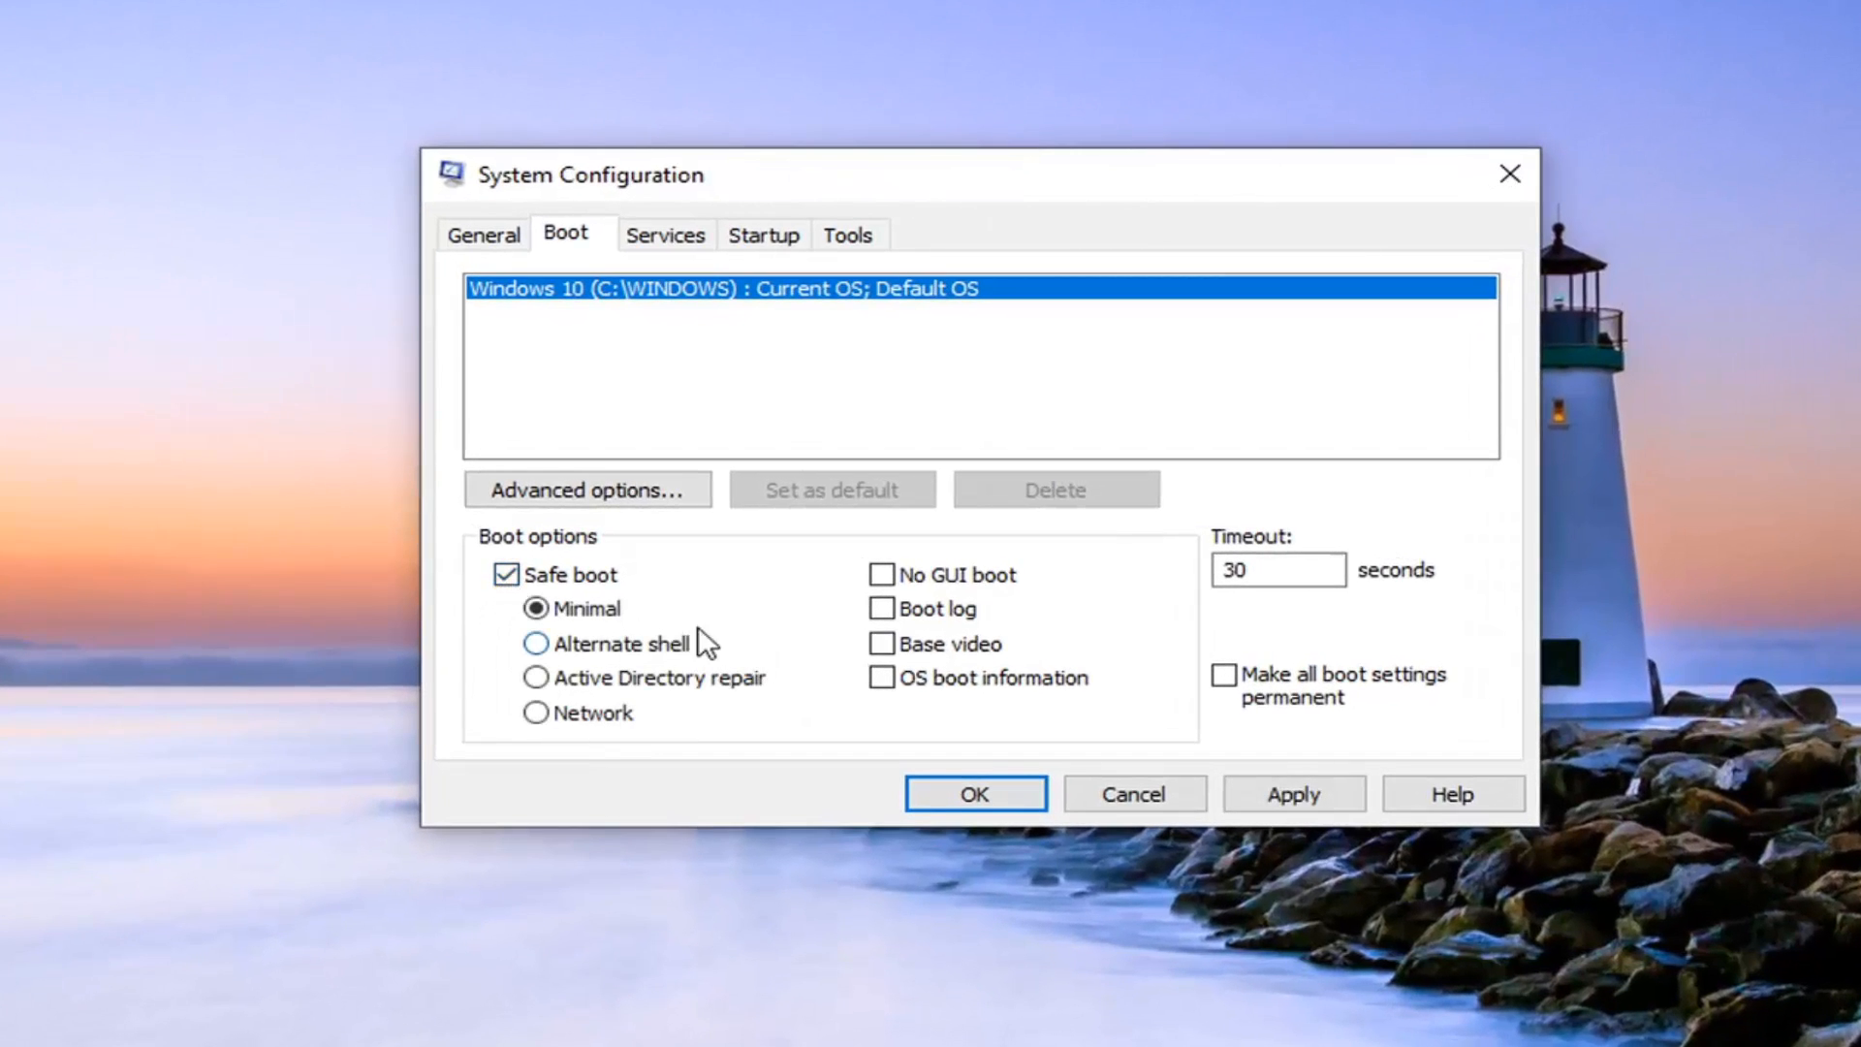
pyautogui.moveTo(973, 537)
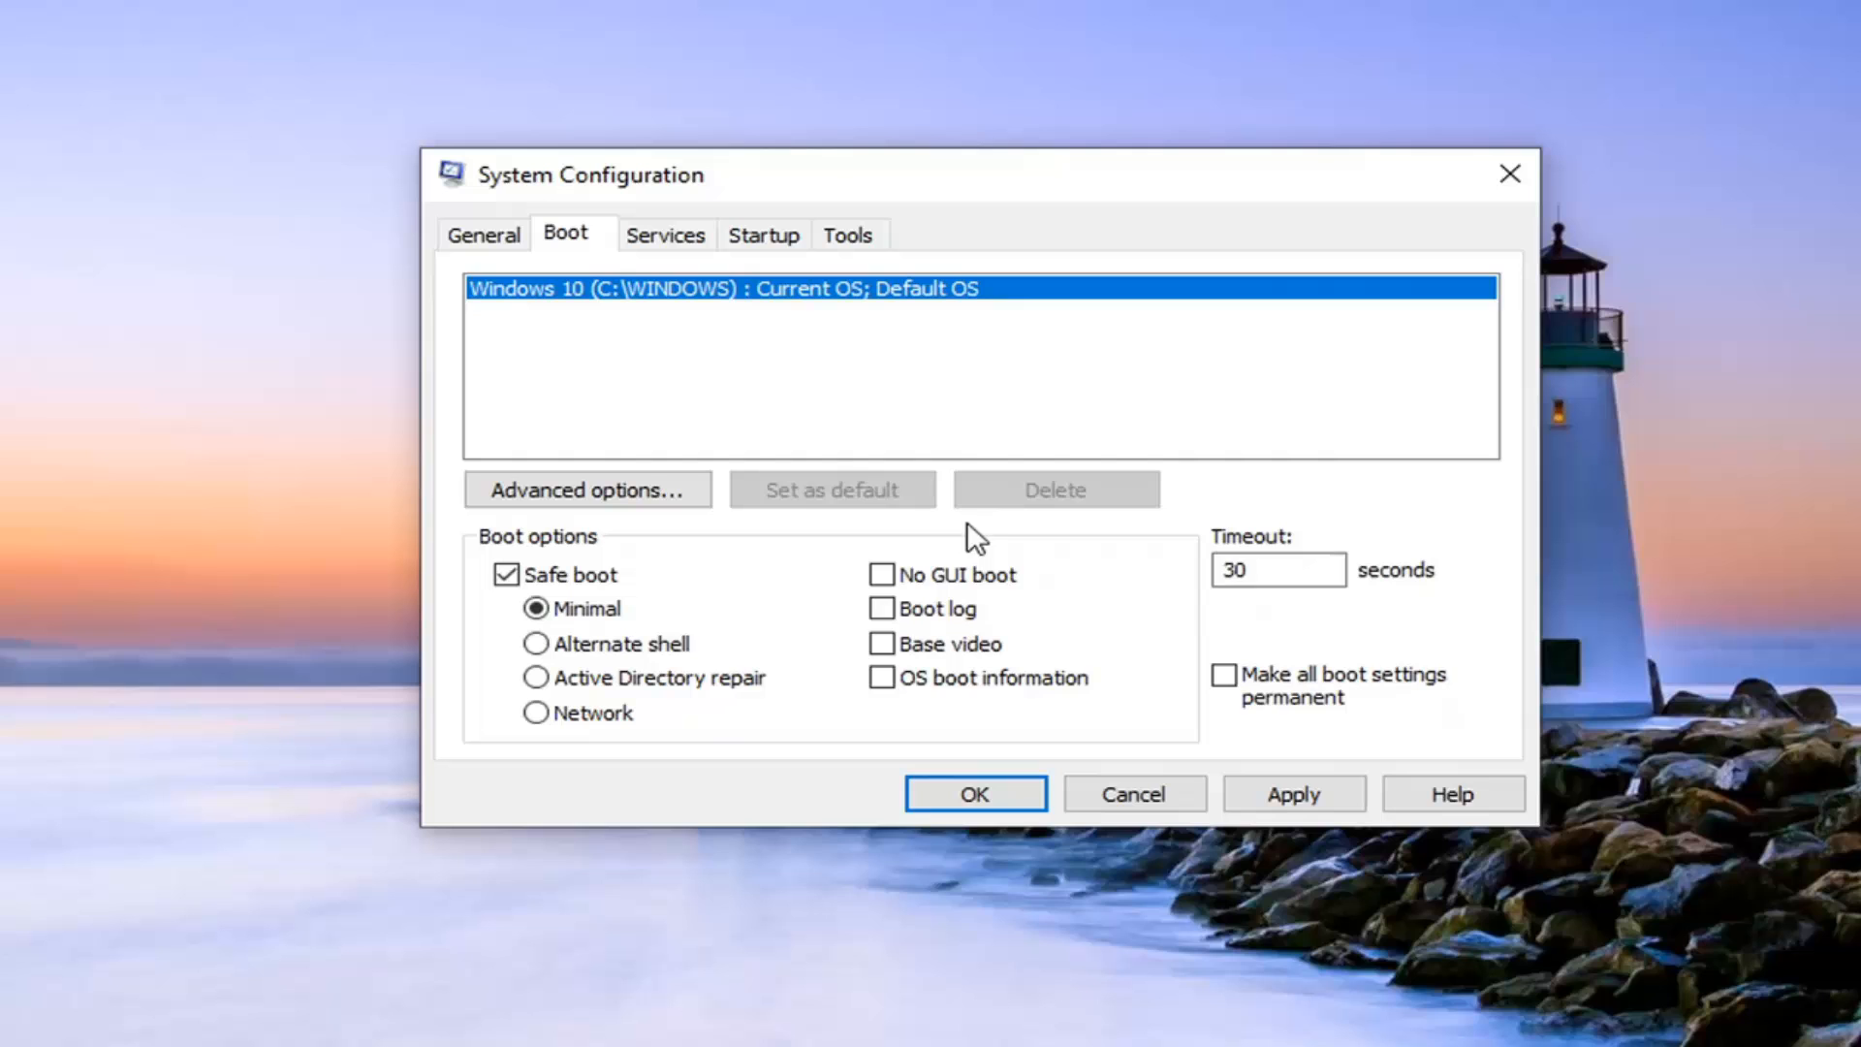
pyautogui.click(1293, 793)
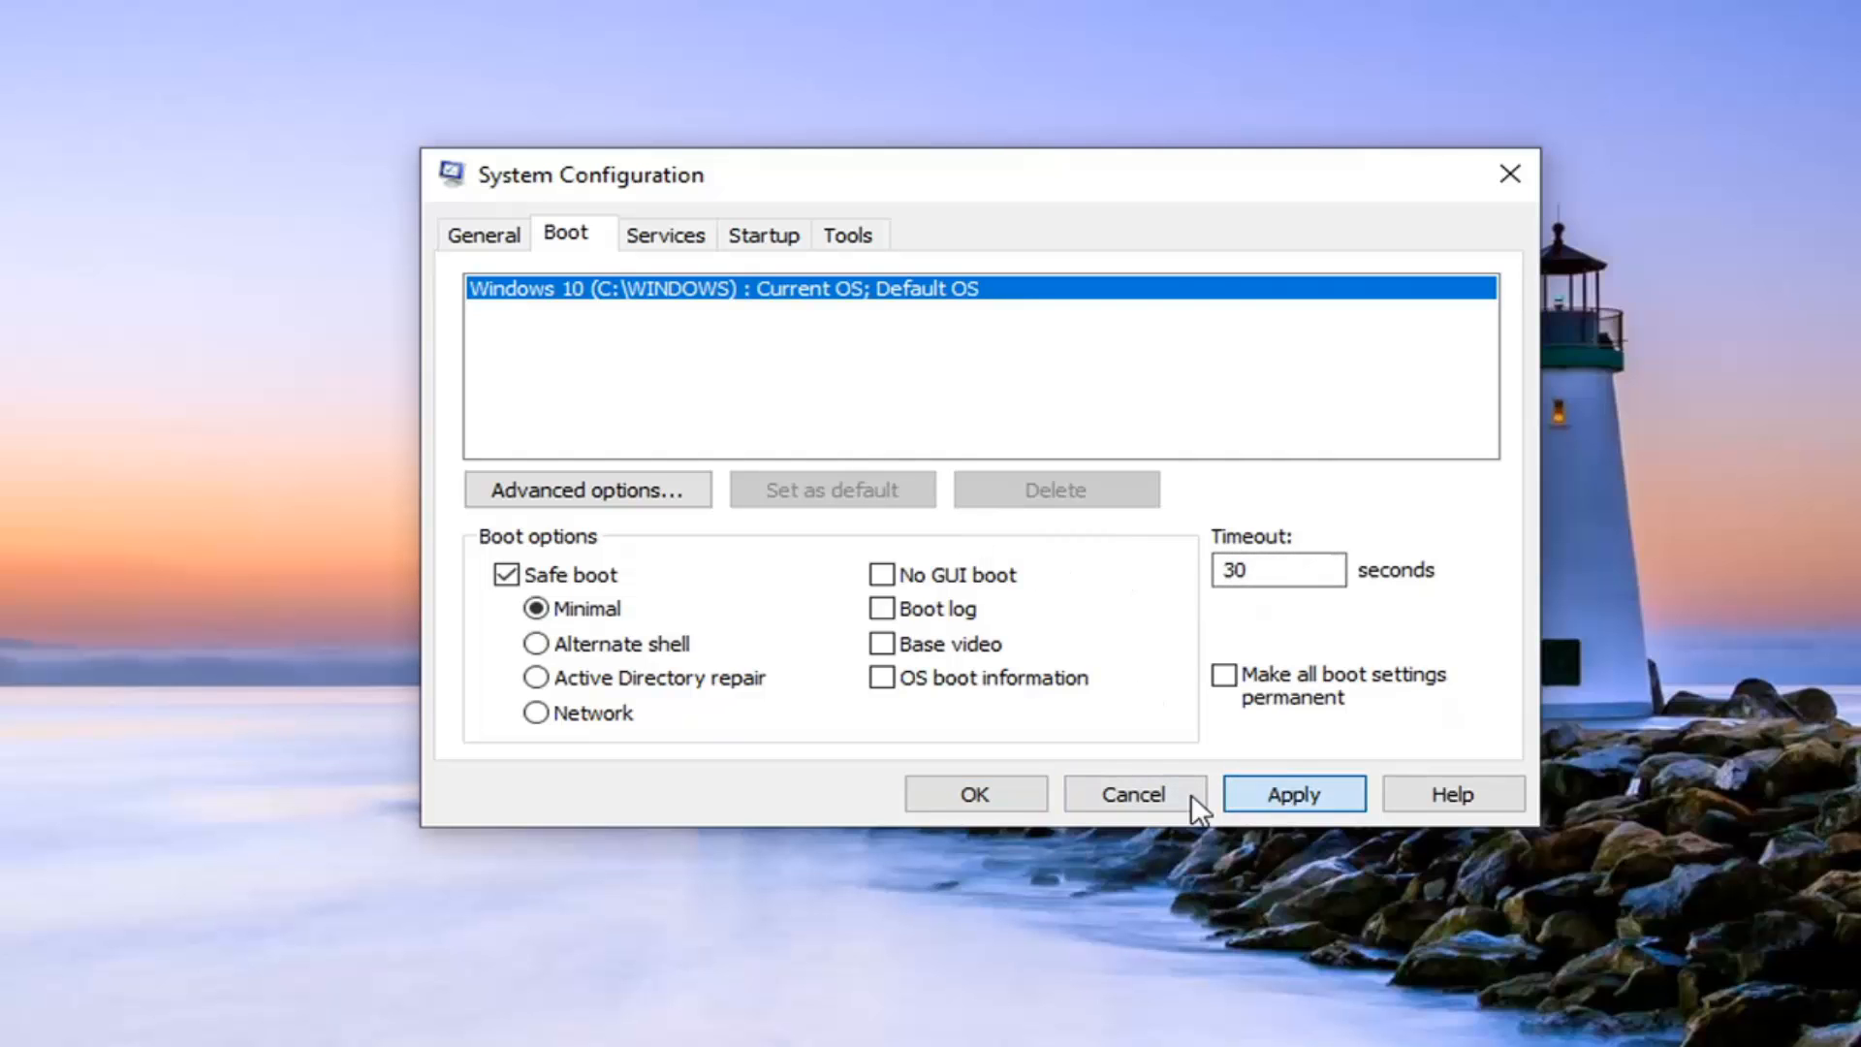
# - Confirm the boot changes with OK and restart the computer into Safe Mode
pyautogui.click(971, 792)
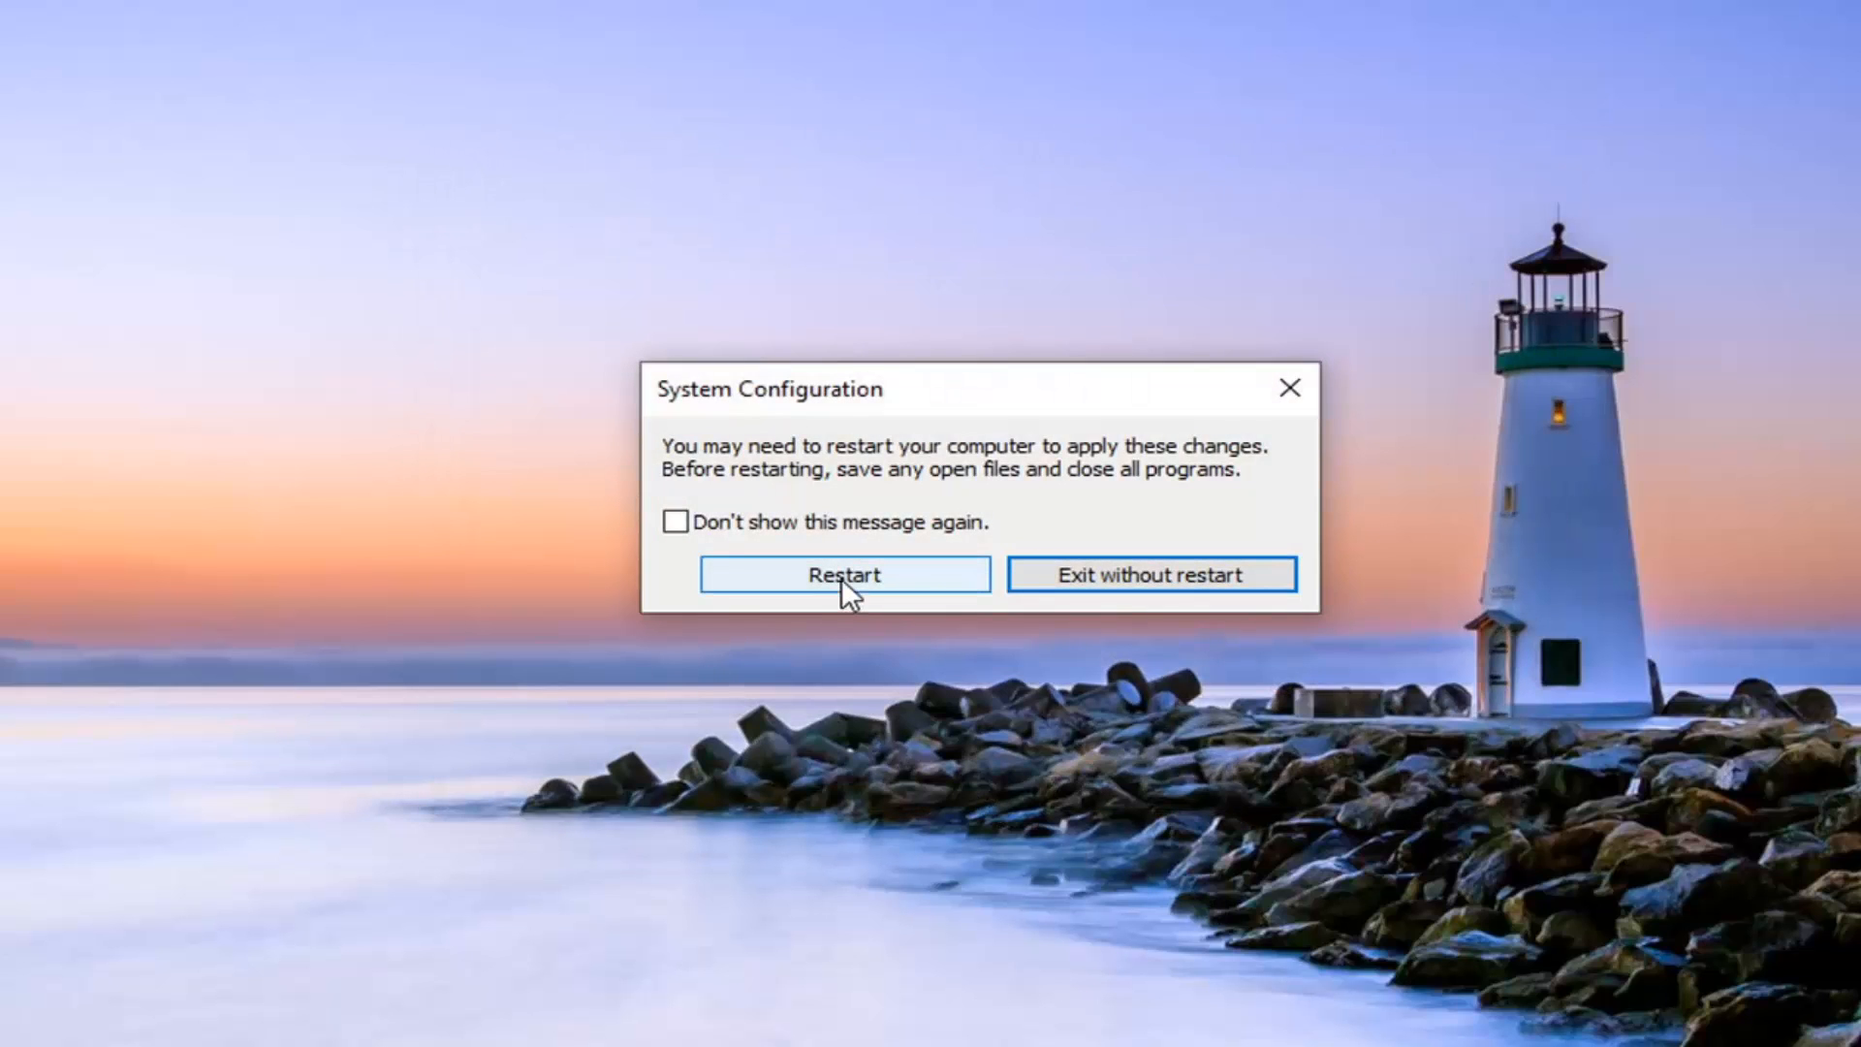
pyautogui.moveTo(1615, 312)
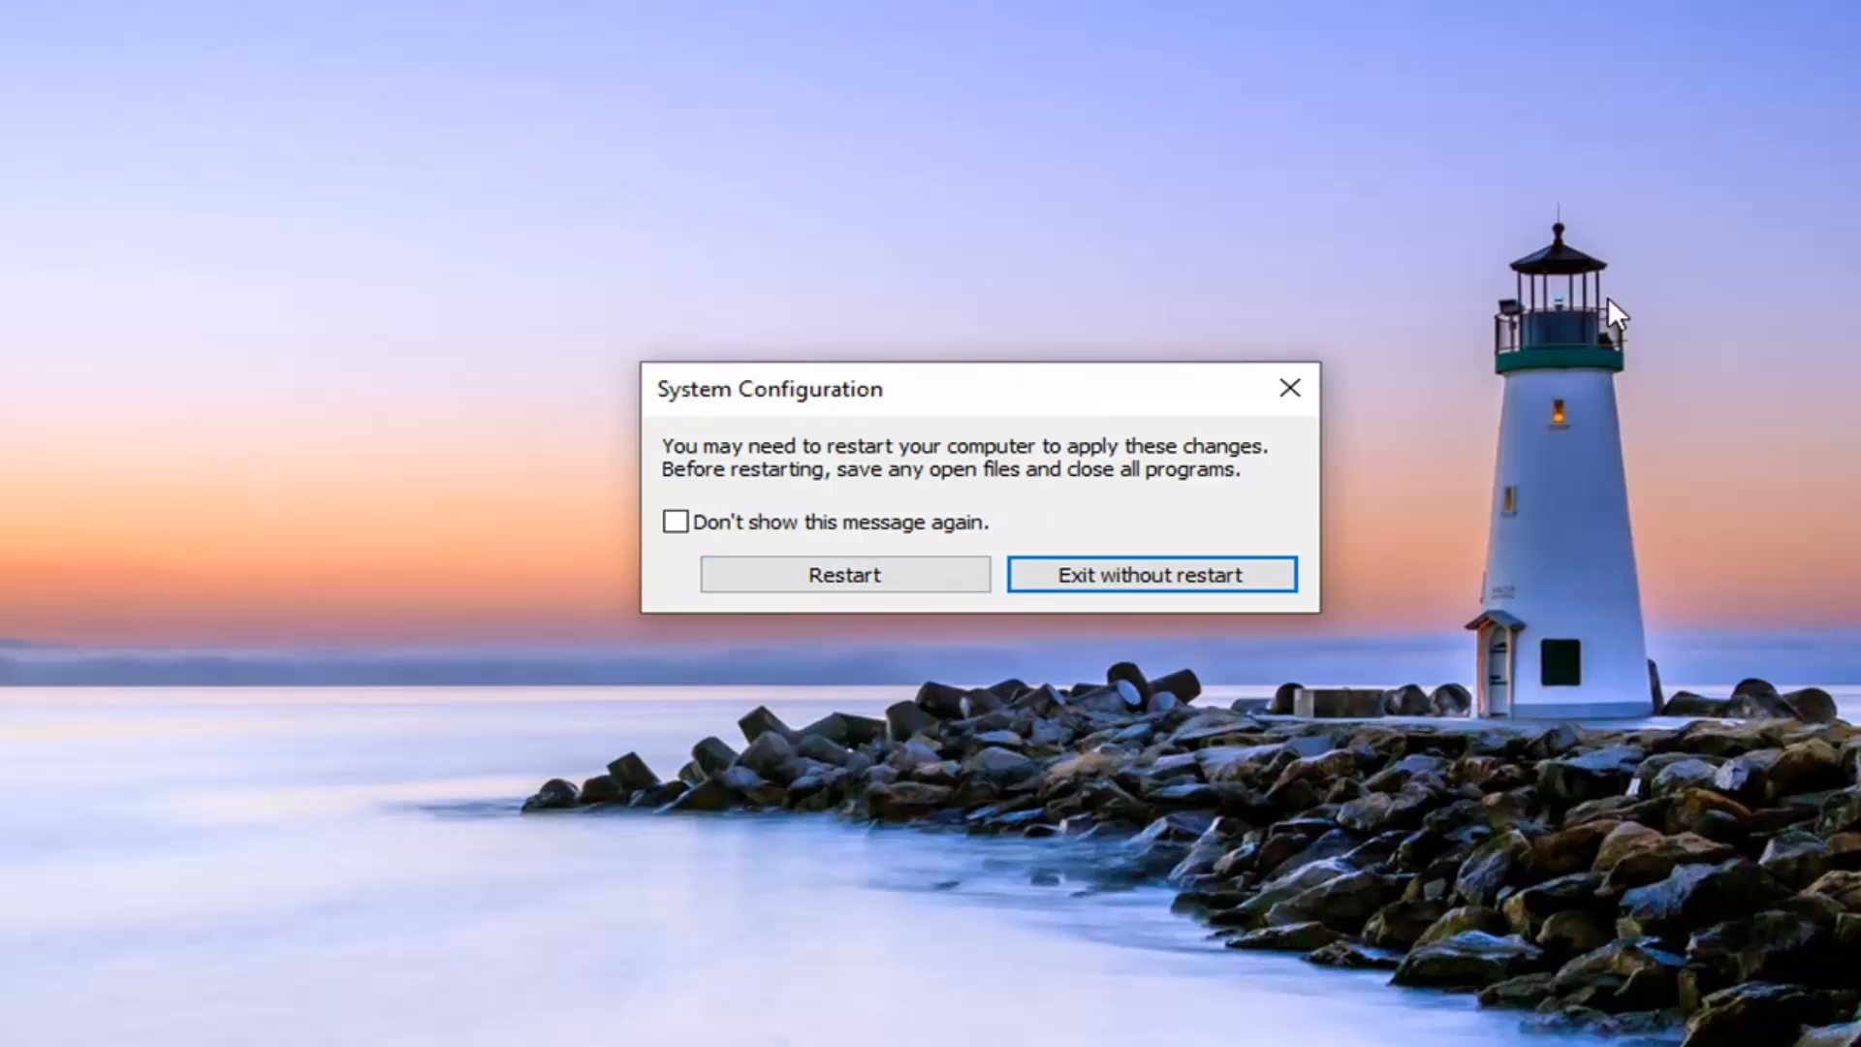
pyautogui.moveTo(844, 652)
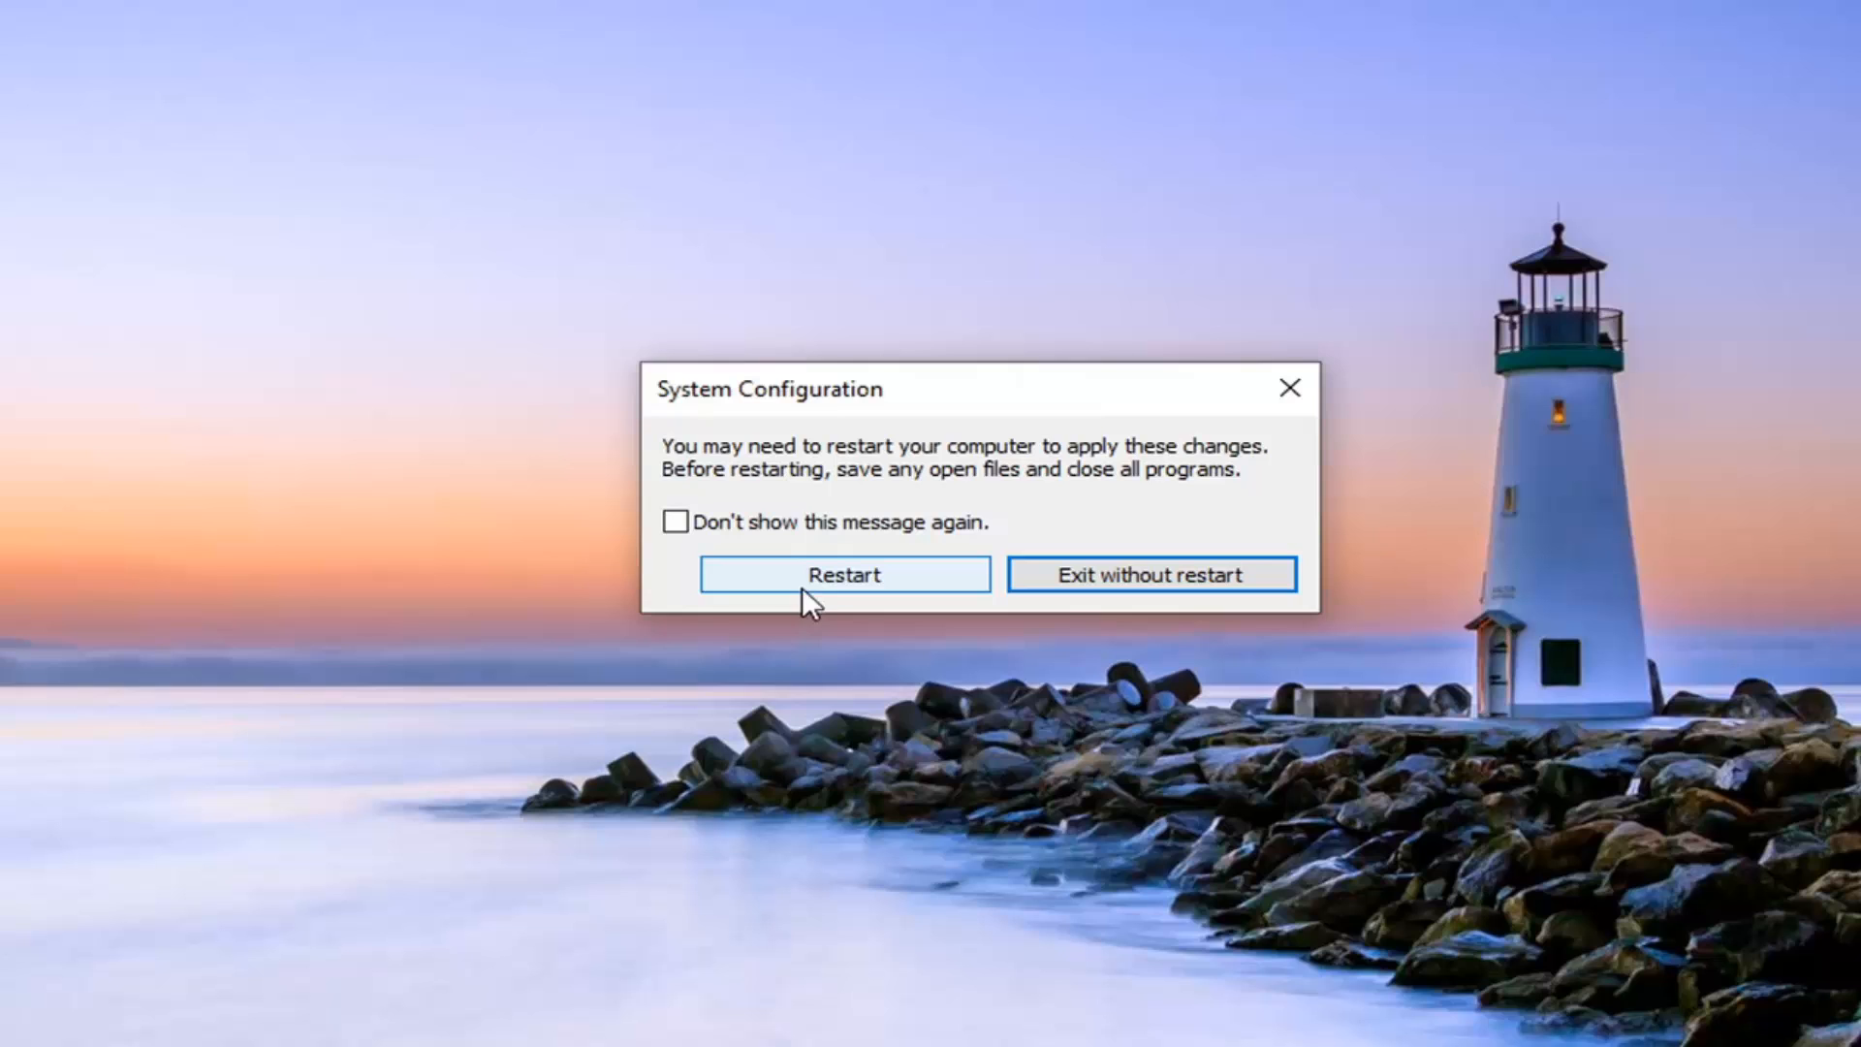
pyautogui.click(843, 574)
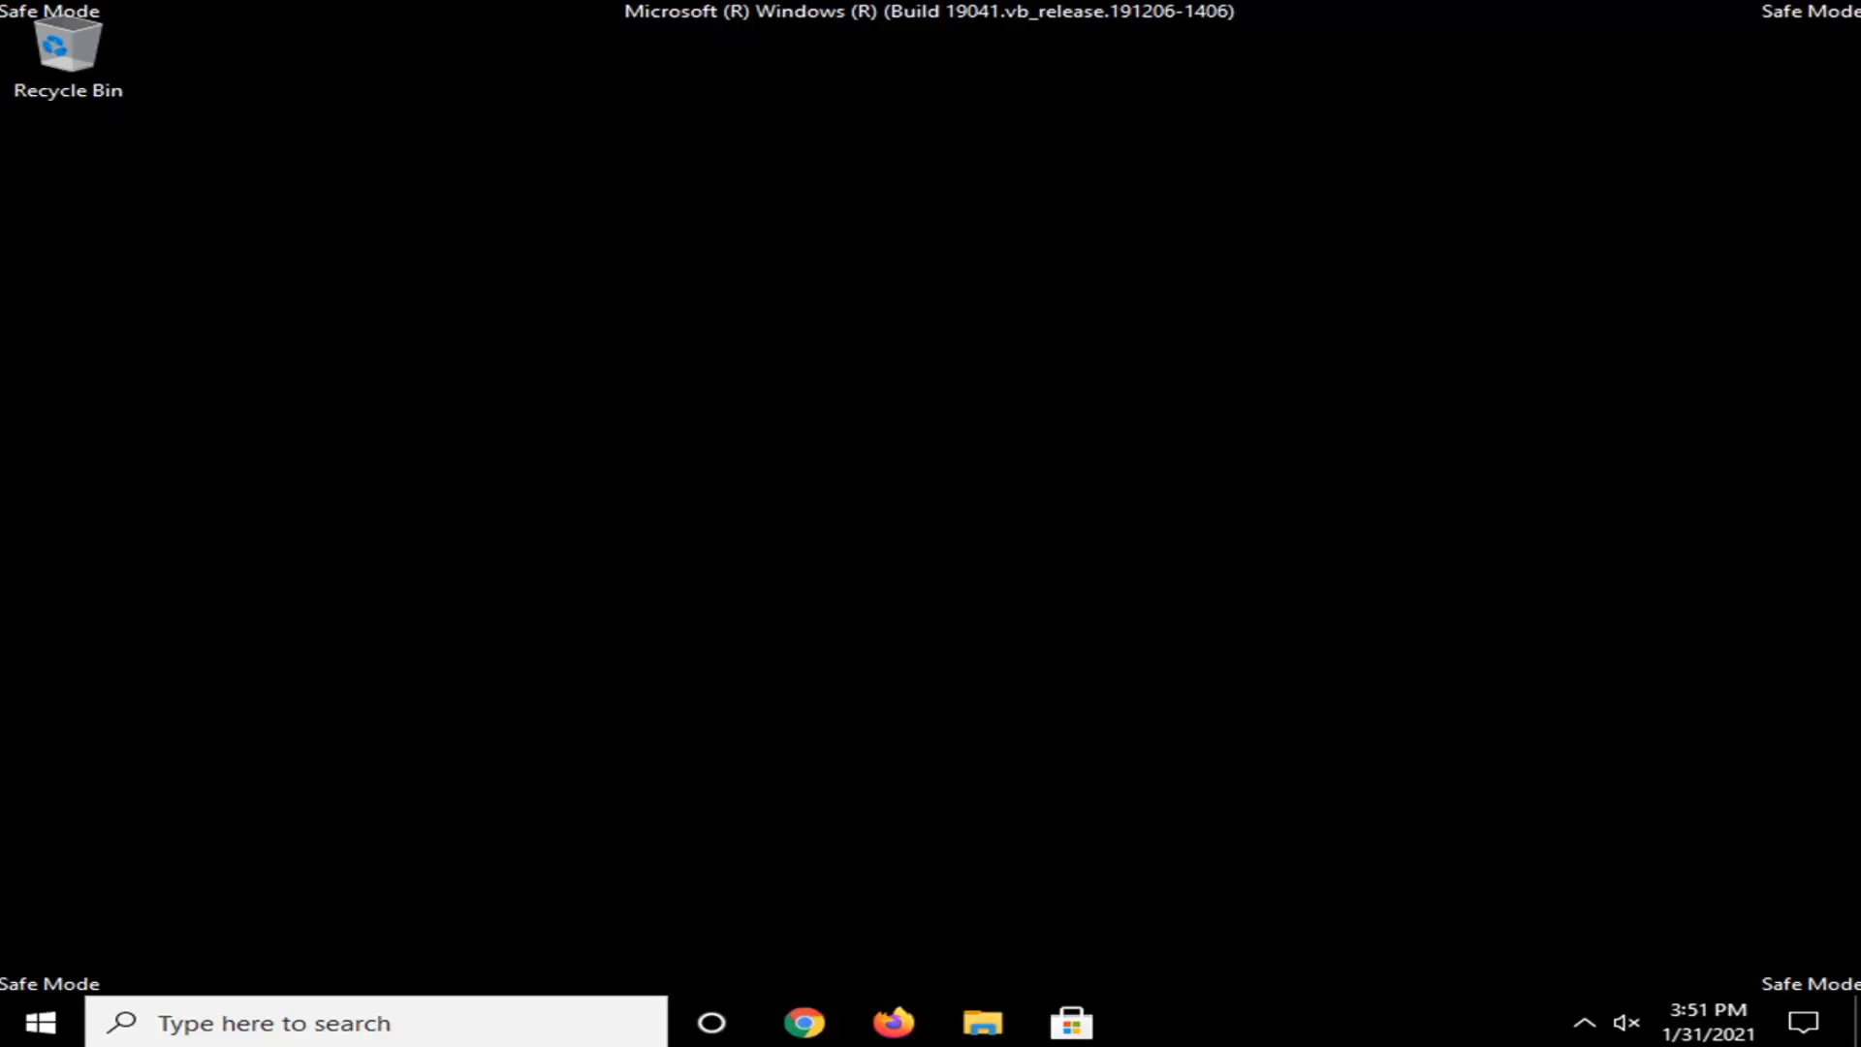
# - Search 'control panel' from Start, launch Control Panel and open its System item
pyautogui.click(23, 1022)
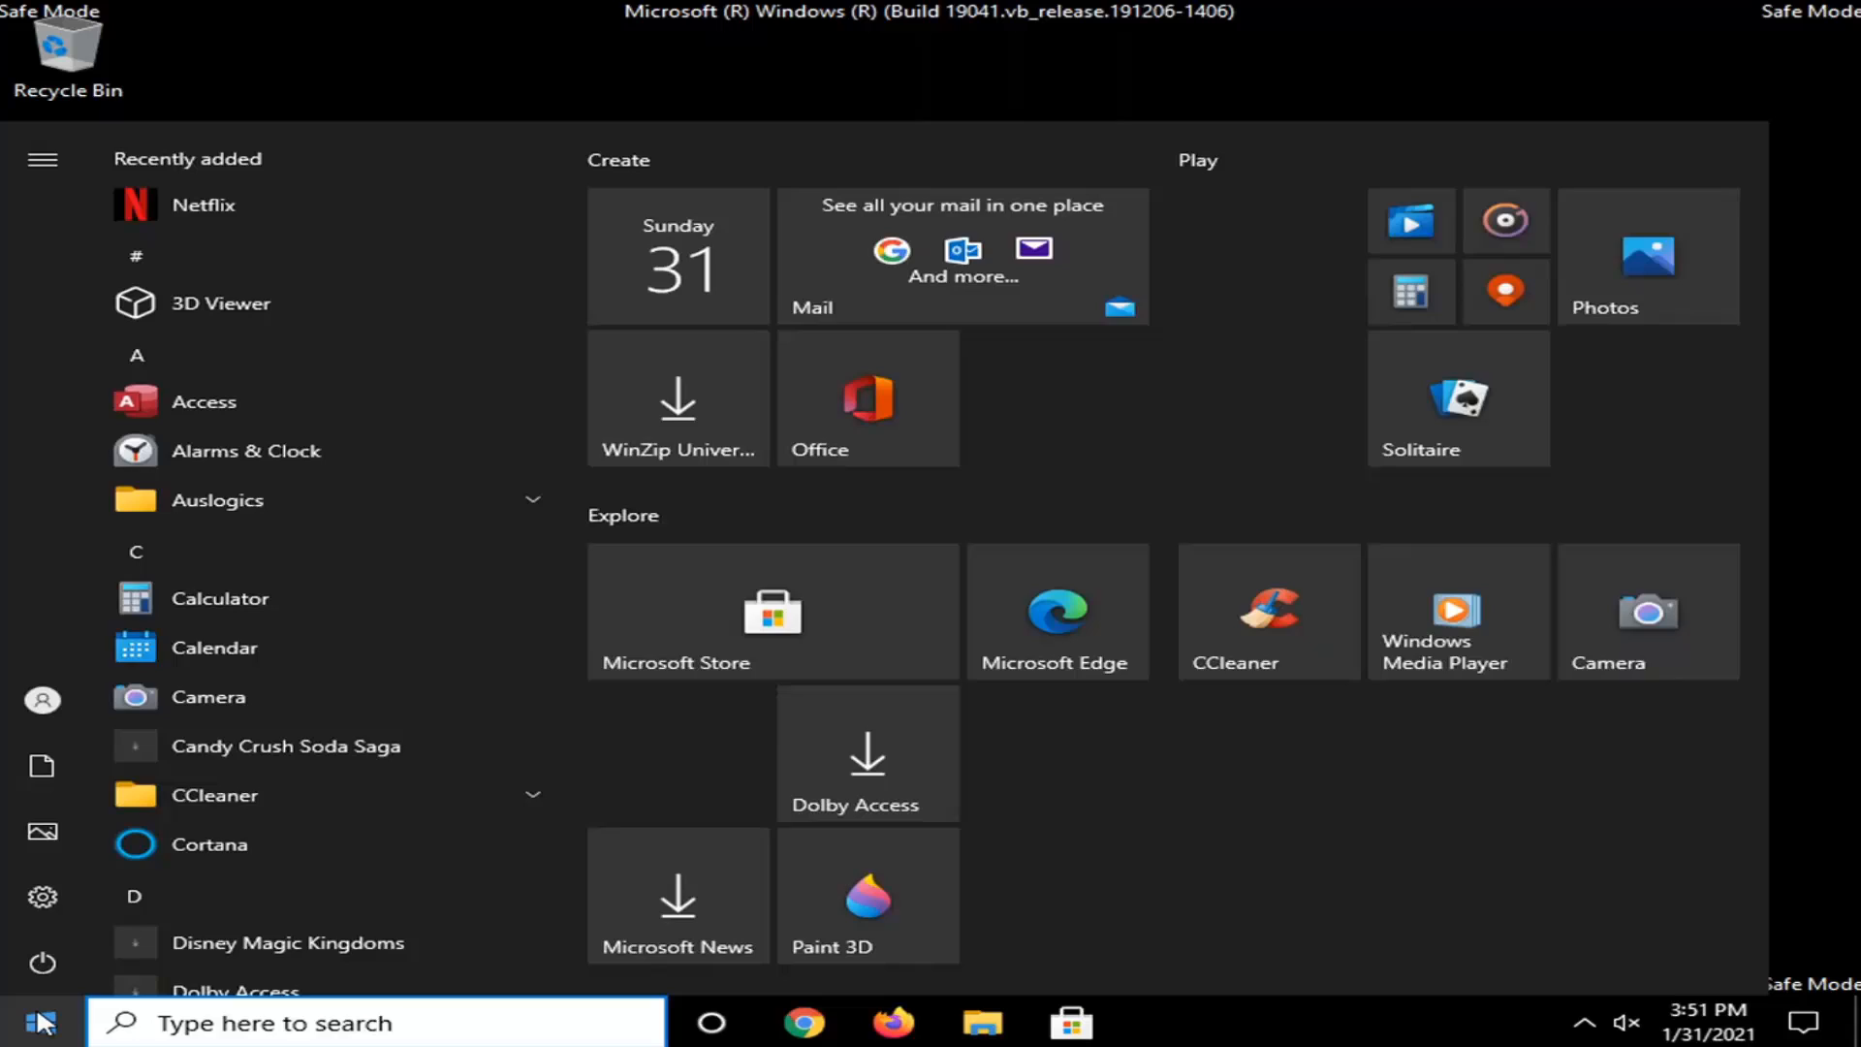
pyautogui.write('control')
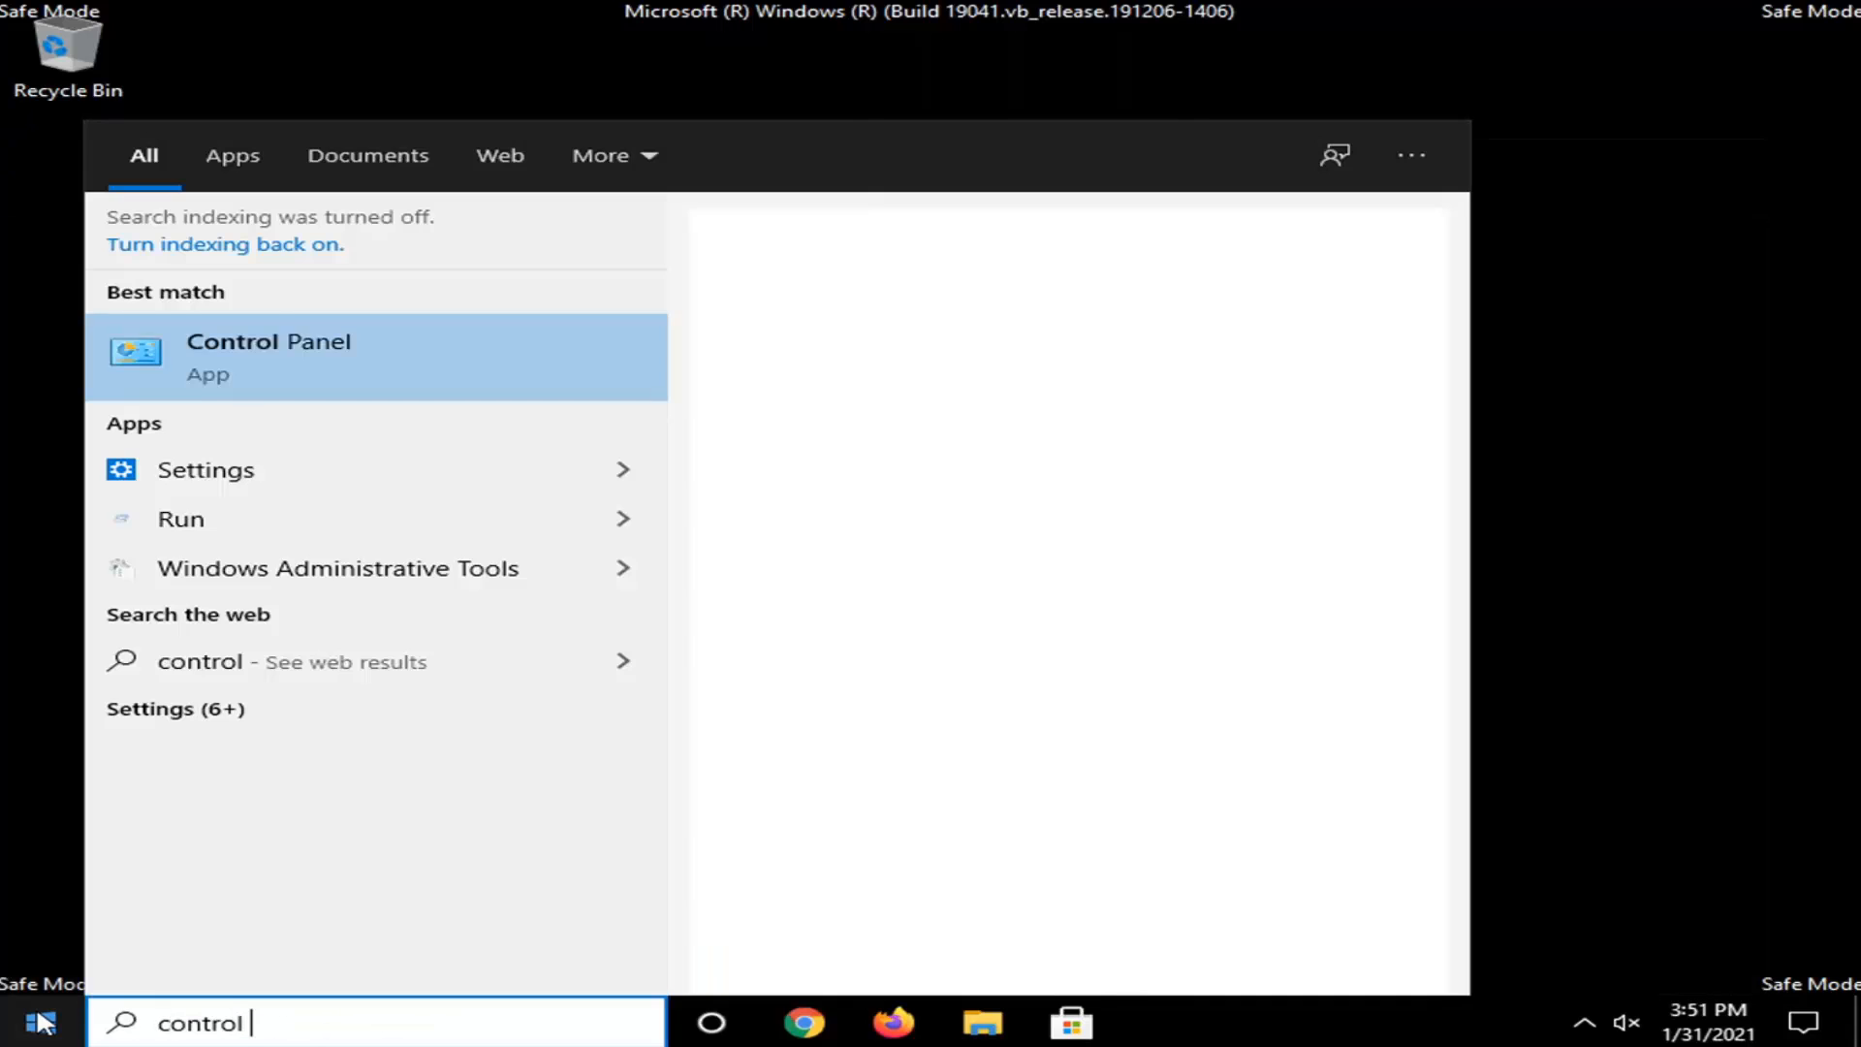
pyautogui.write('panel')
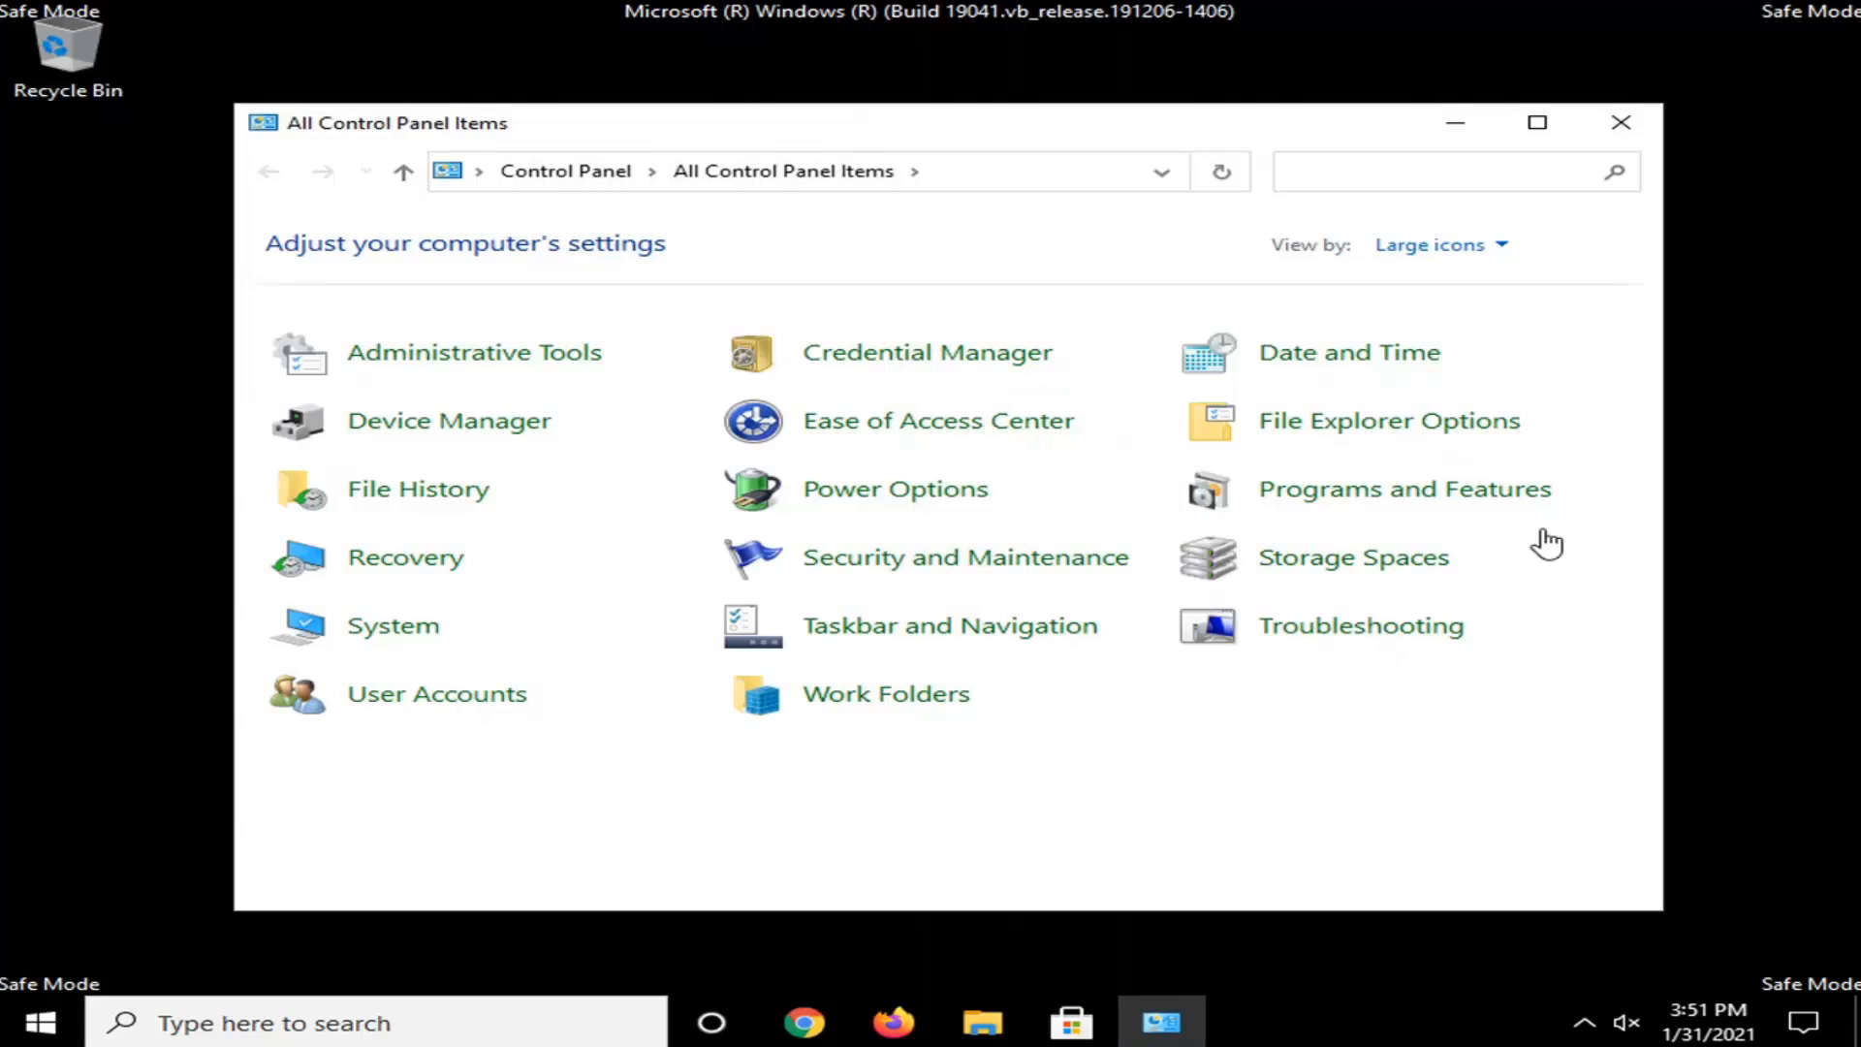
pyautogui.moveTo(394, 626)
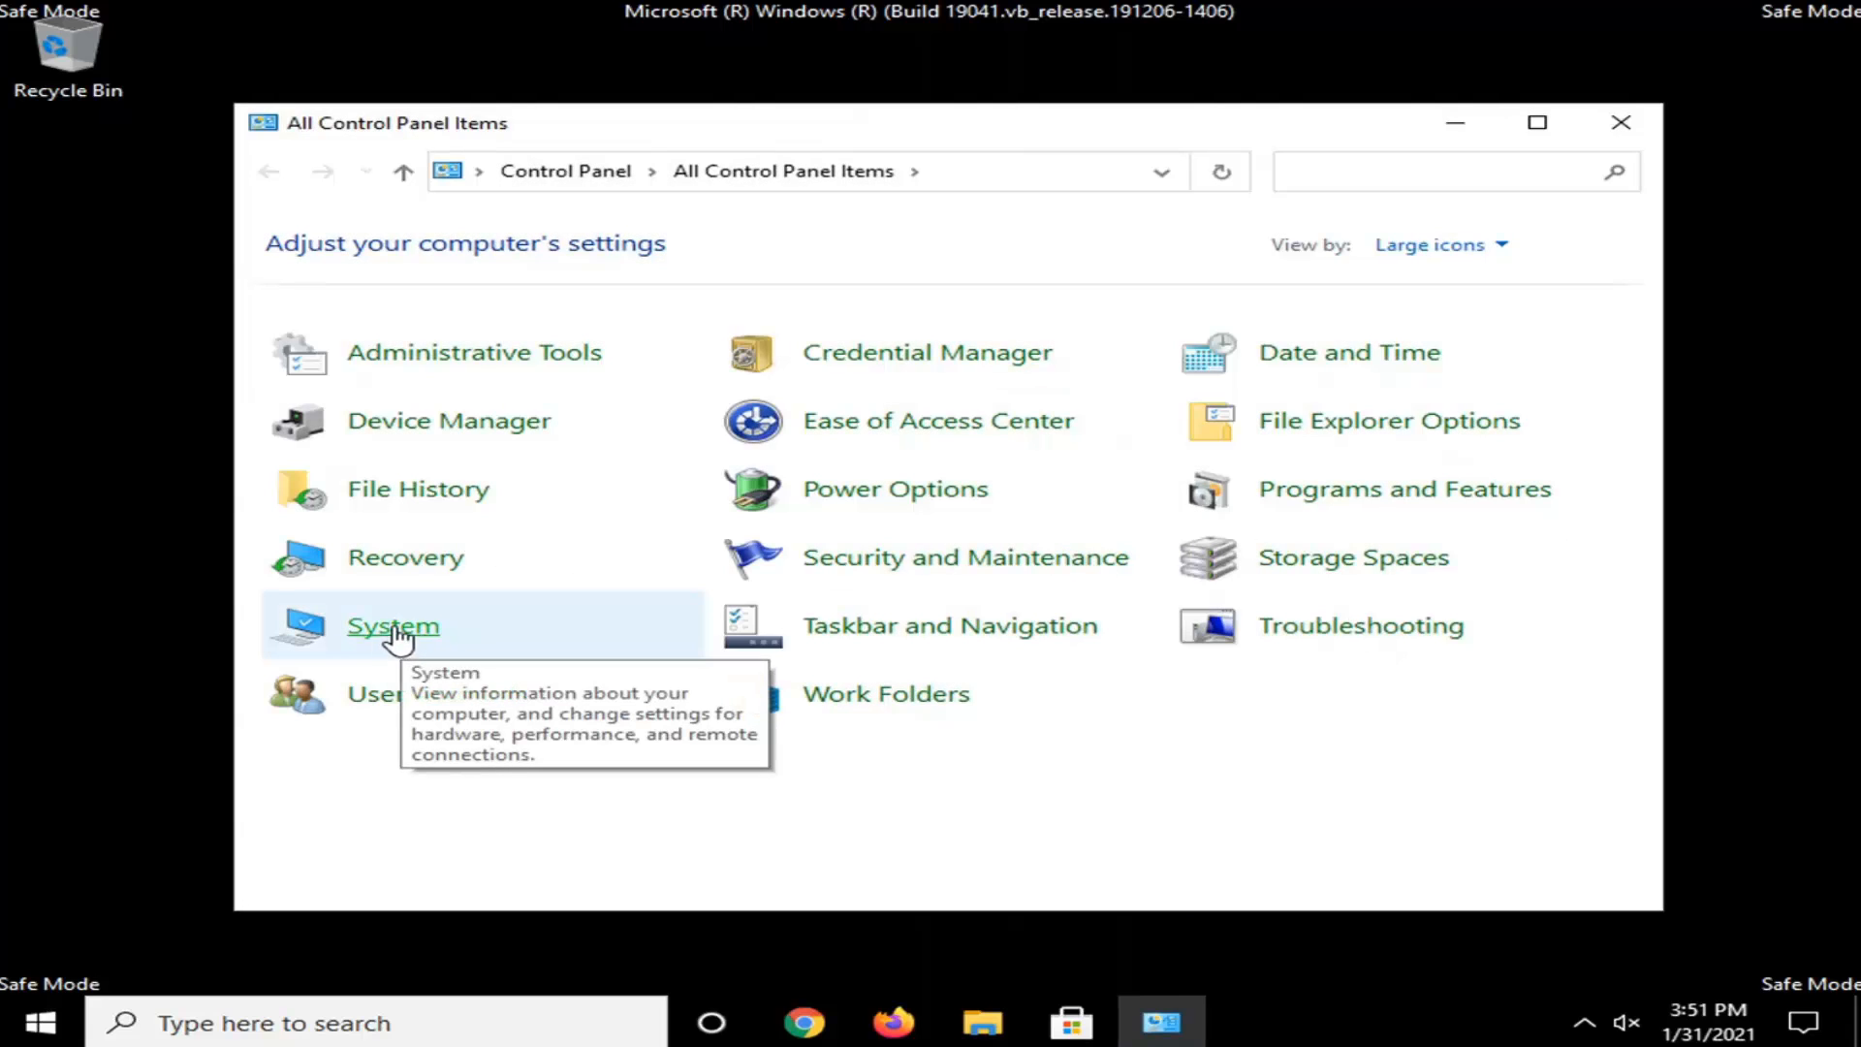
pyautogui.moveTo(358, 638)
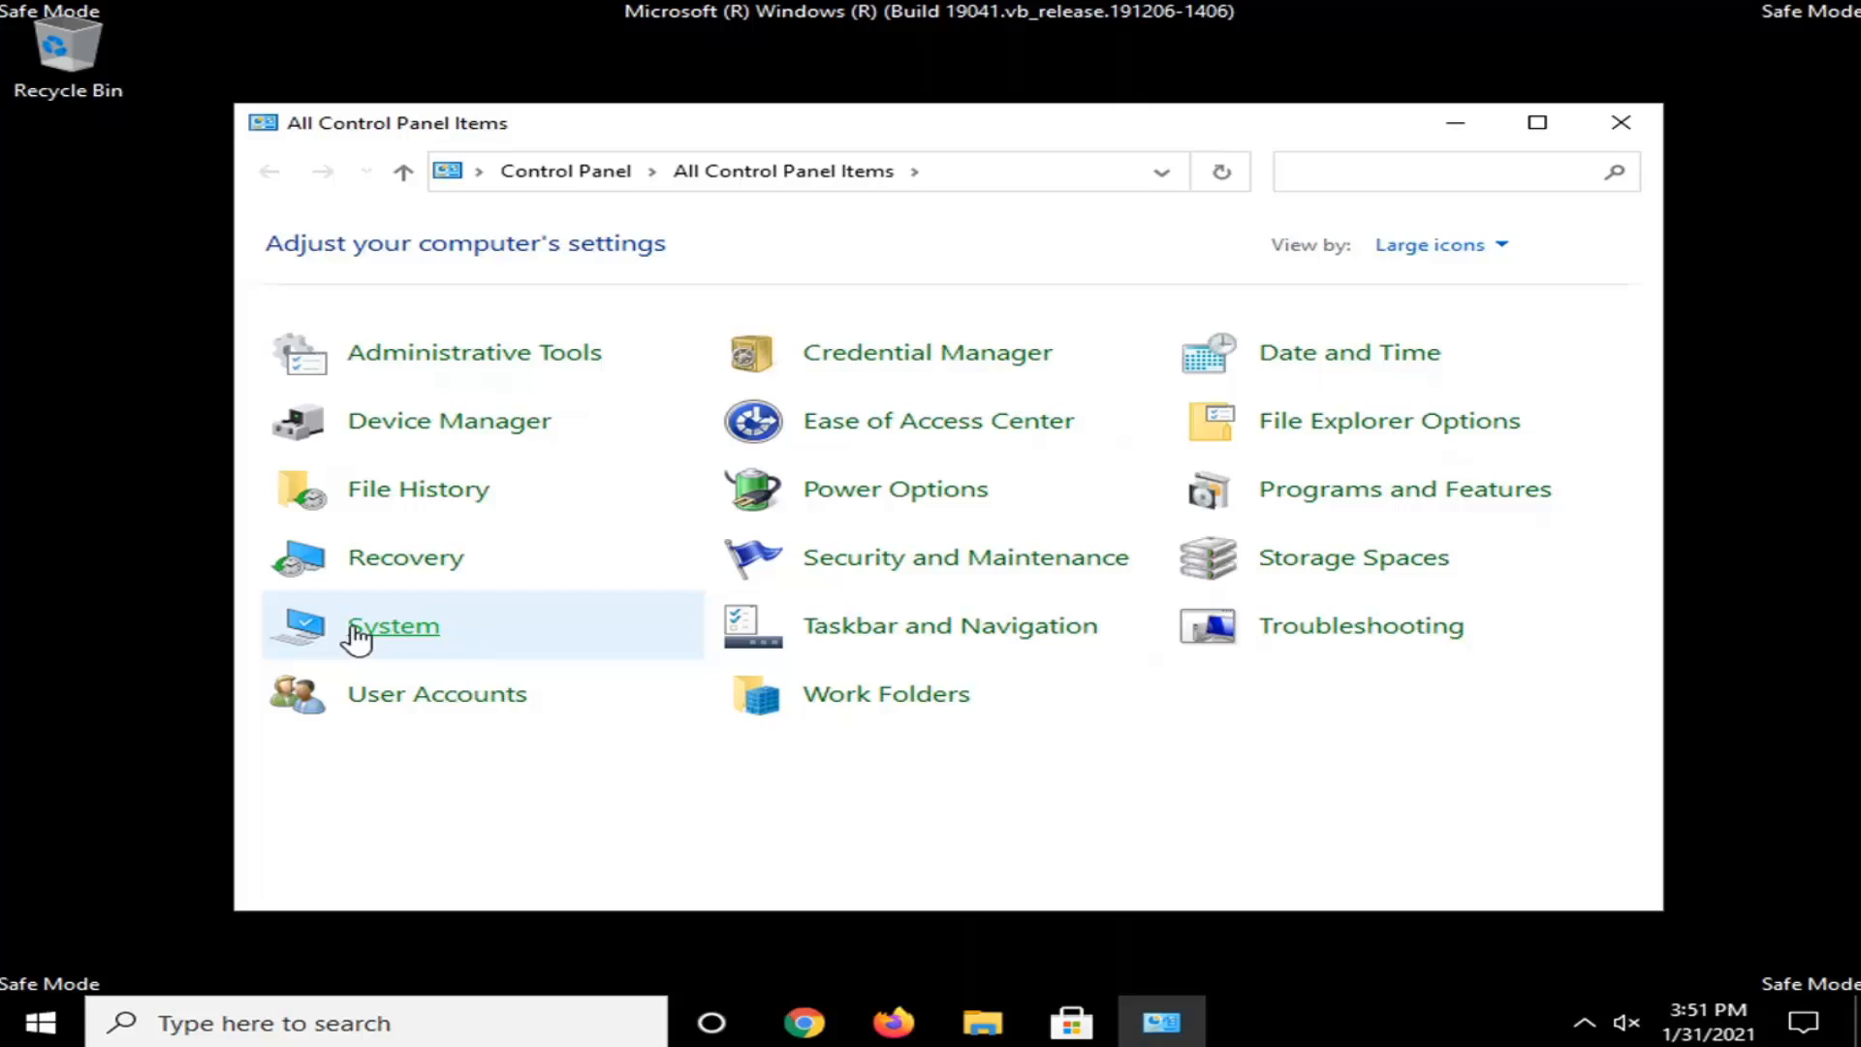
pyautogui.click(392, 626)
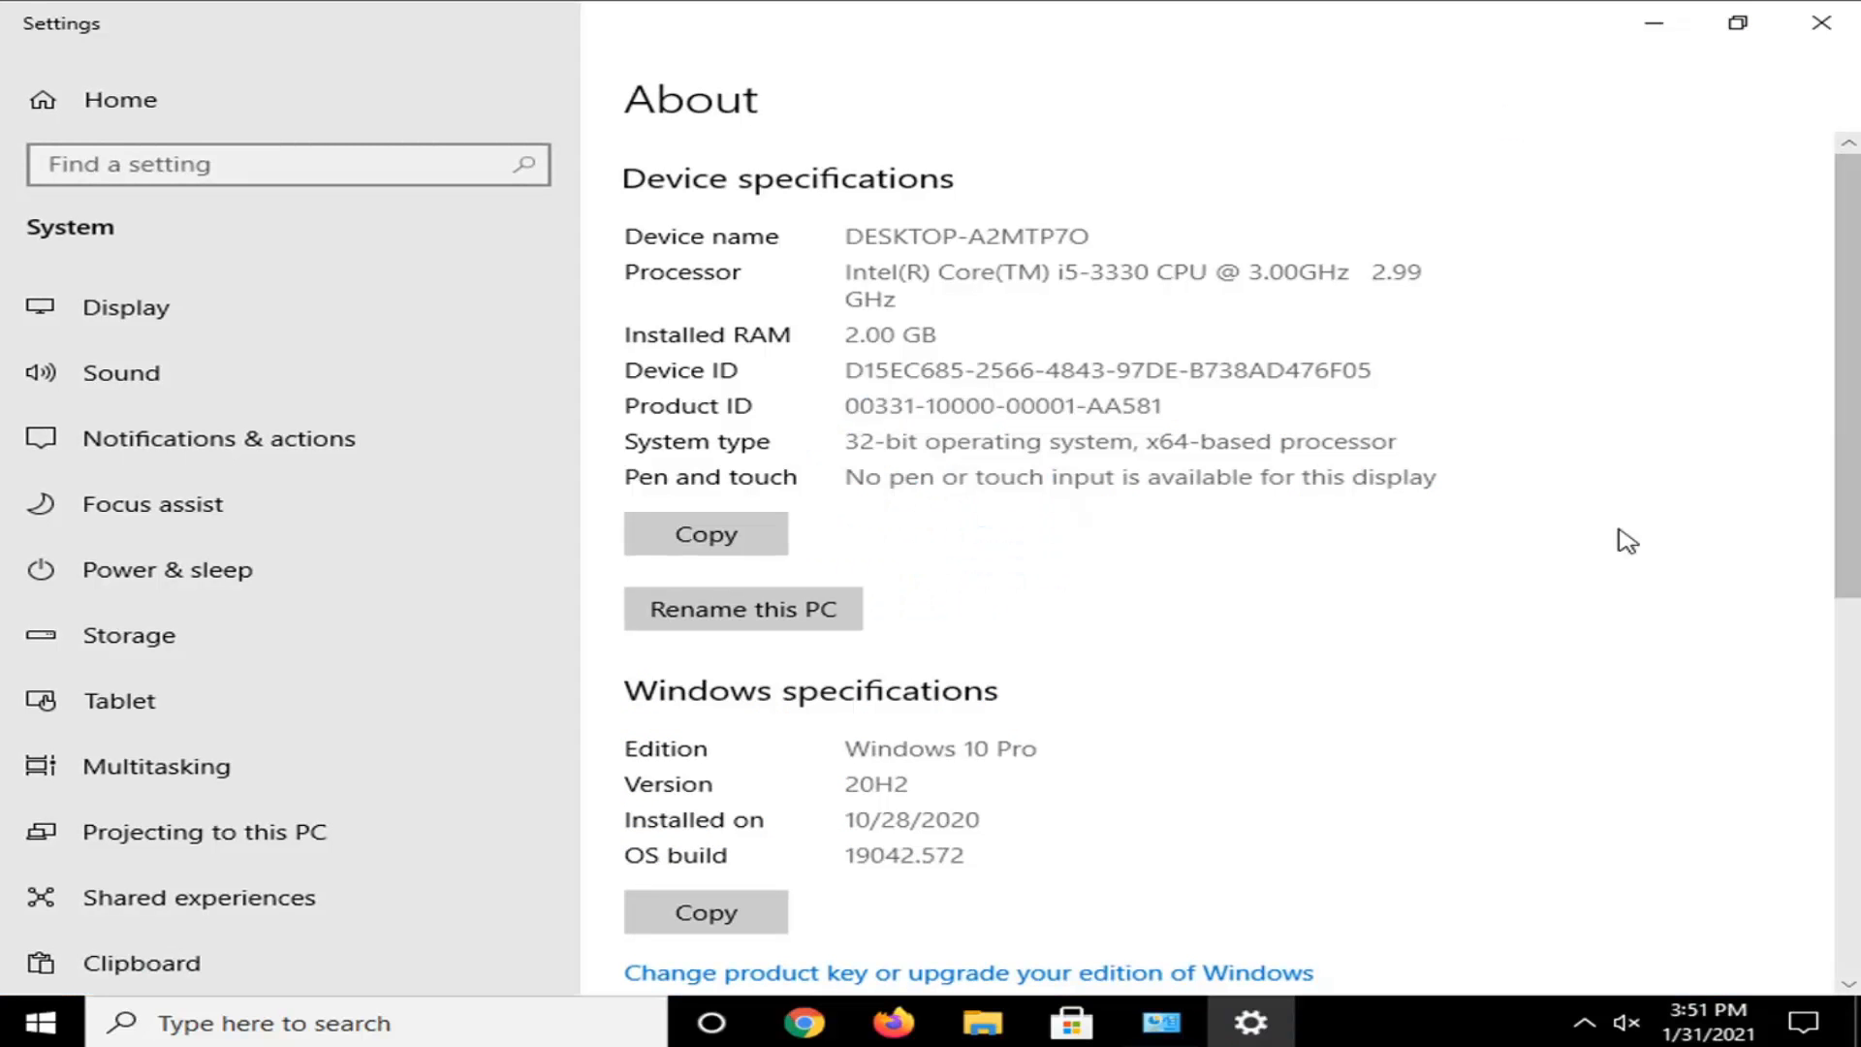
# - Reach Advanced system settings from the About page and close the Control Panel window
pyautogui.scroll(-3)
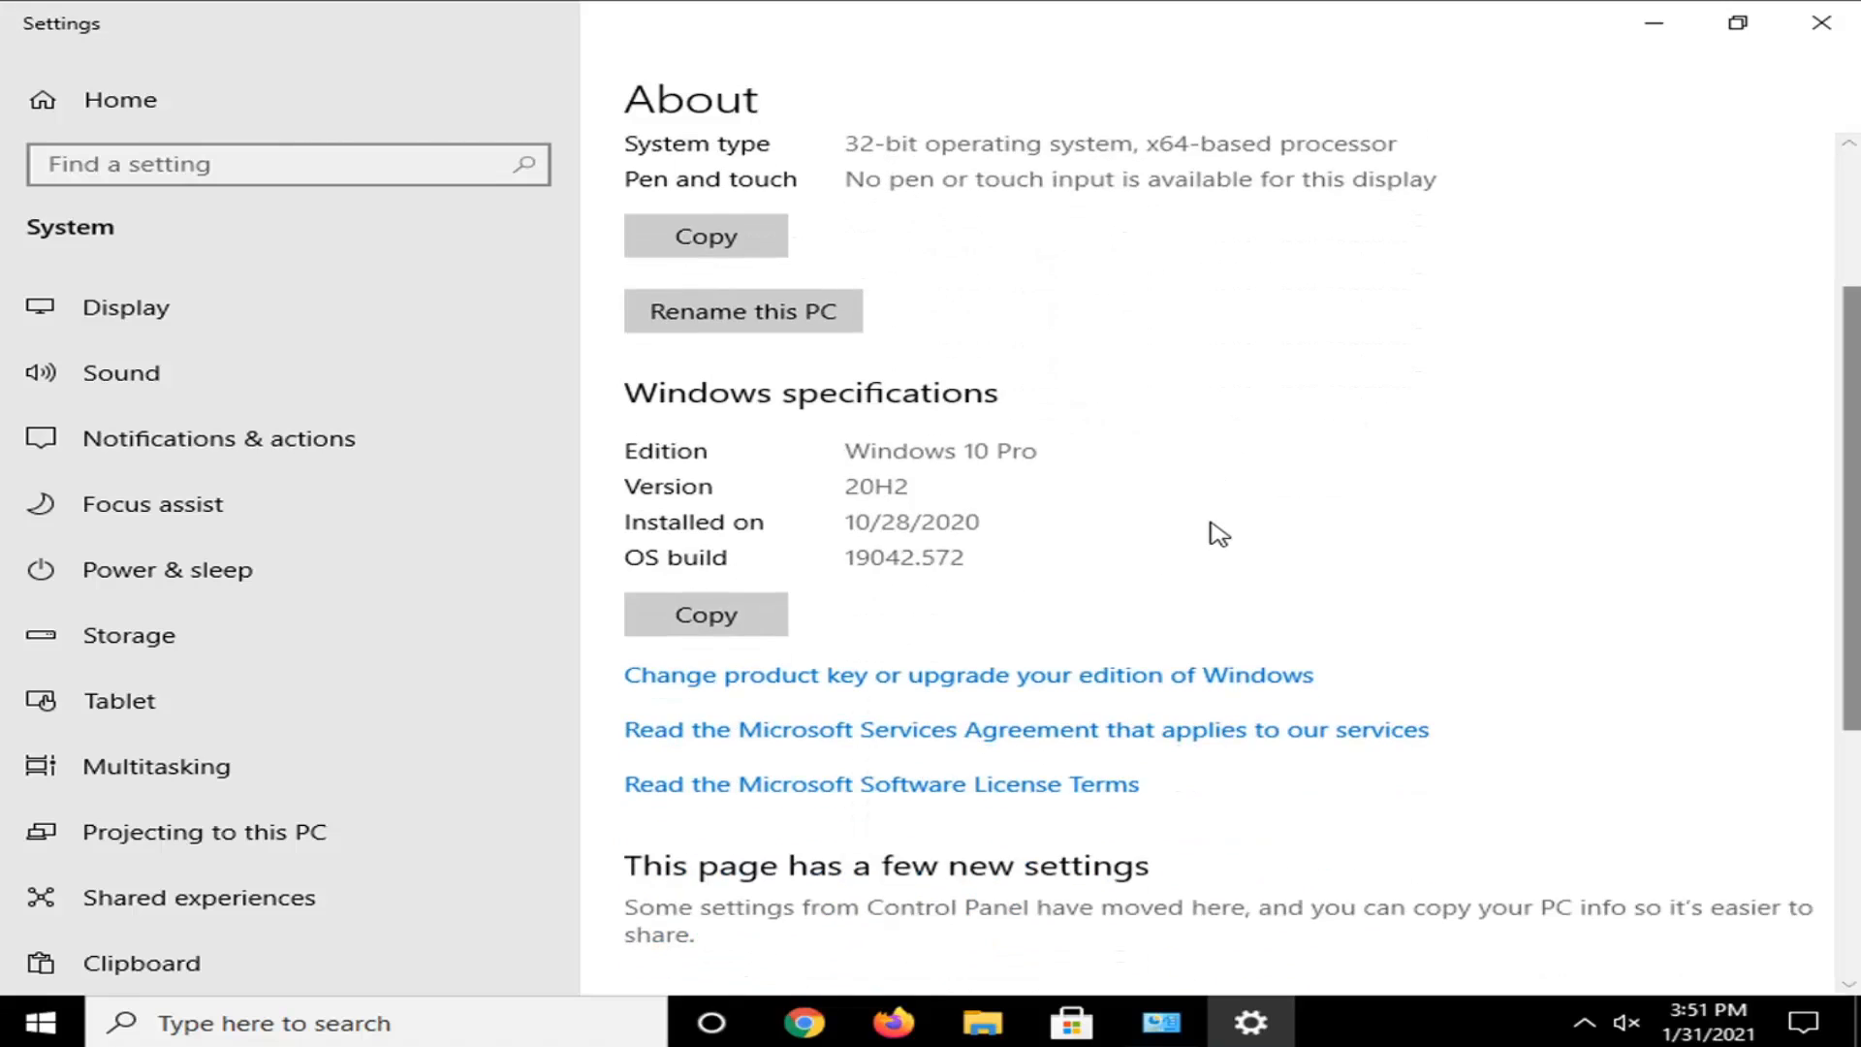
pyautogui.scroll(-3)
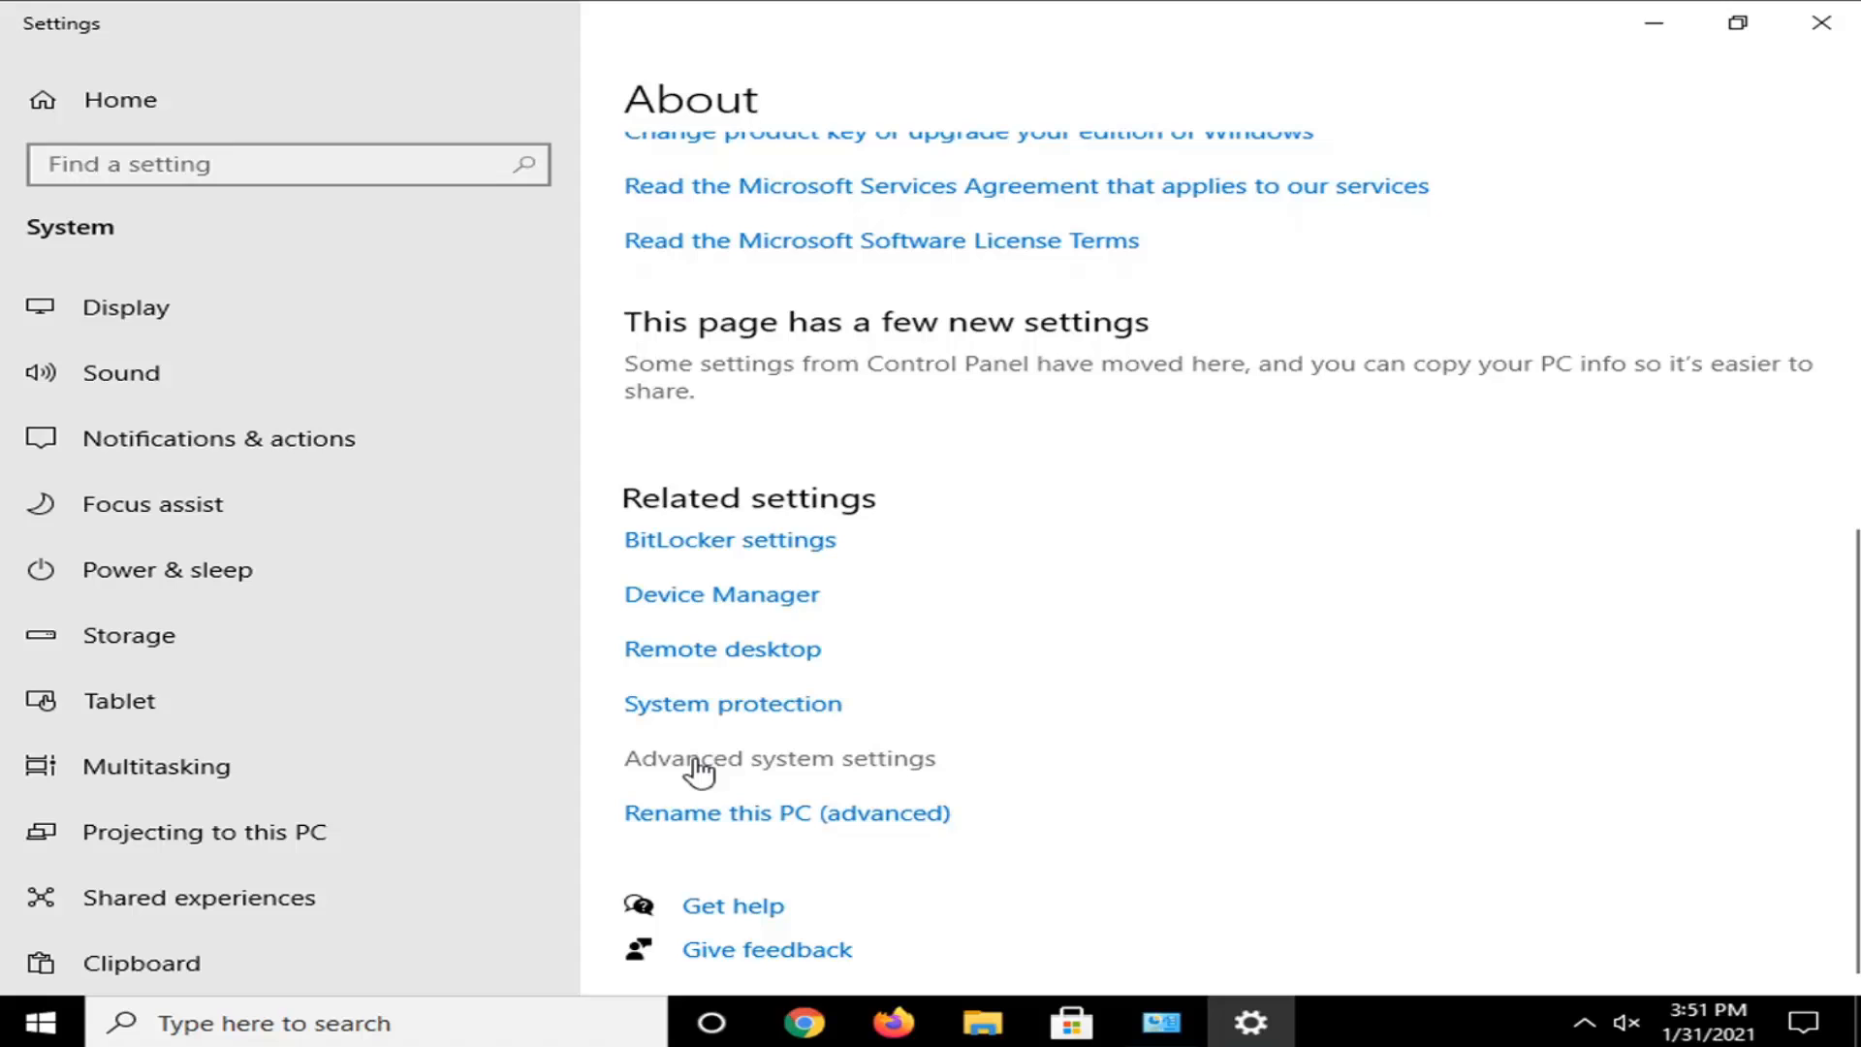
pyautogui.click(779, 758)
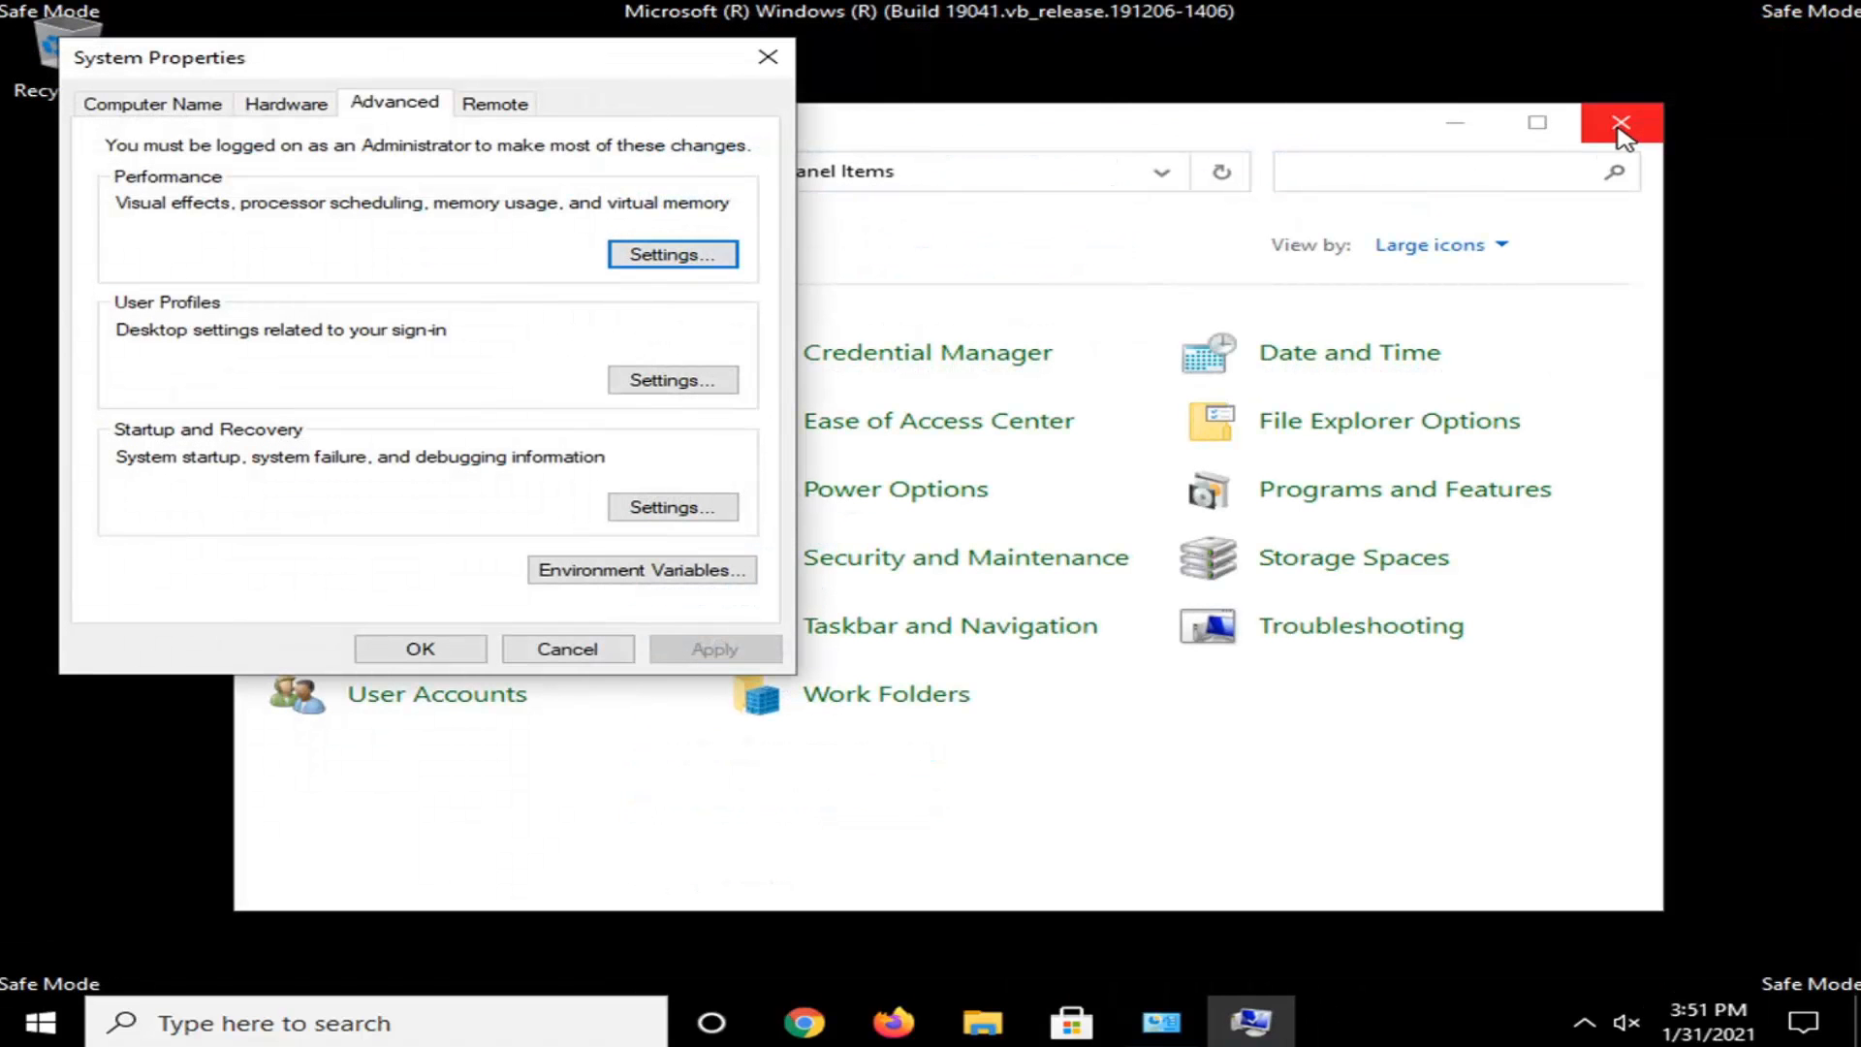
pyautogui.click(1620, 122)
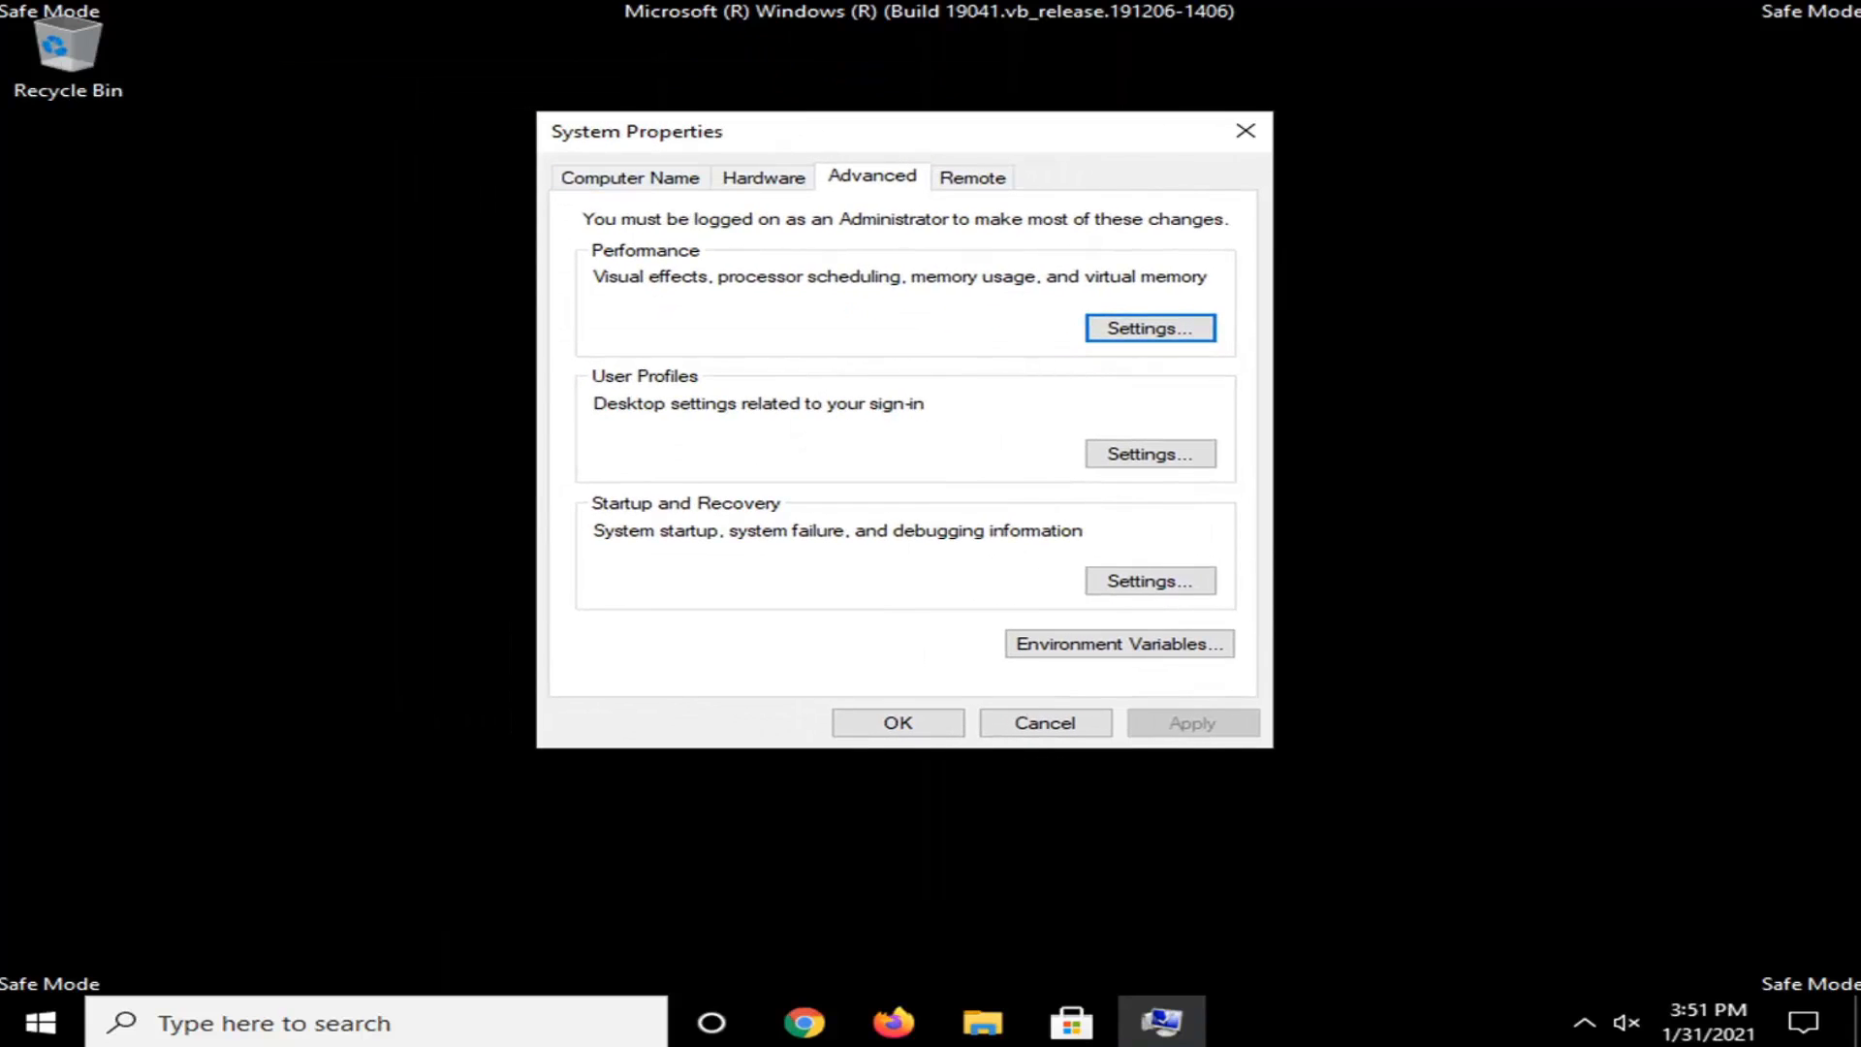
pyautogui.moveTo(985, 578)
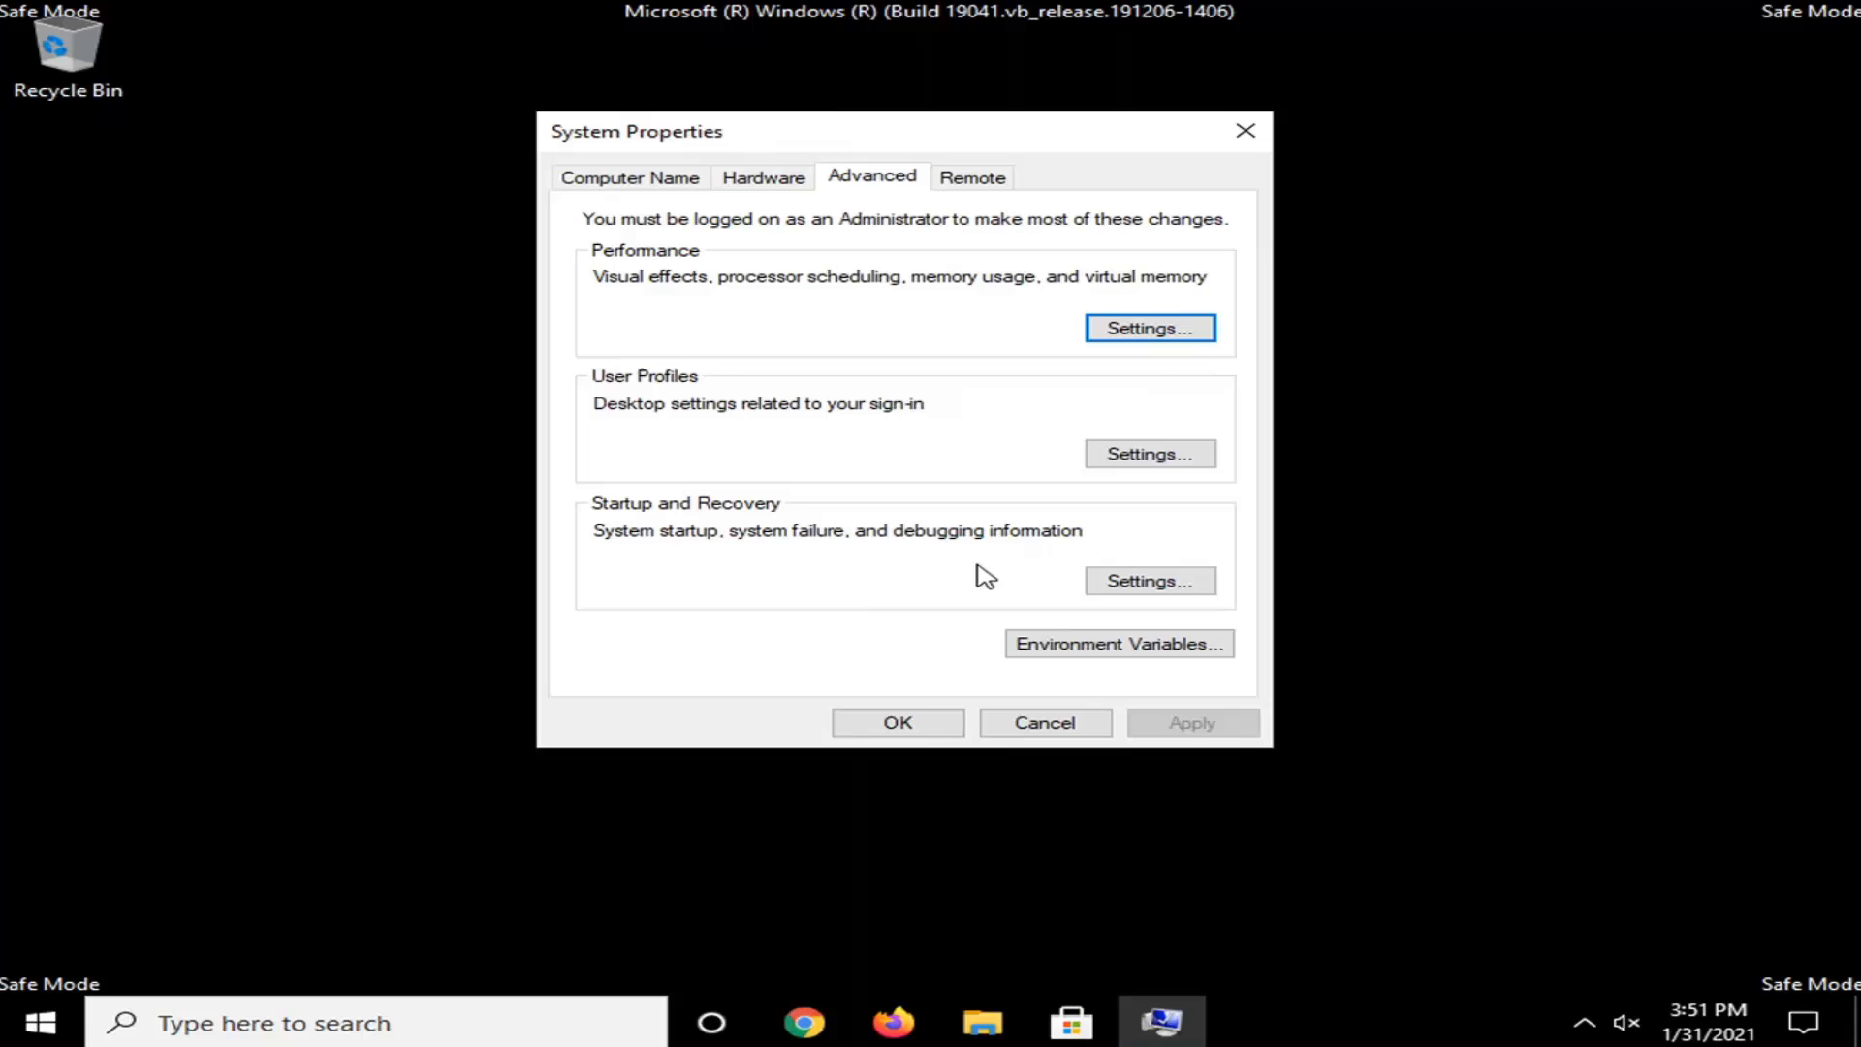
# - Open Environment Variables and begin a new system variable
pyautogui.click(1118, 644)
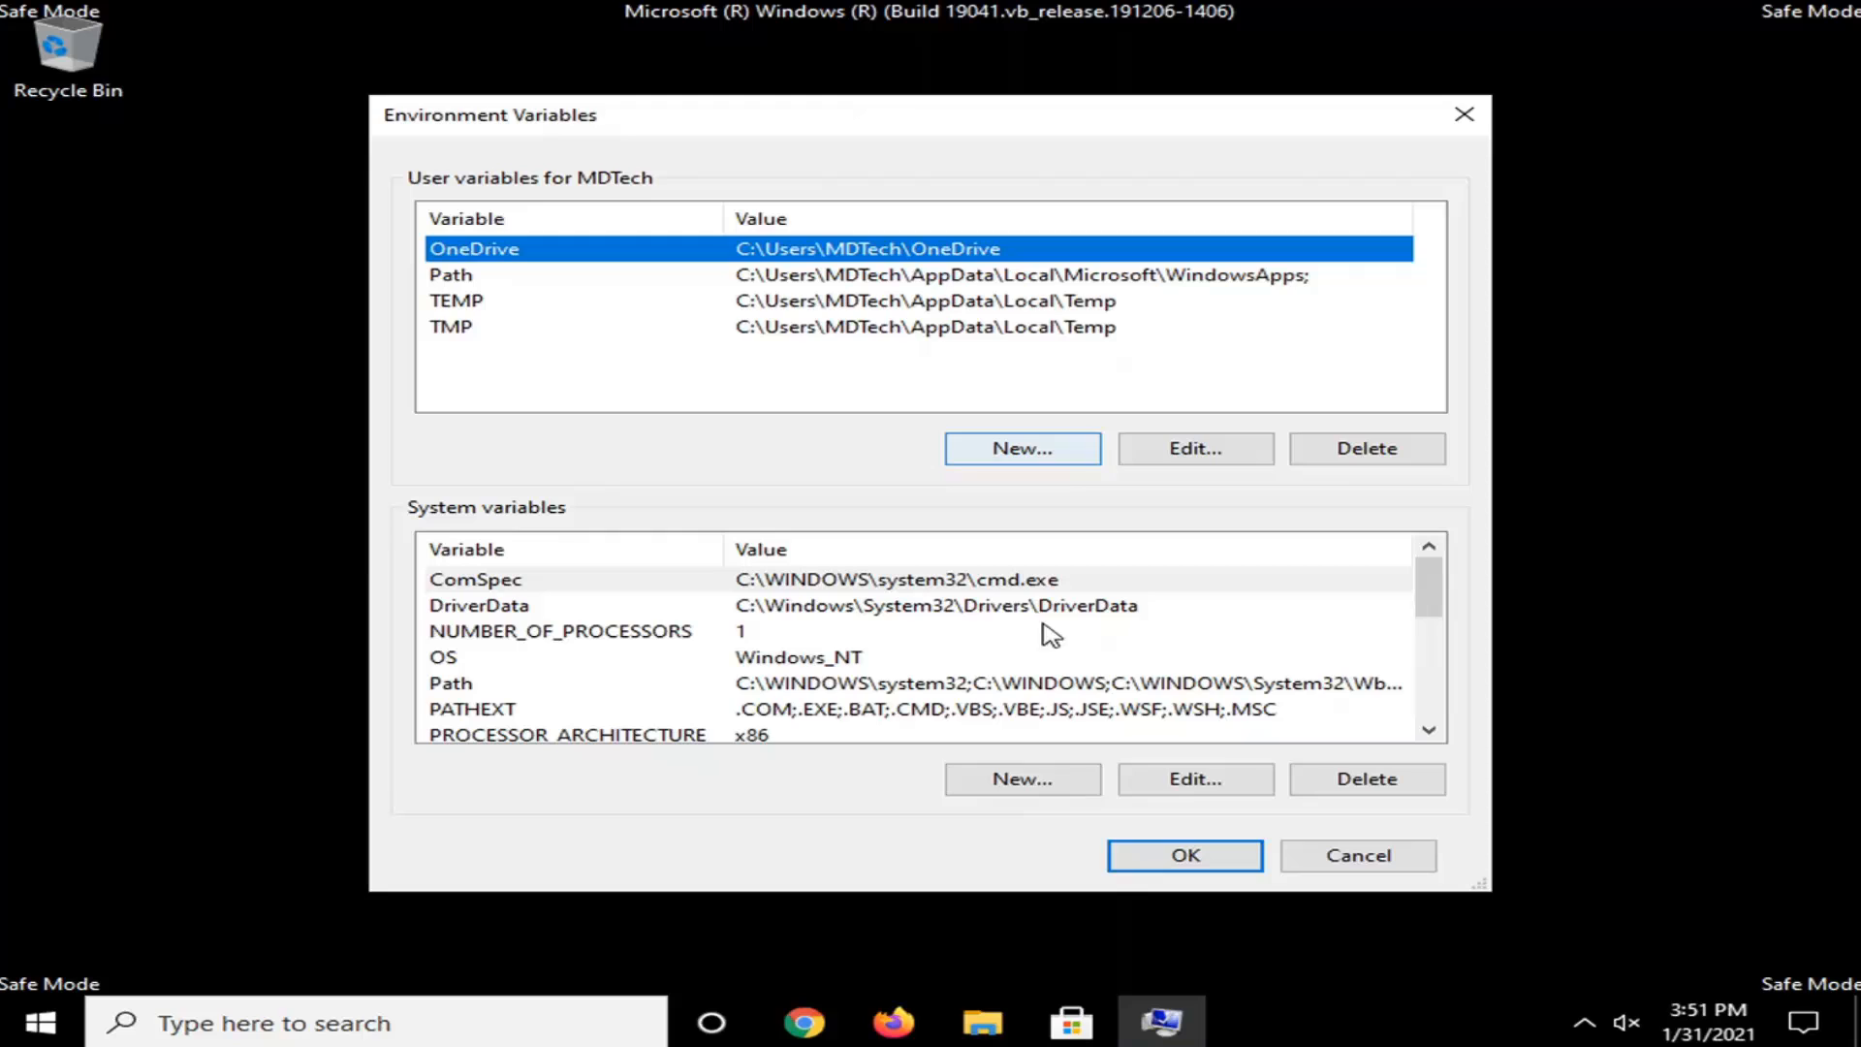
pyautogui.click(1019, 779)
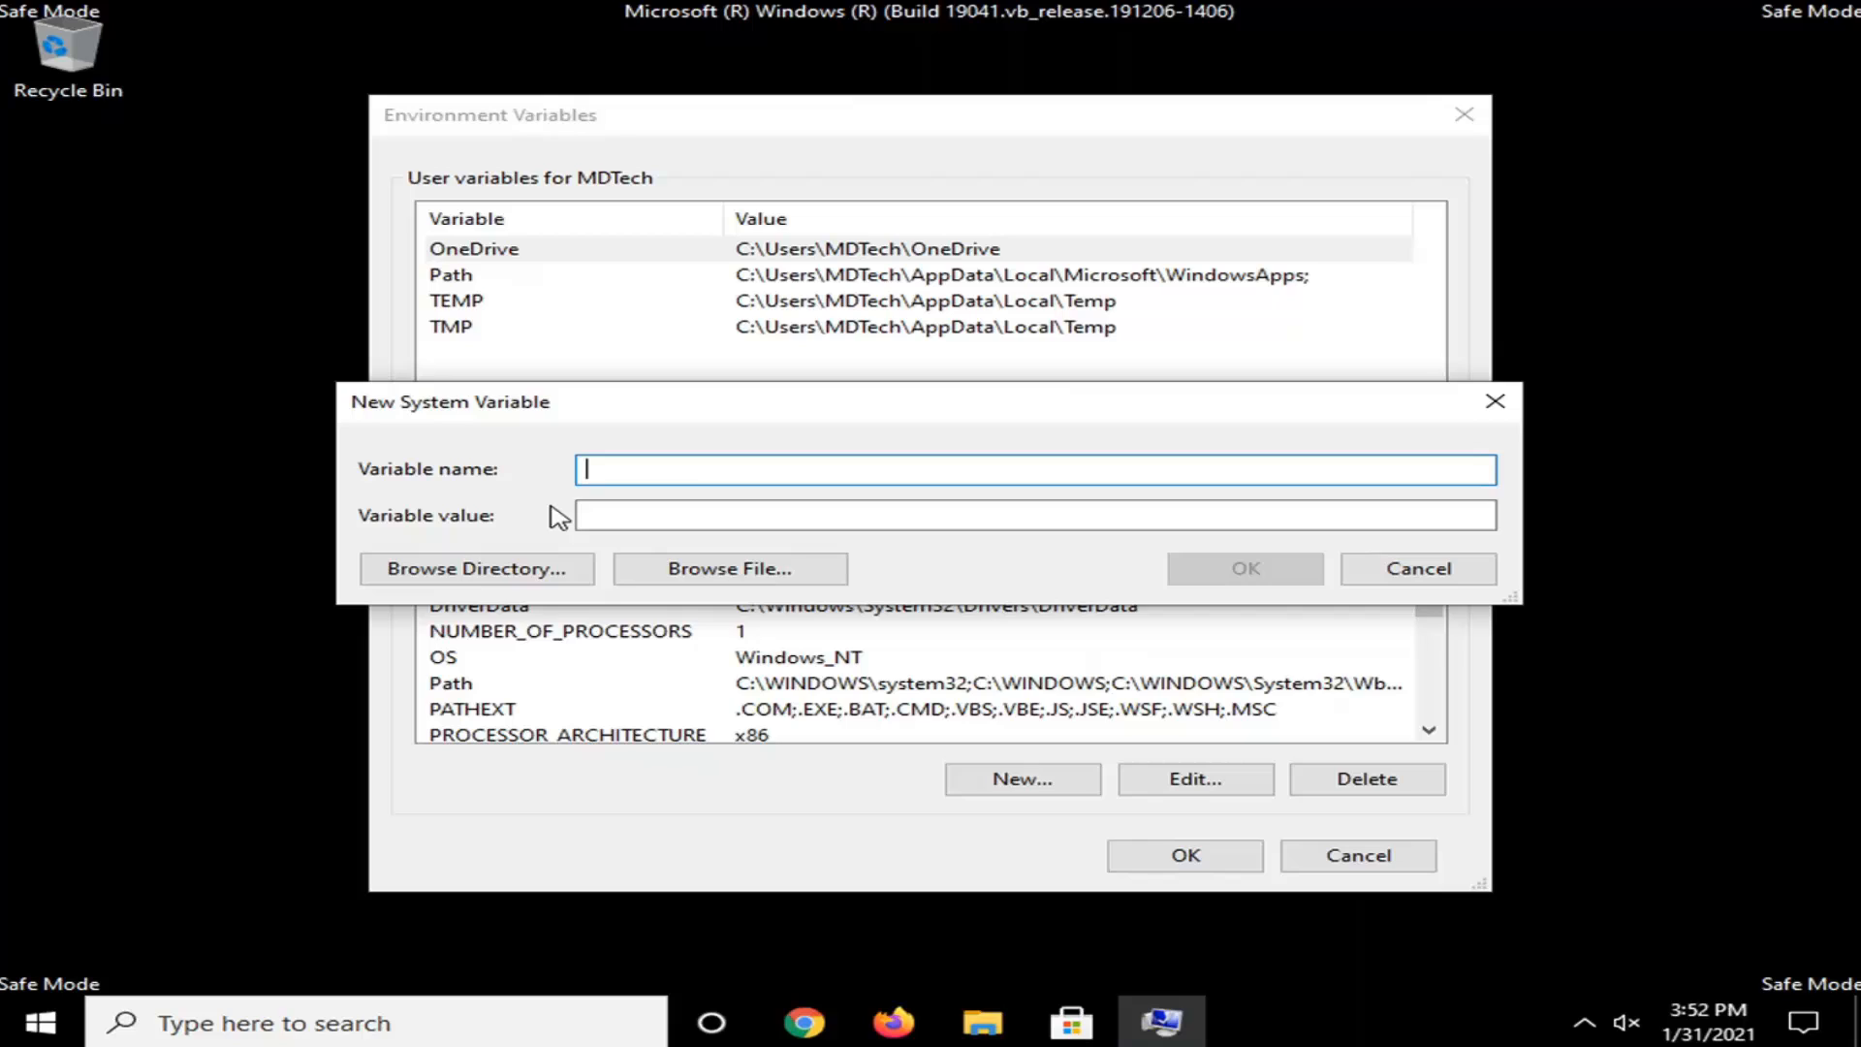
# - Create the system variable Windir with value C:\Windows and confirm it
pyautogui.write('Win')
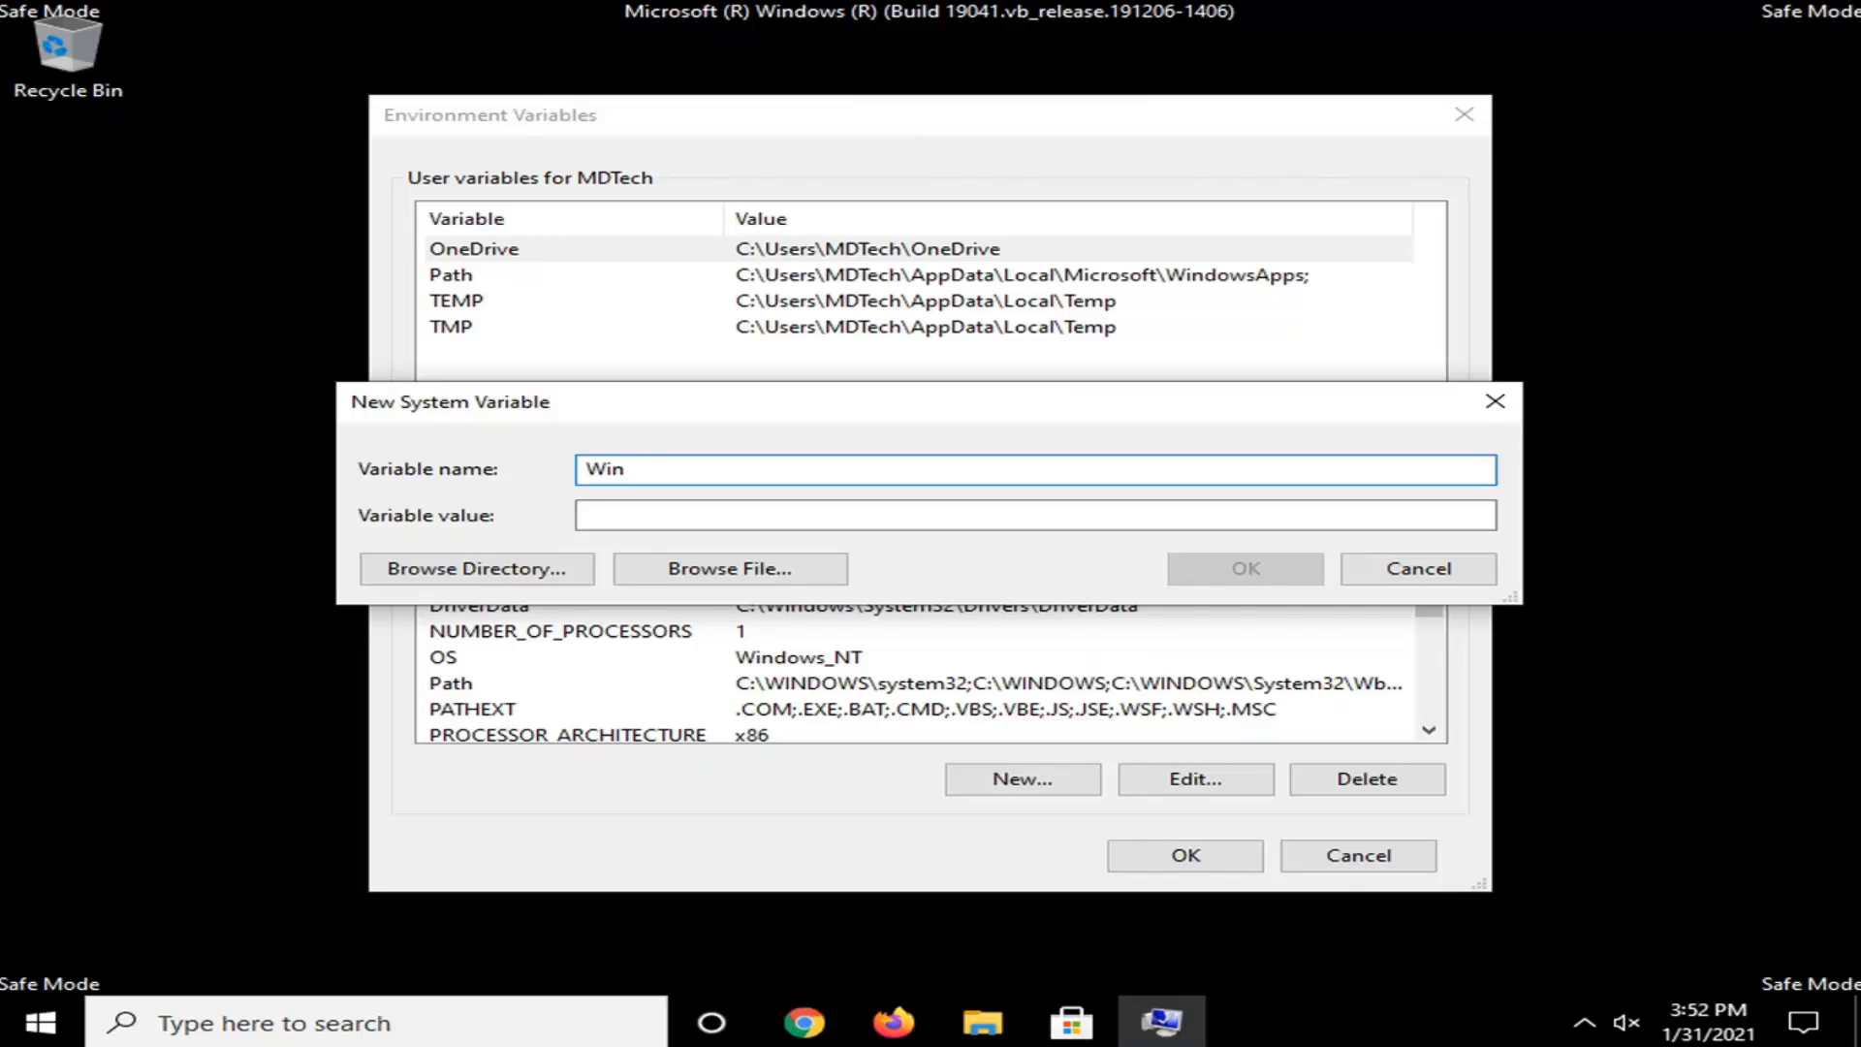
pyautogui.write('dir')
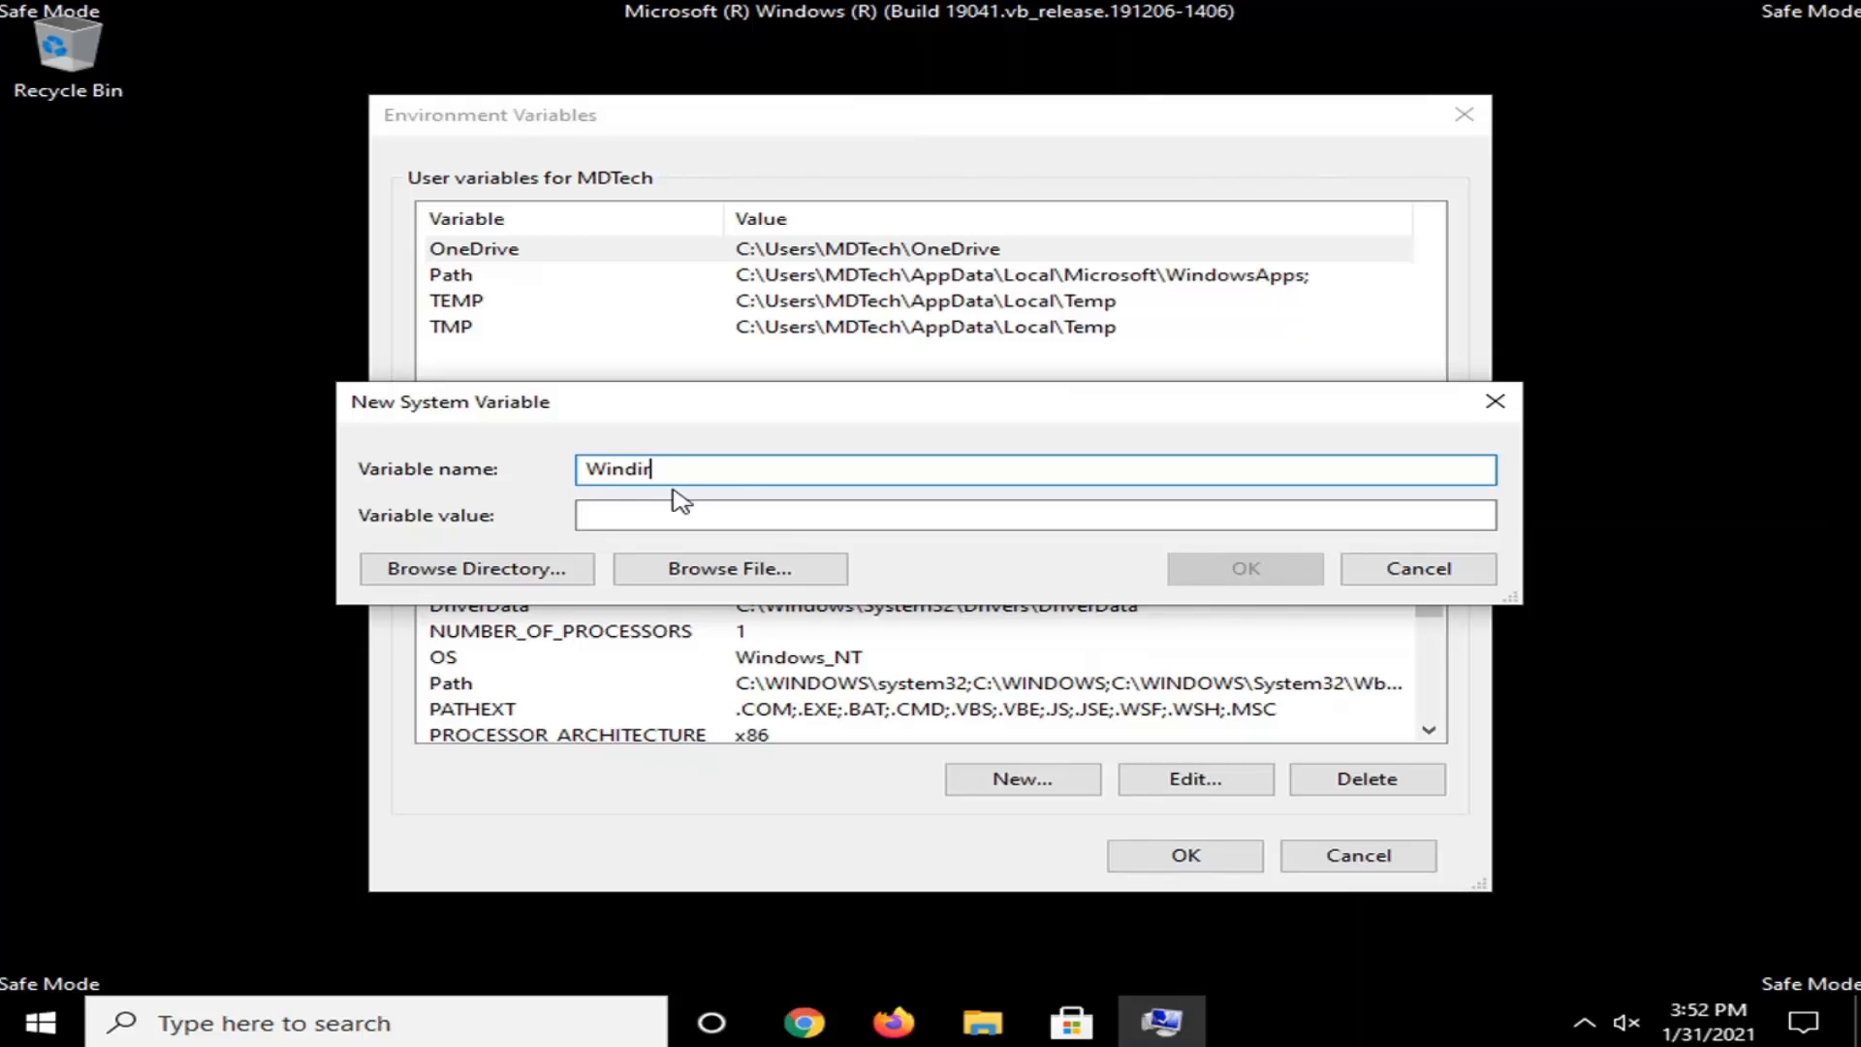
pyautogui.moveTo(564, 527)
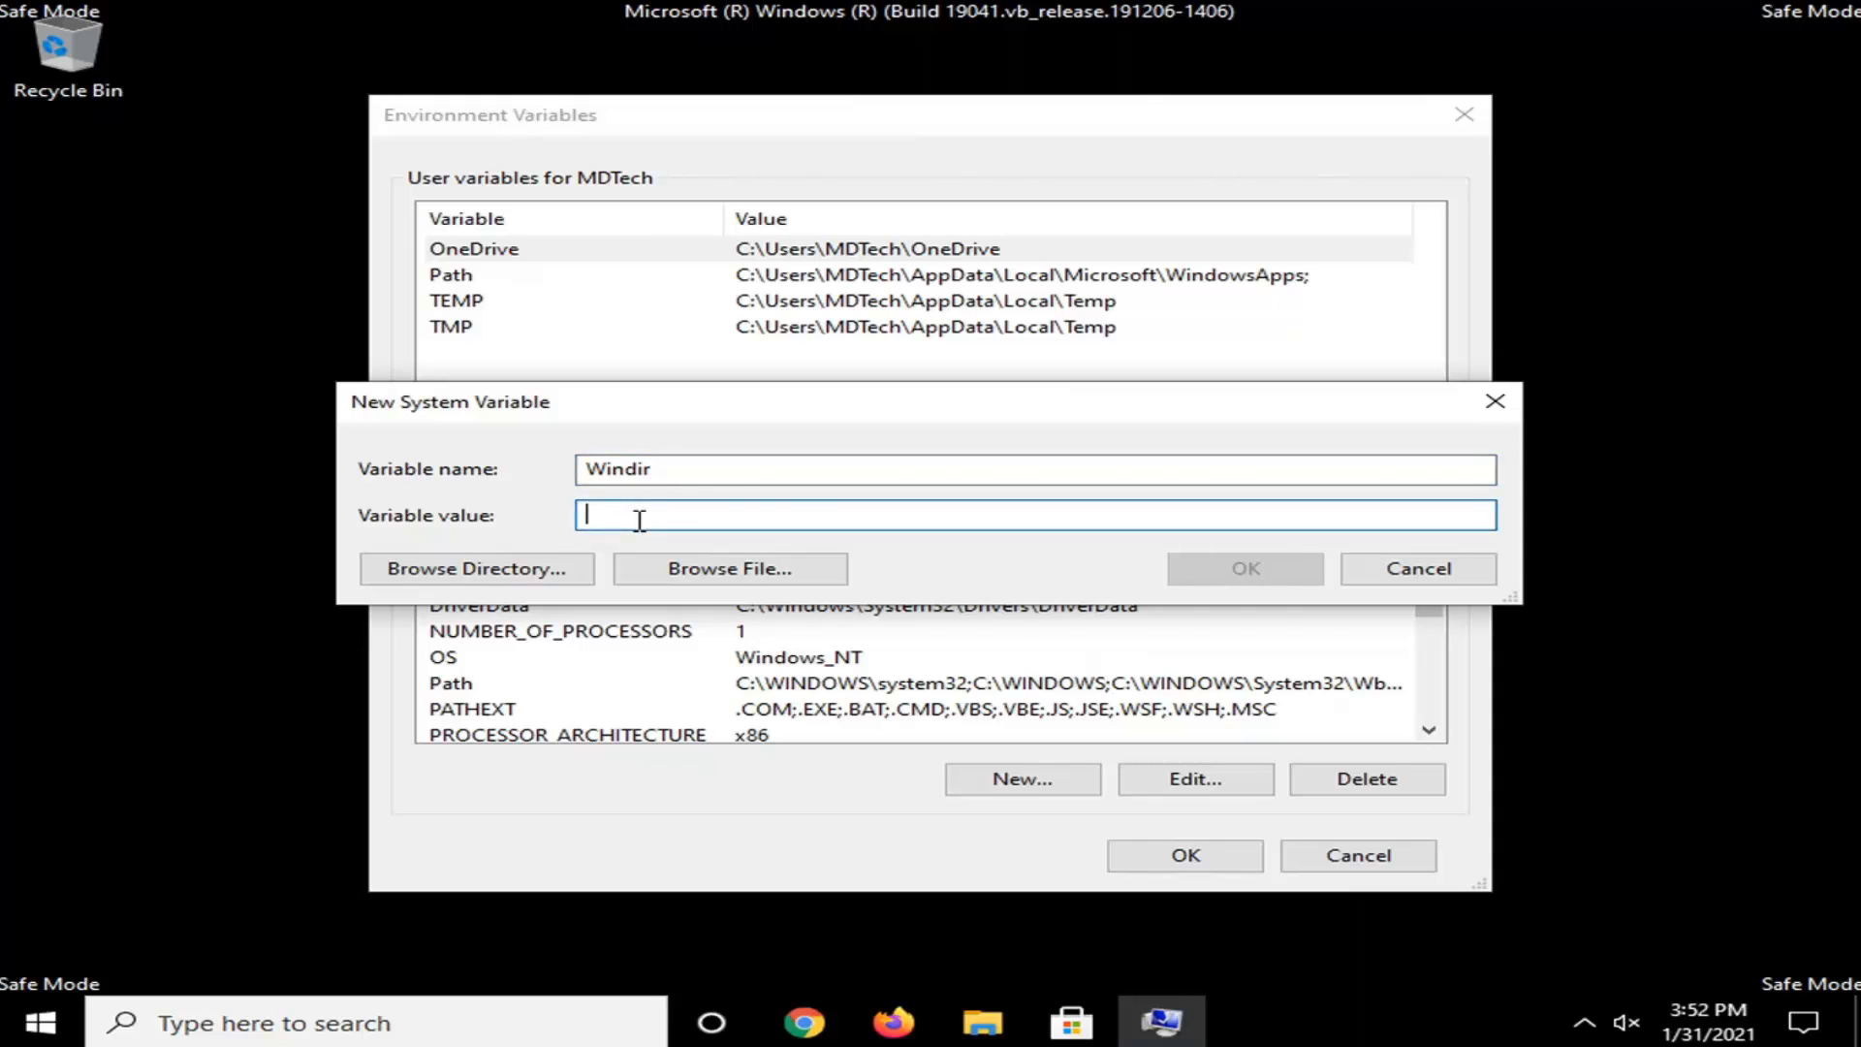
pyautogui.moveTo(528, 525)
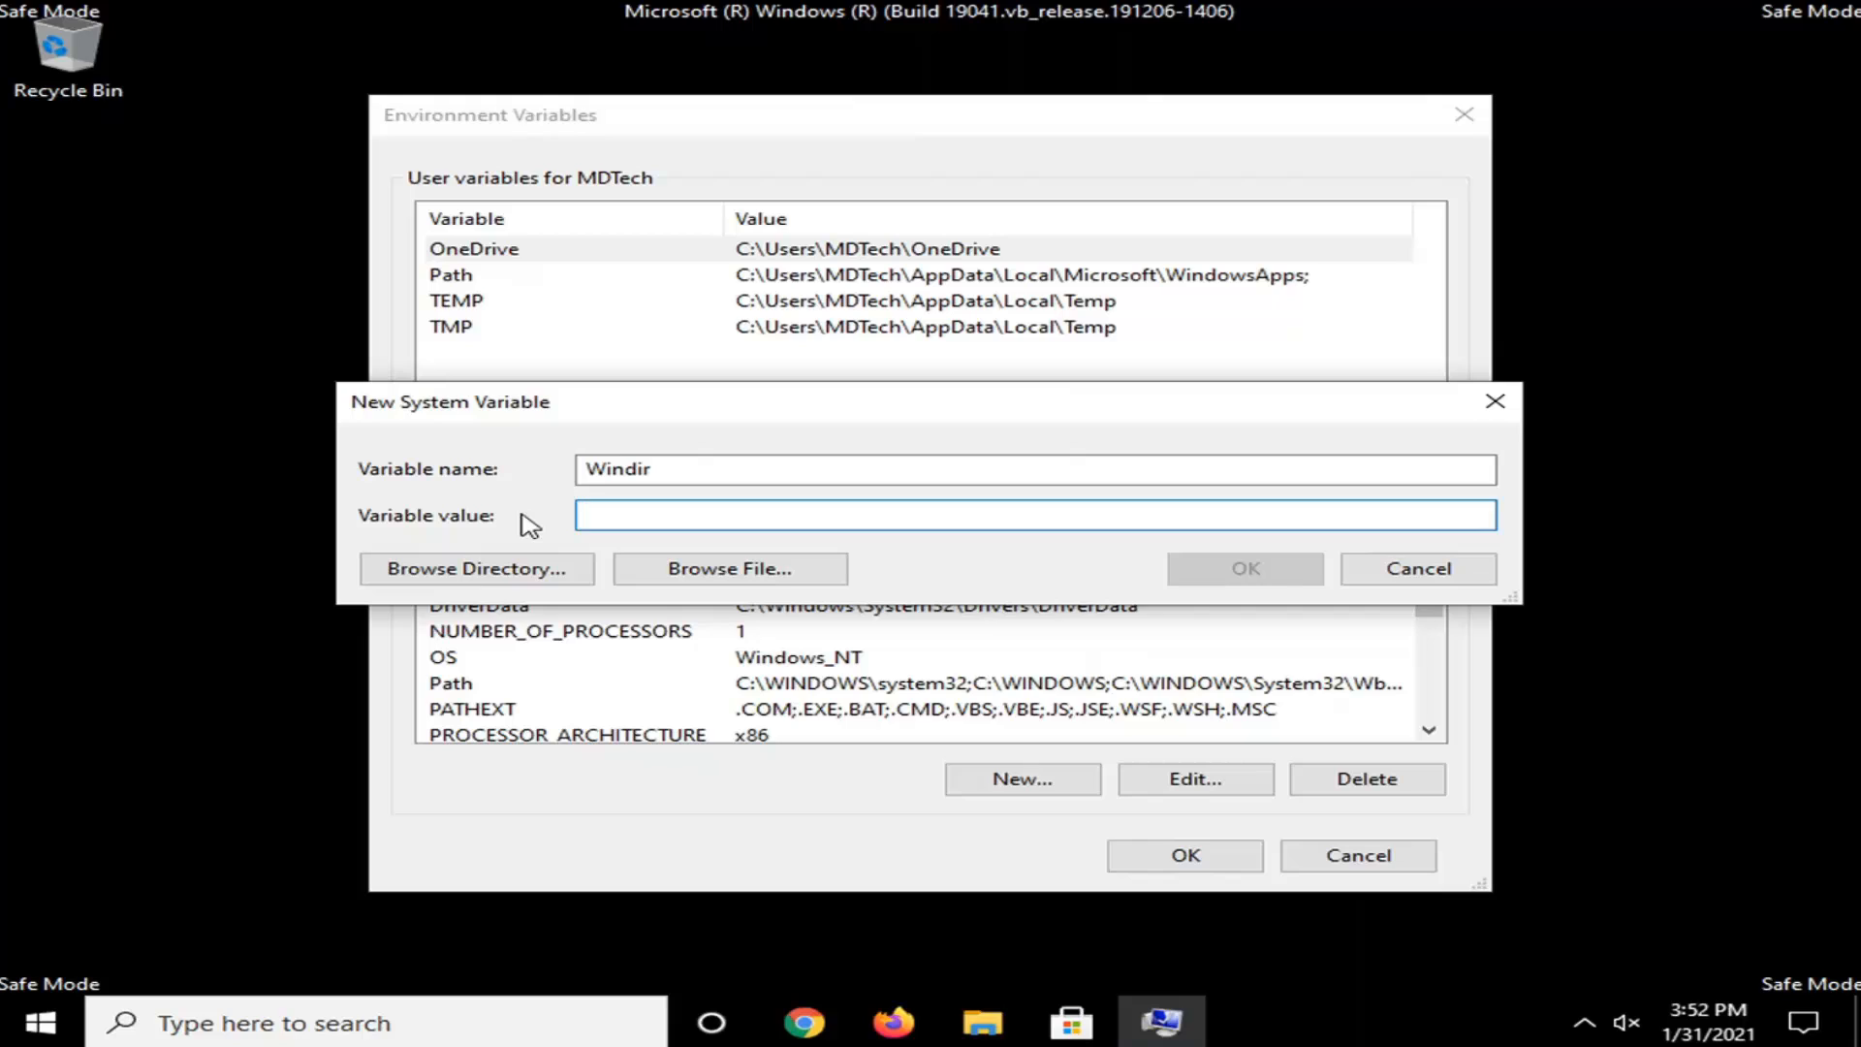
pyautogui.write('C')
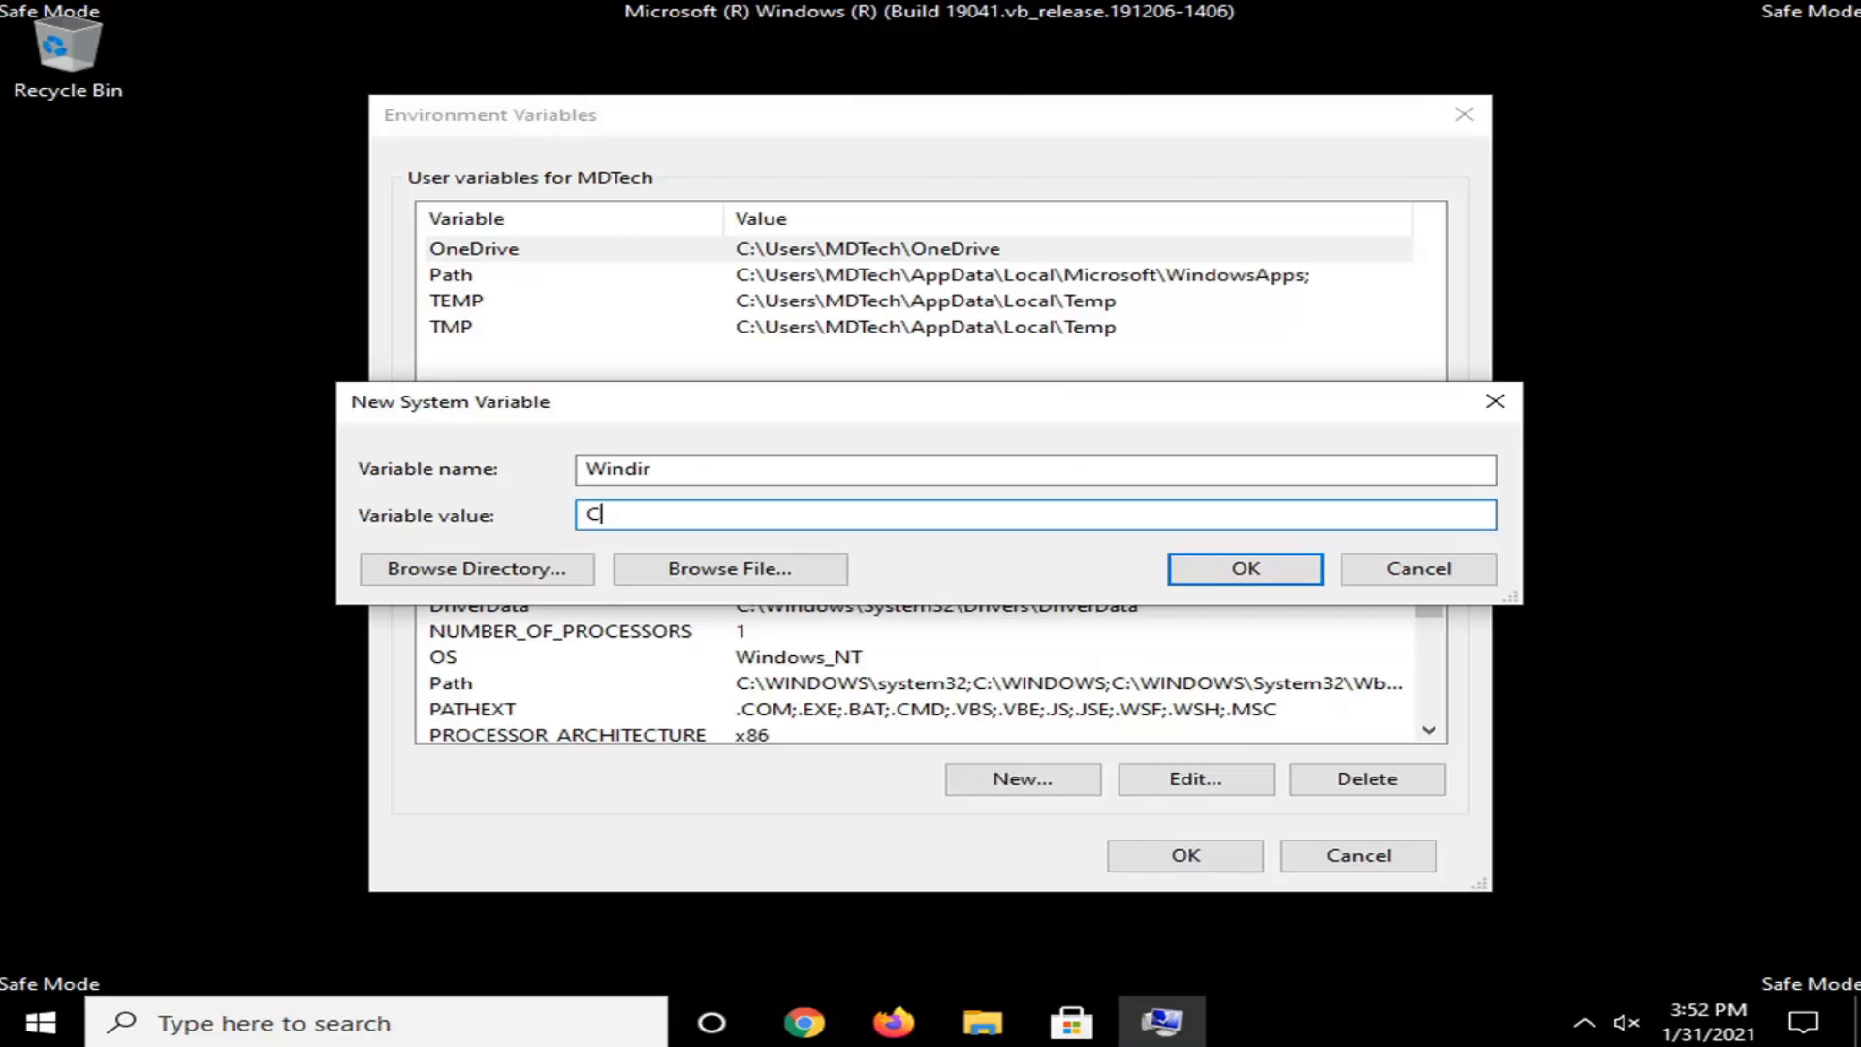
pyautogui.write(':\\')
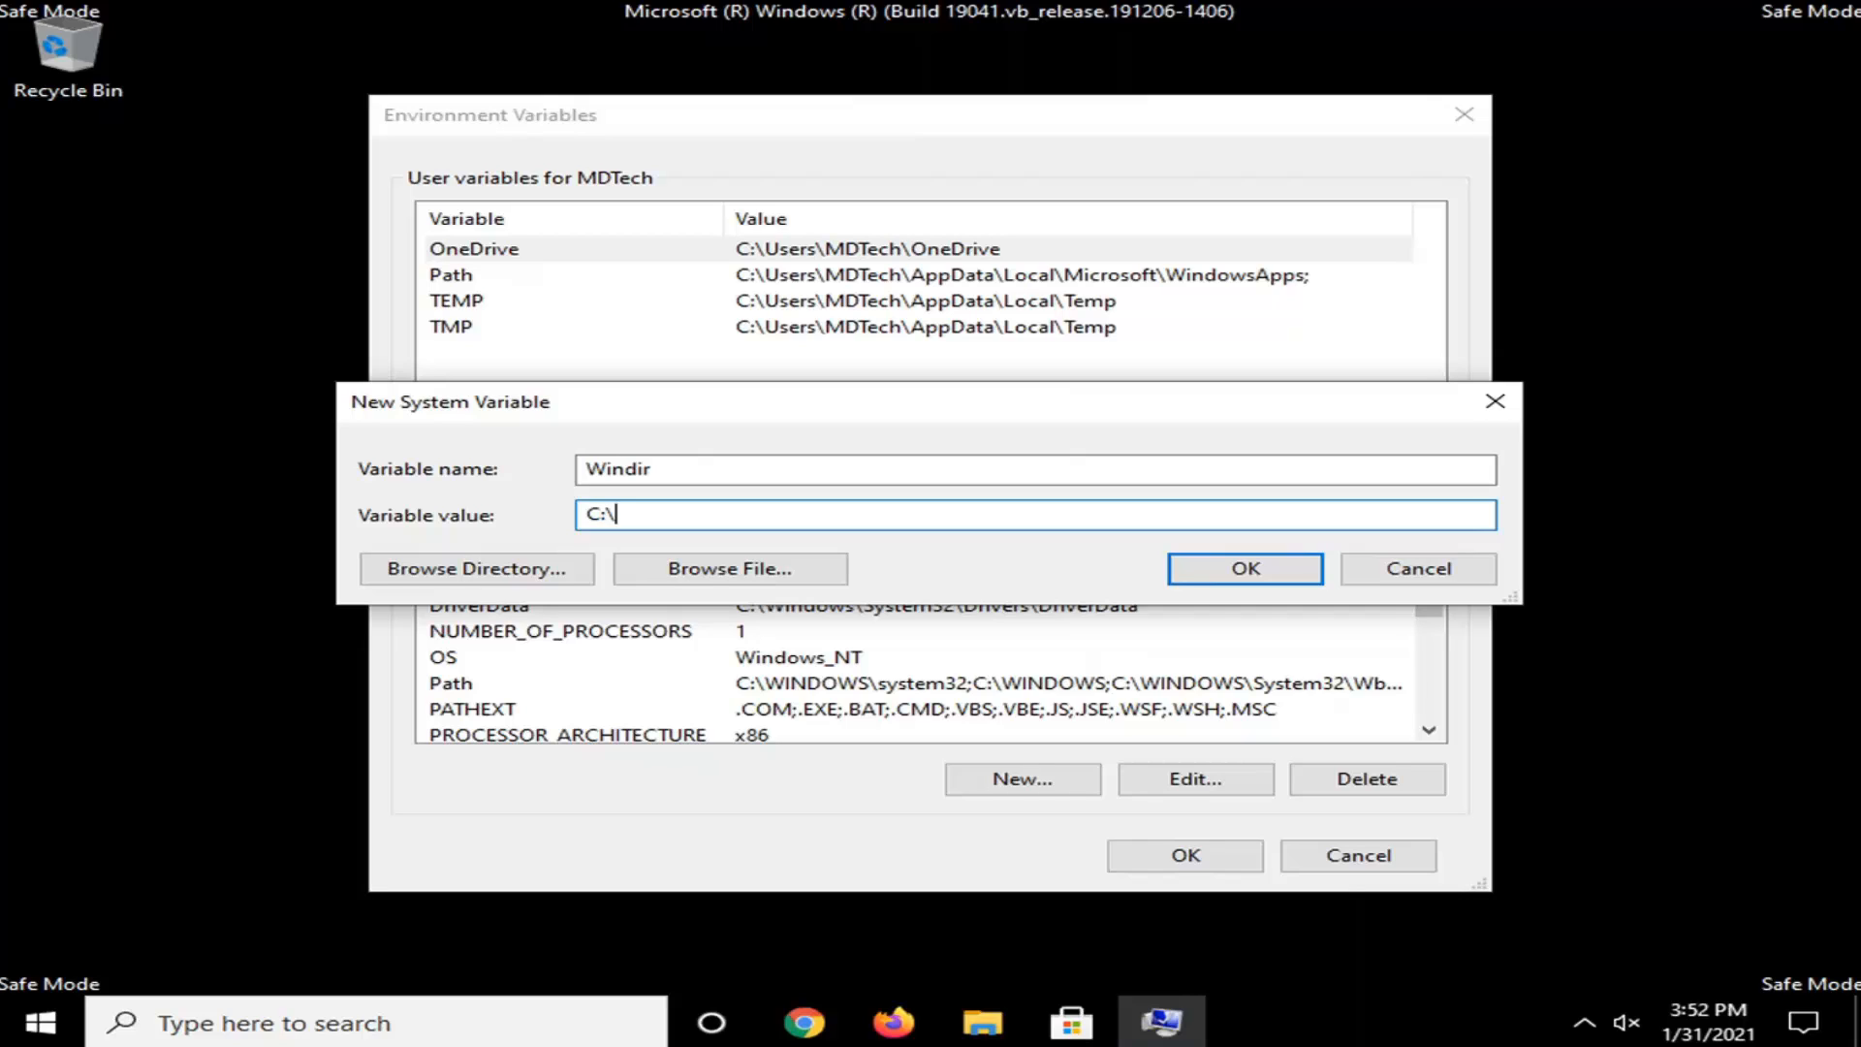
pyautogui.write('Windows')
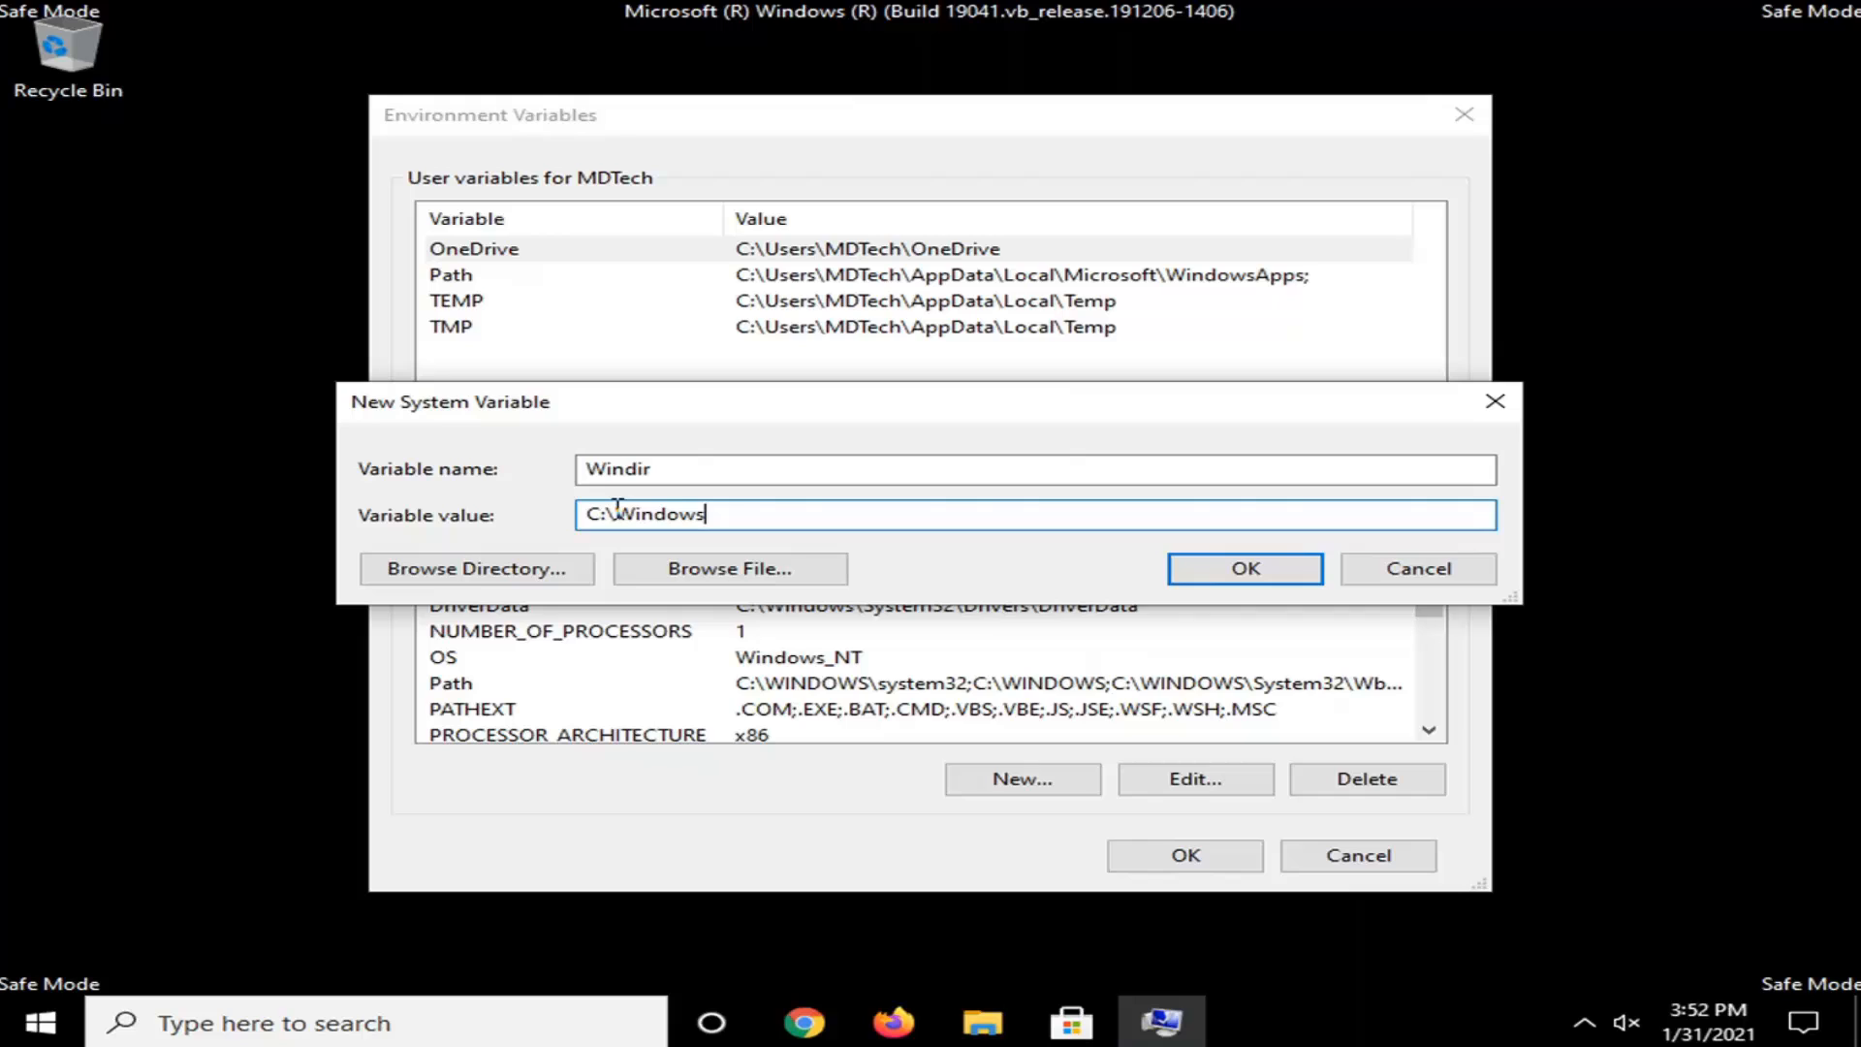
pyautogui.moveTo(564, 492)
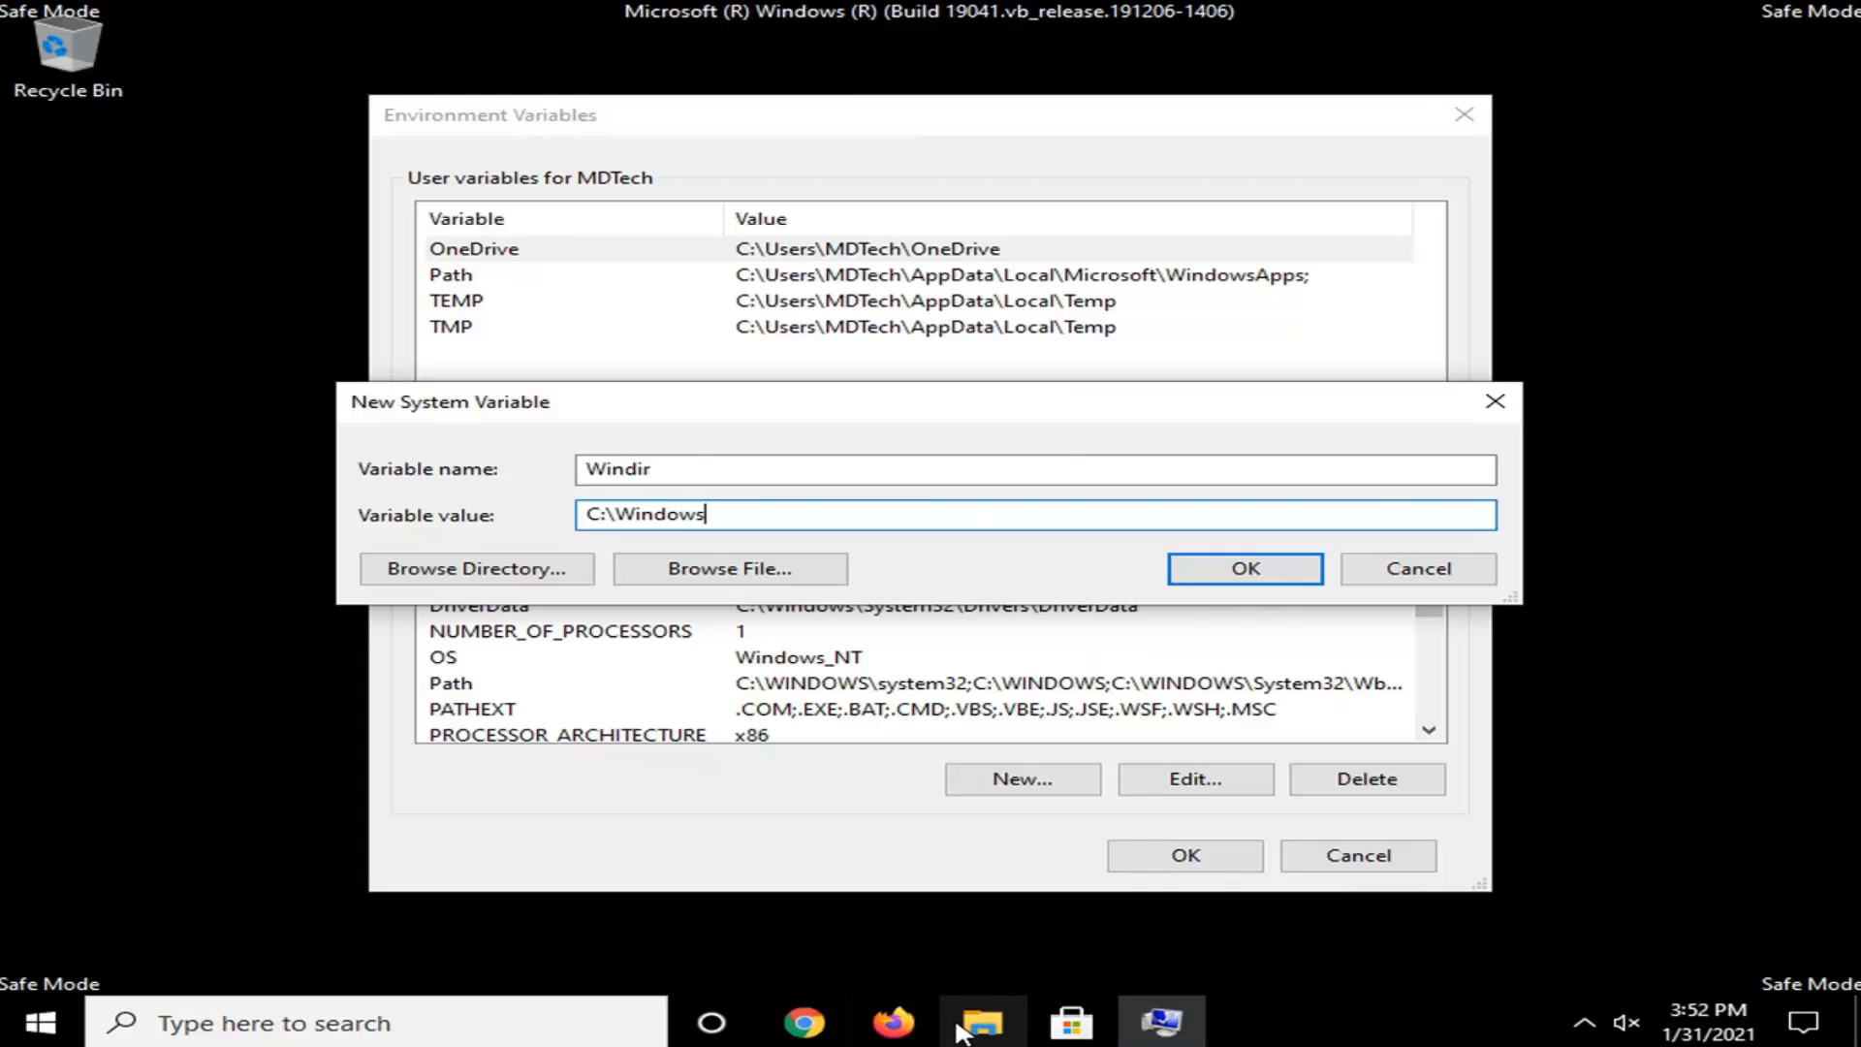
pyautogui.moveTo(866, 753)
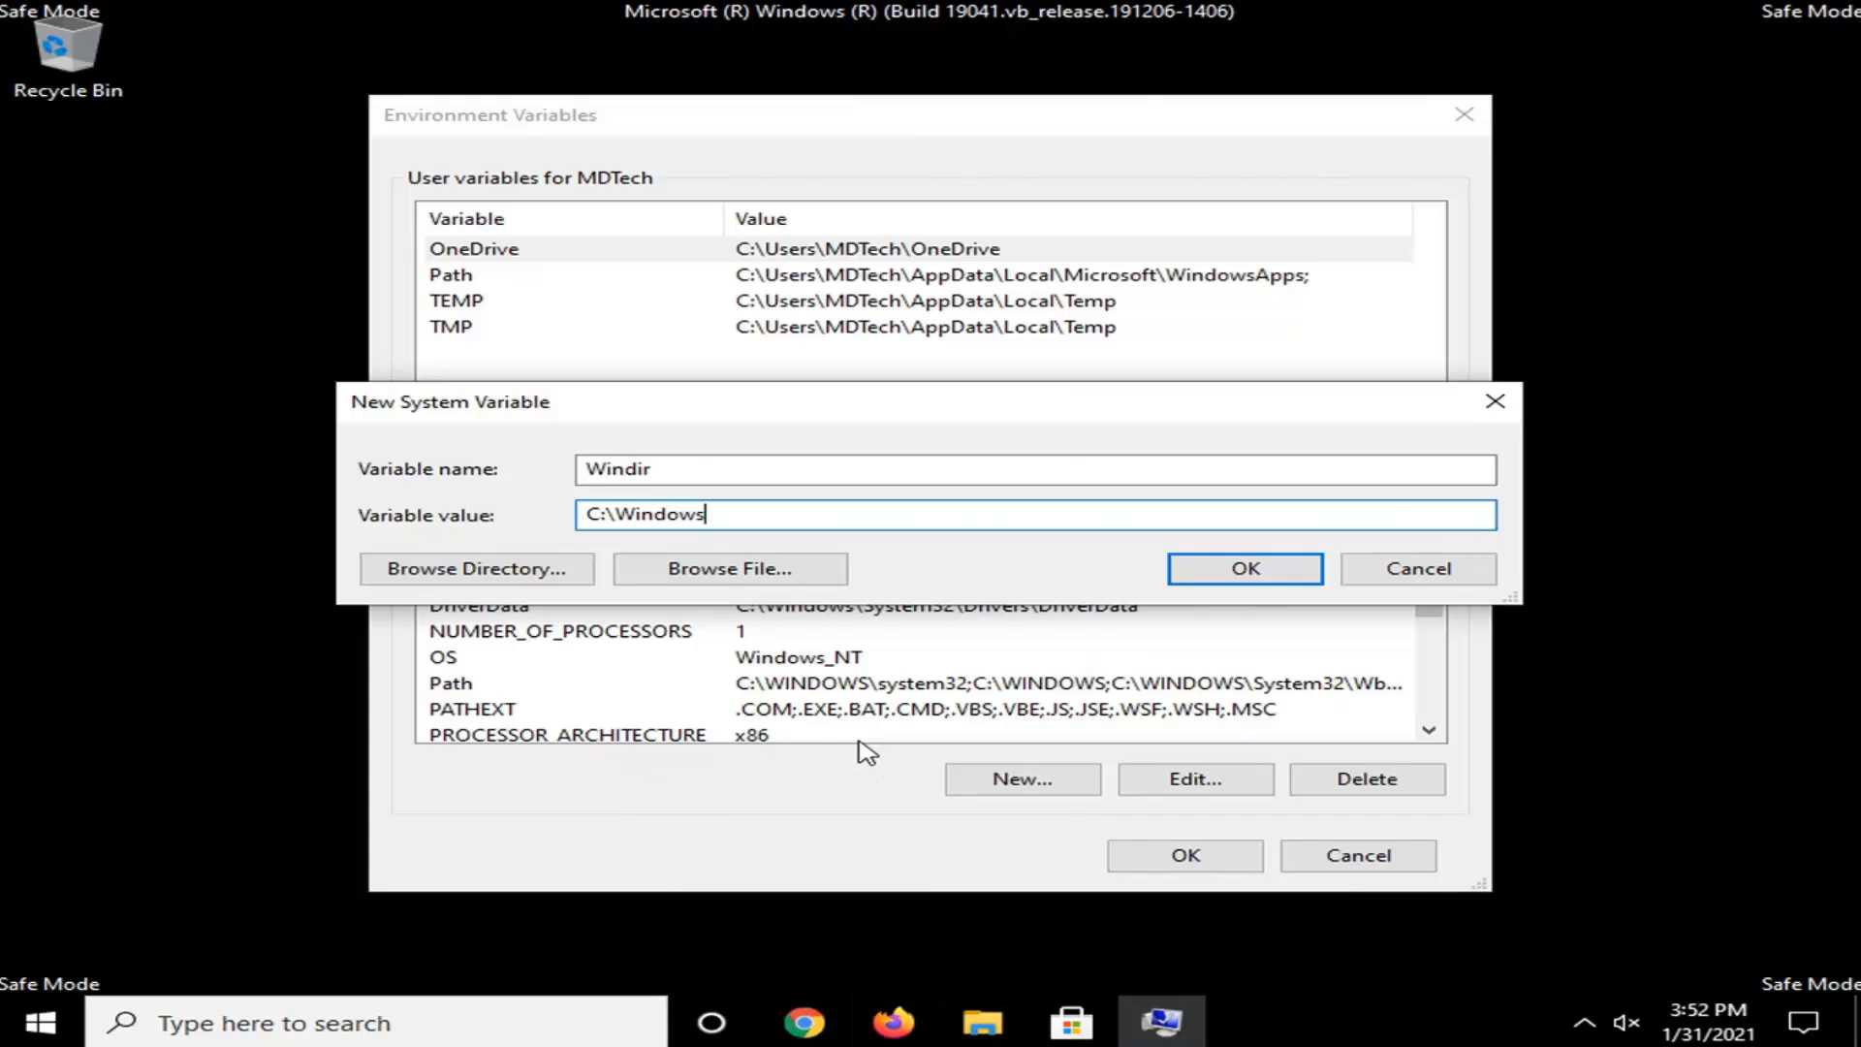
pyautogui.moveTo(663, 558)
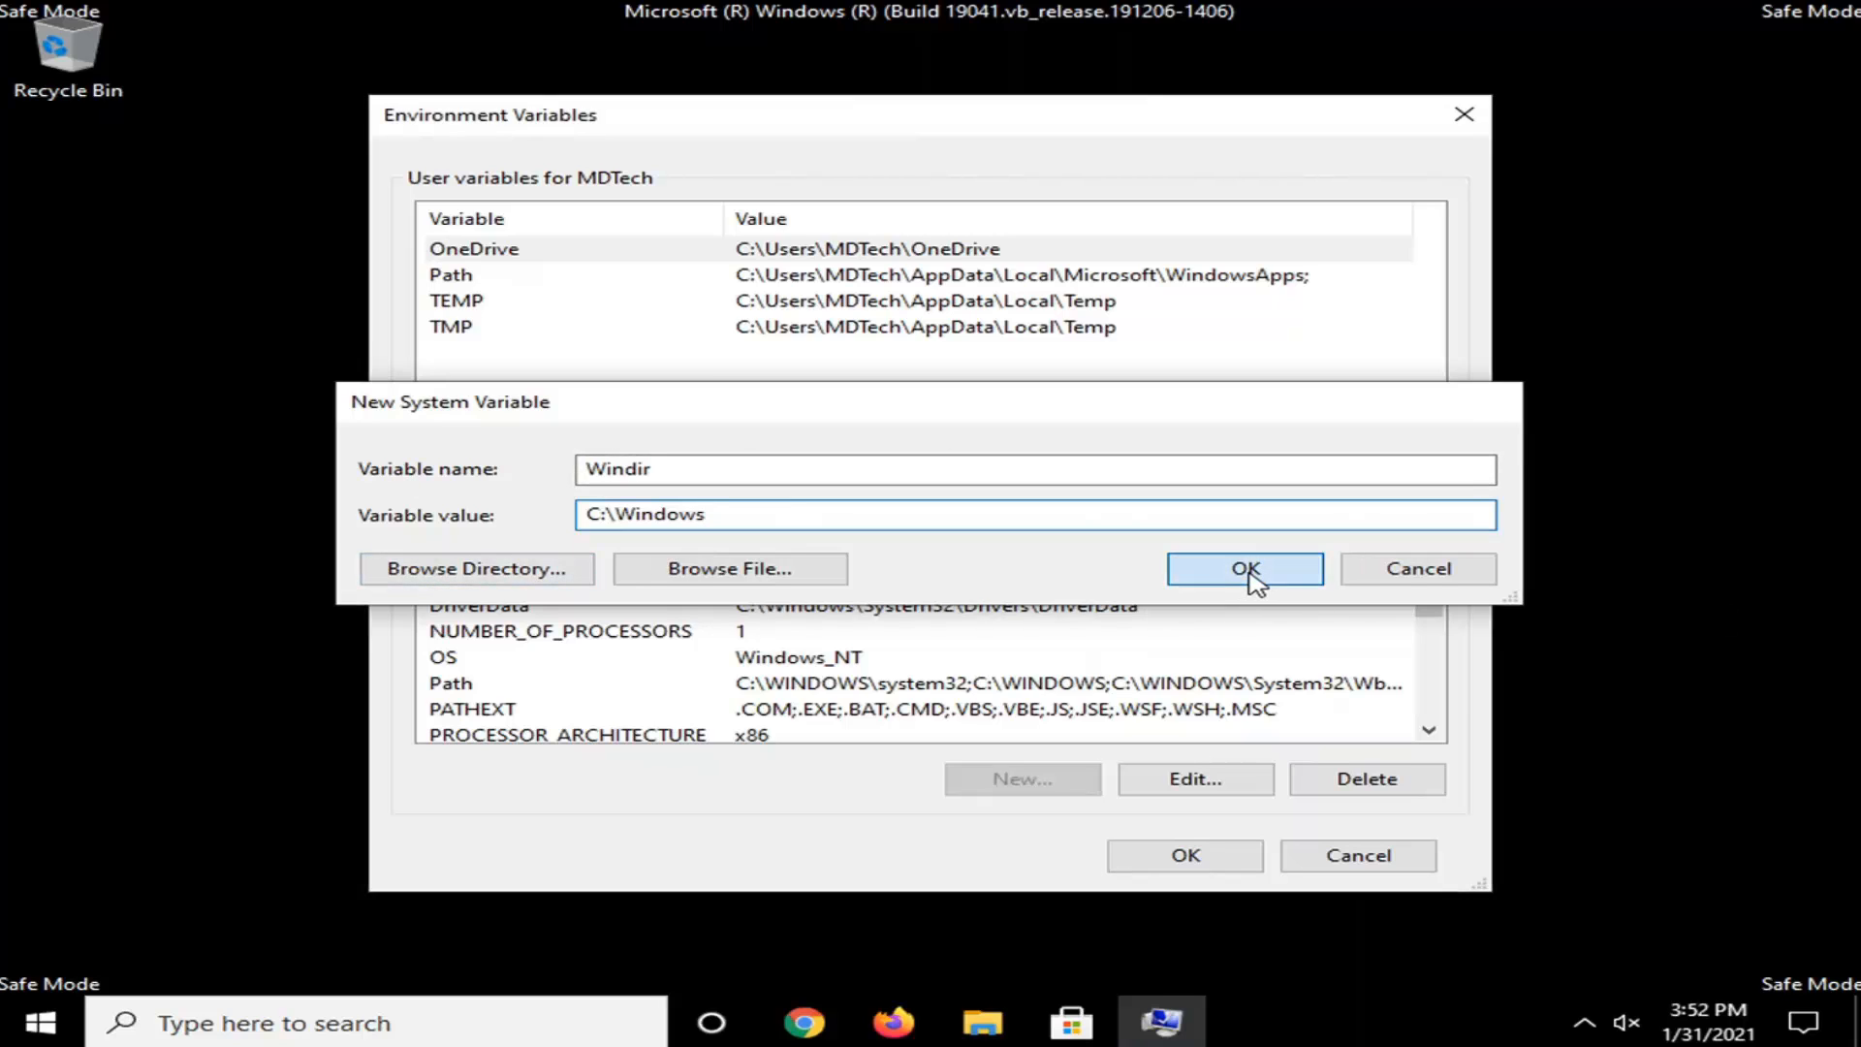
pyautogui.click(1244, 568)
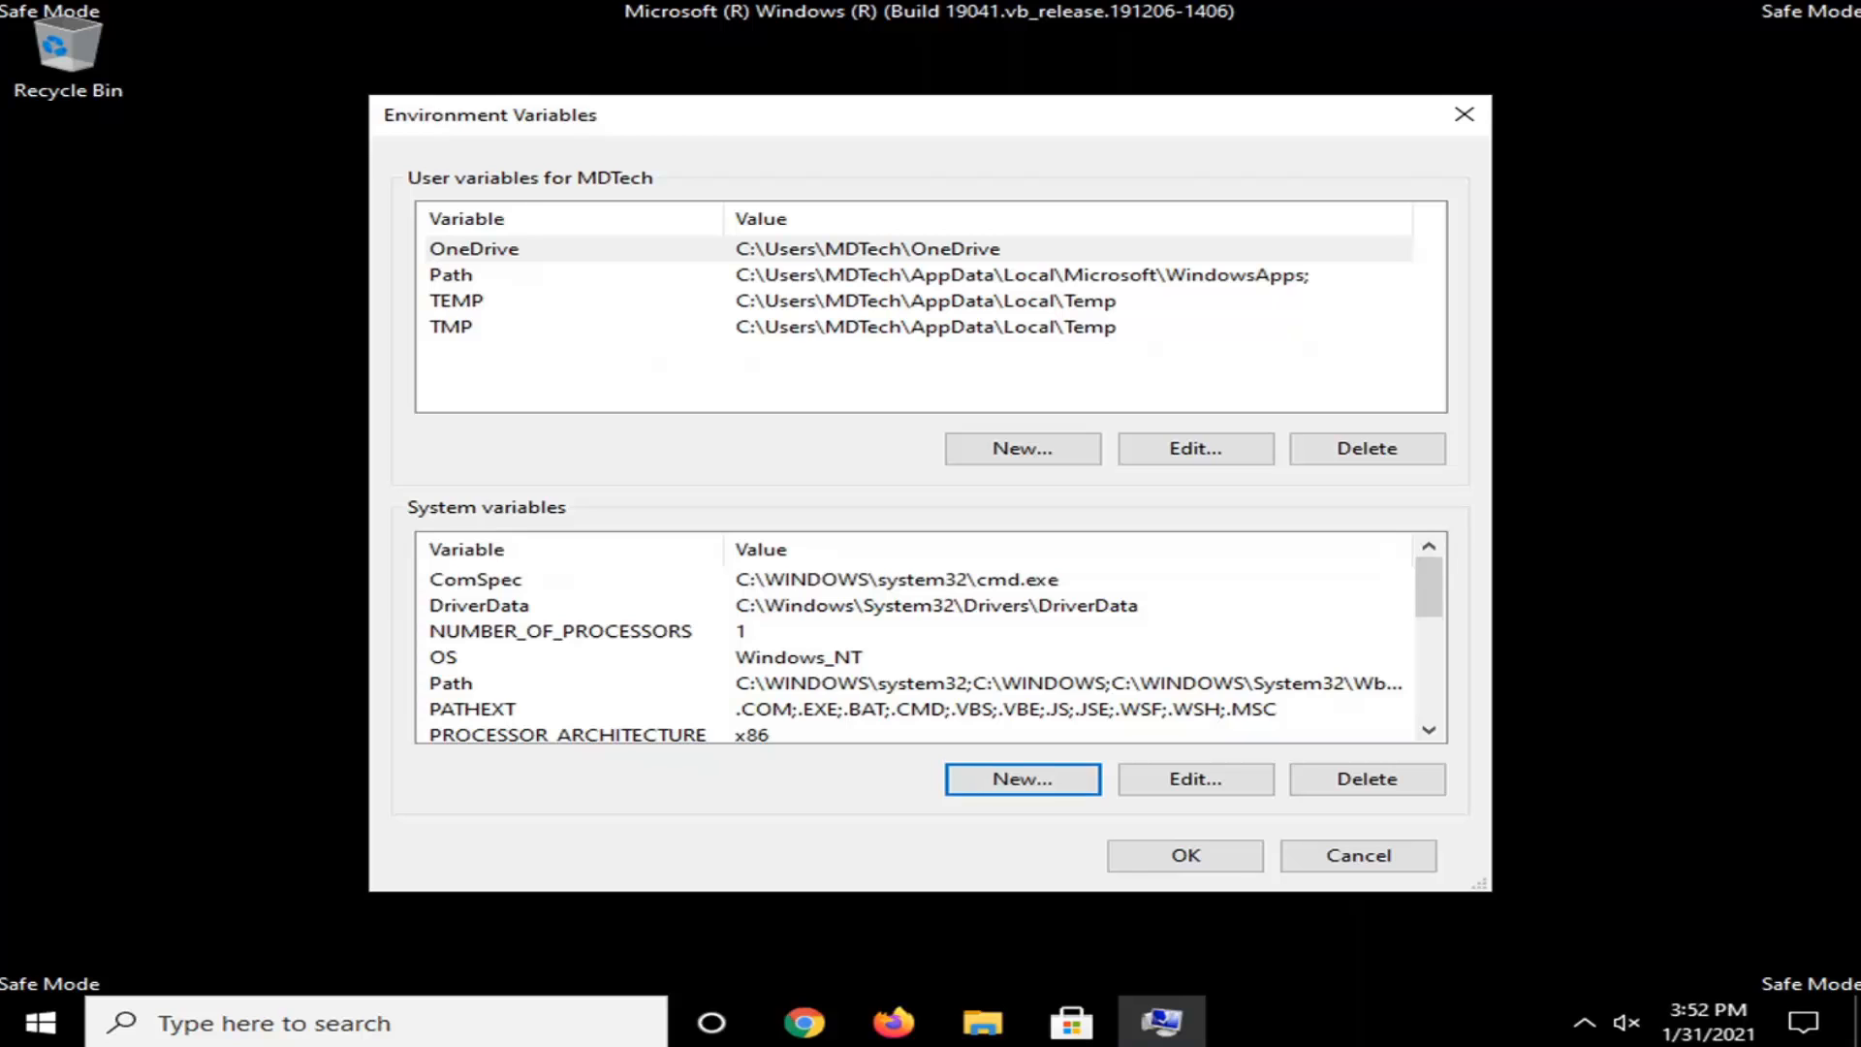
pyautogui.moveTo(1113, 895)
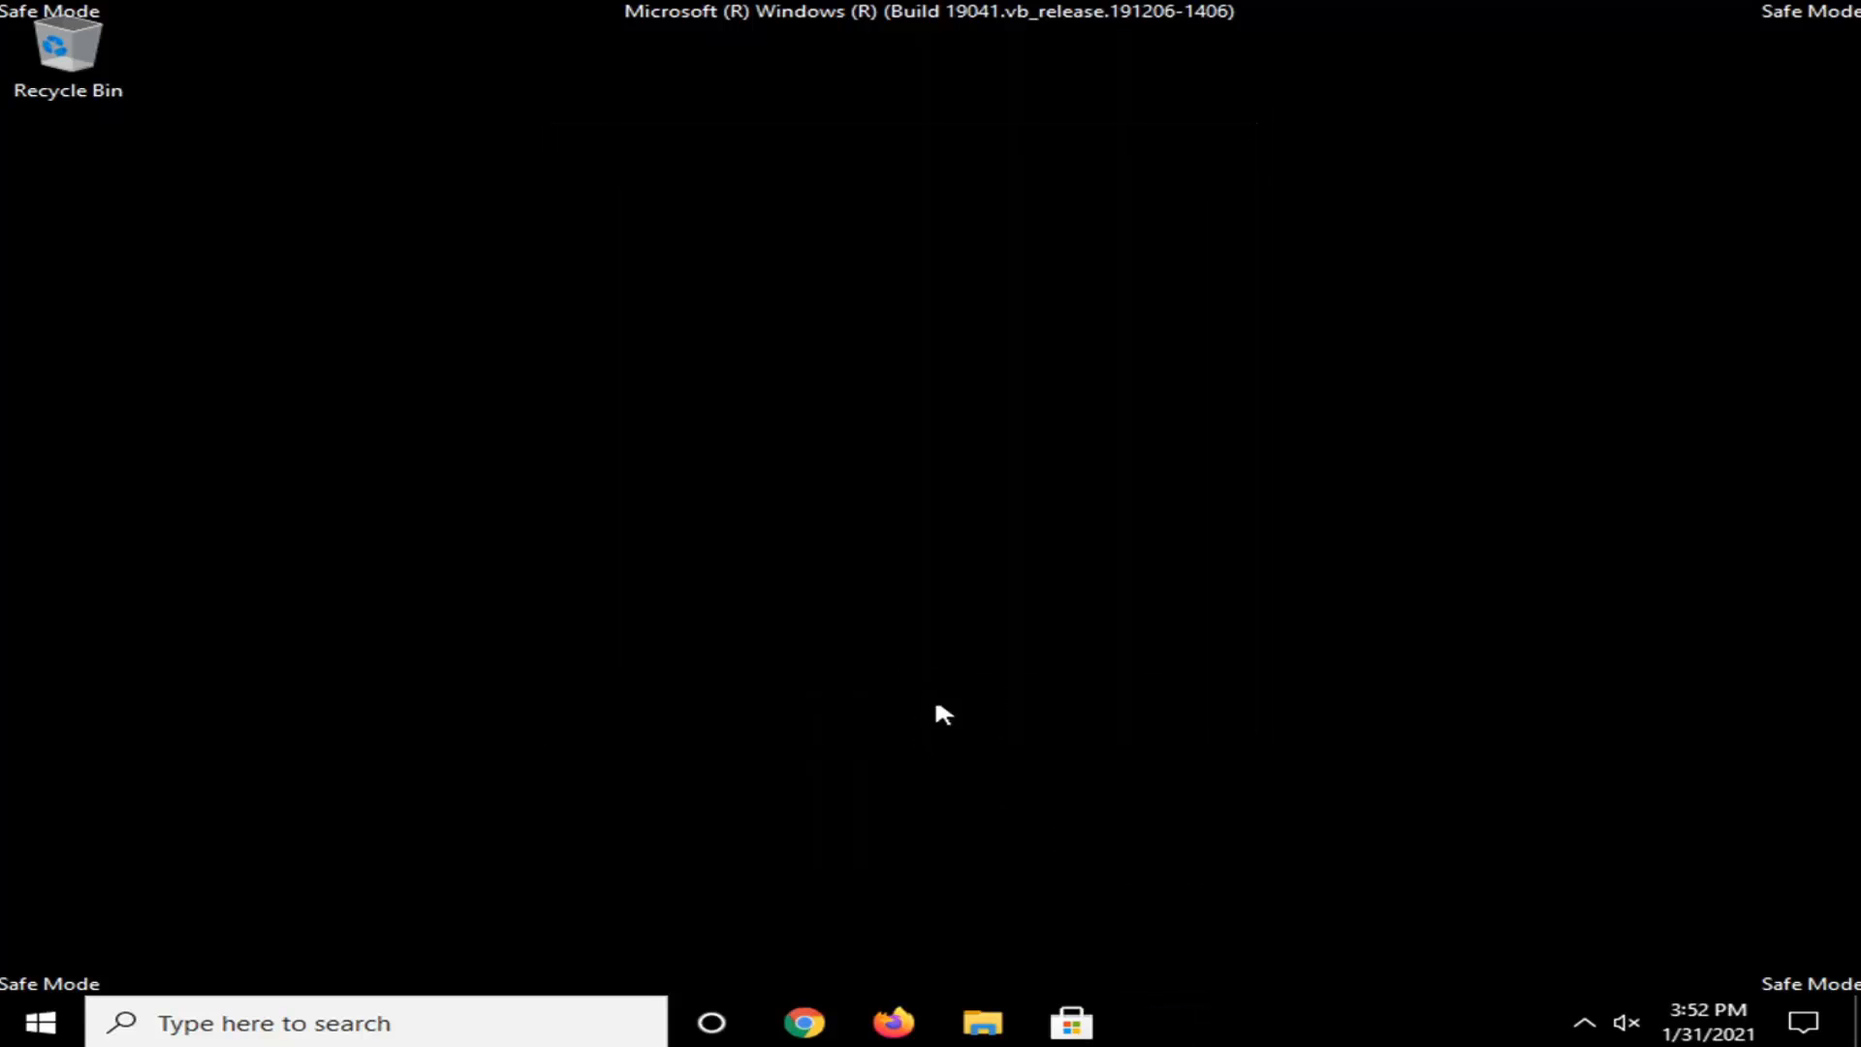
# - Reopen msconfig from Start, uncheck Safe boot on the Boot tab and confirm with OK
pyautogui.click(18, 1022)
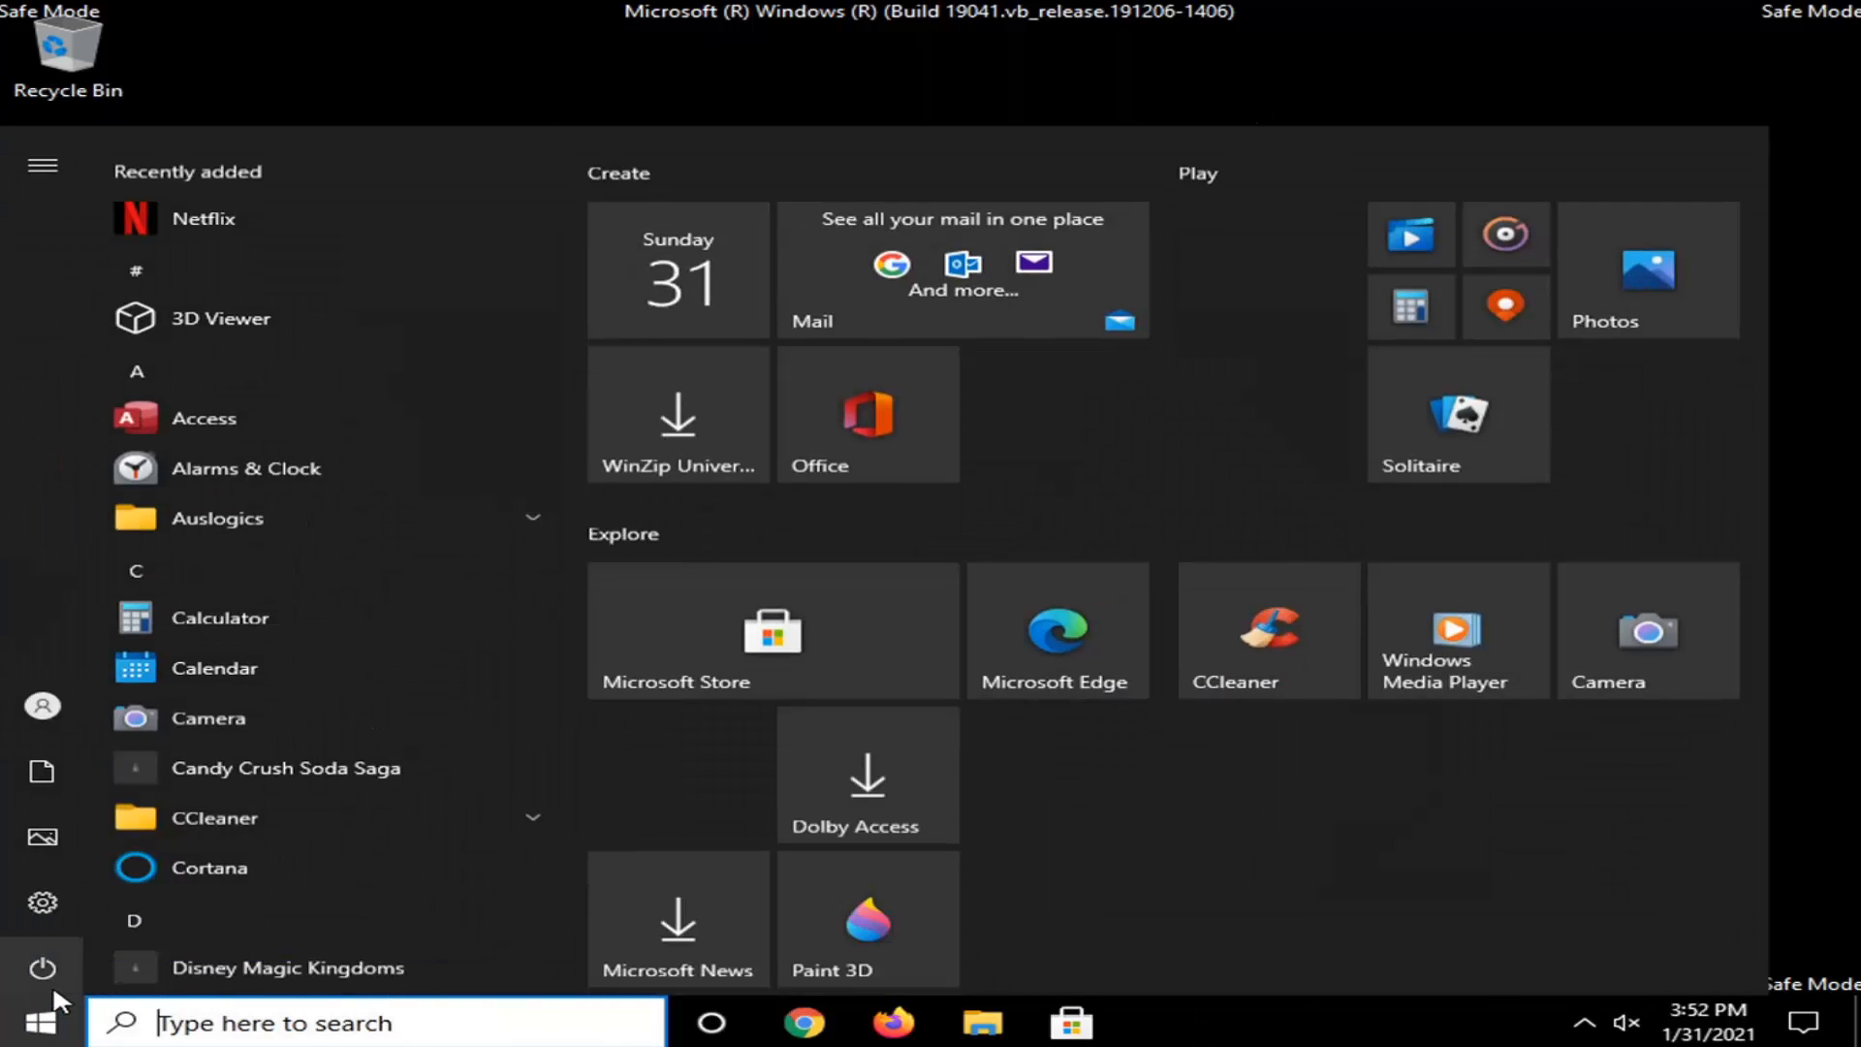
pyautogui.write('msconfig')
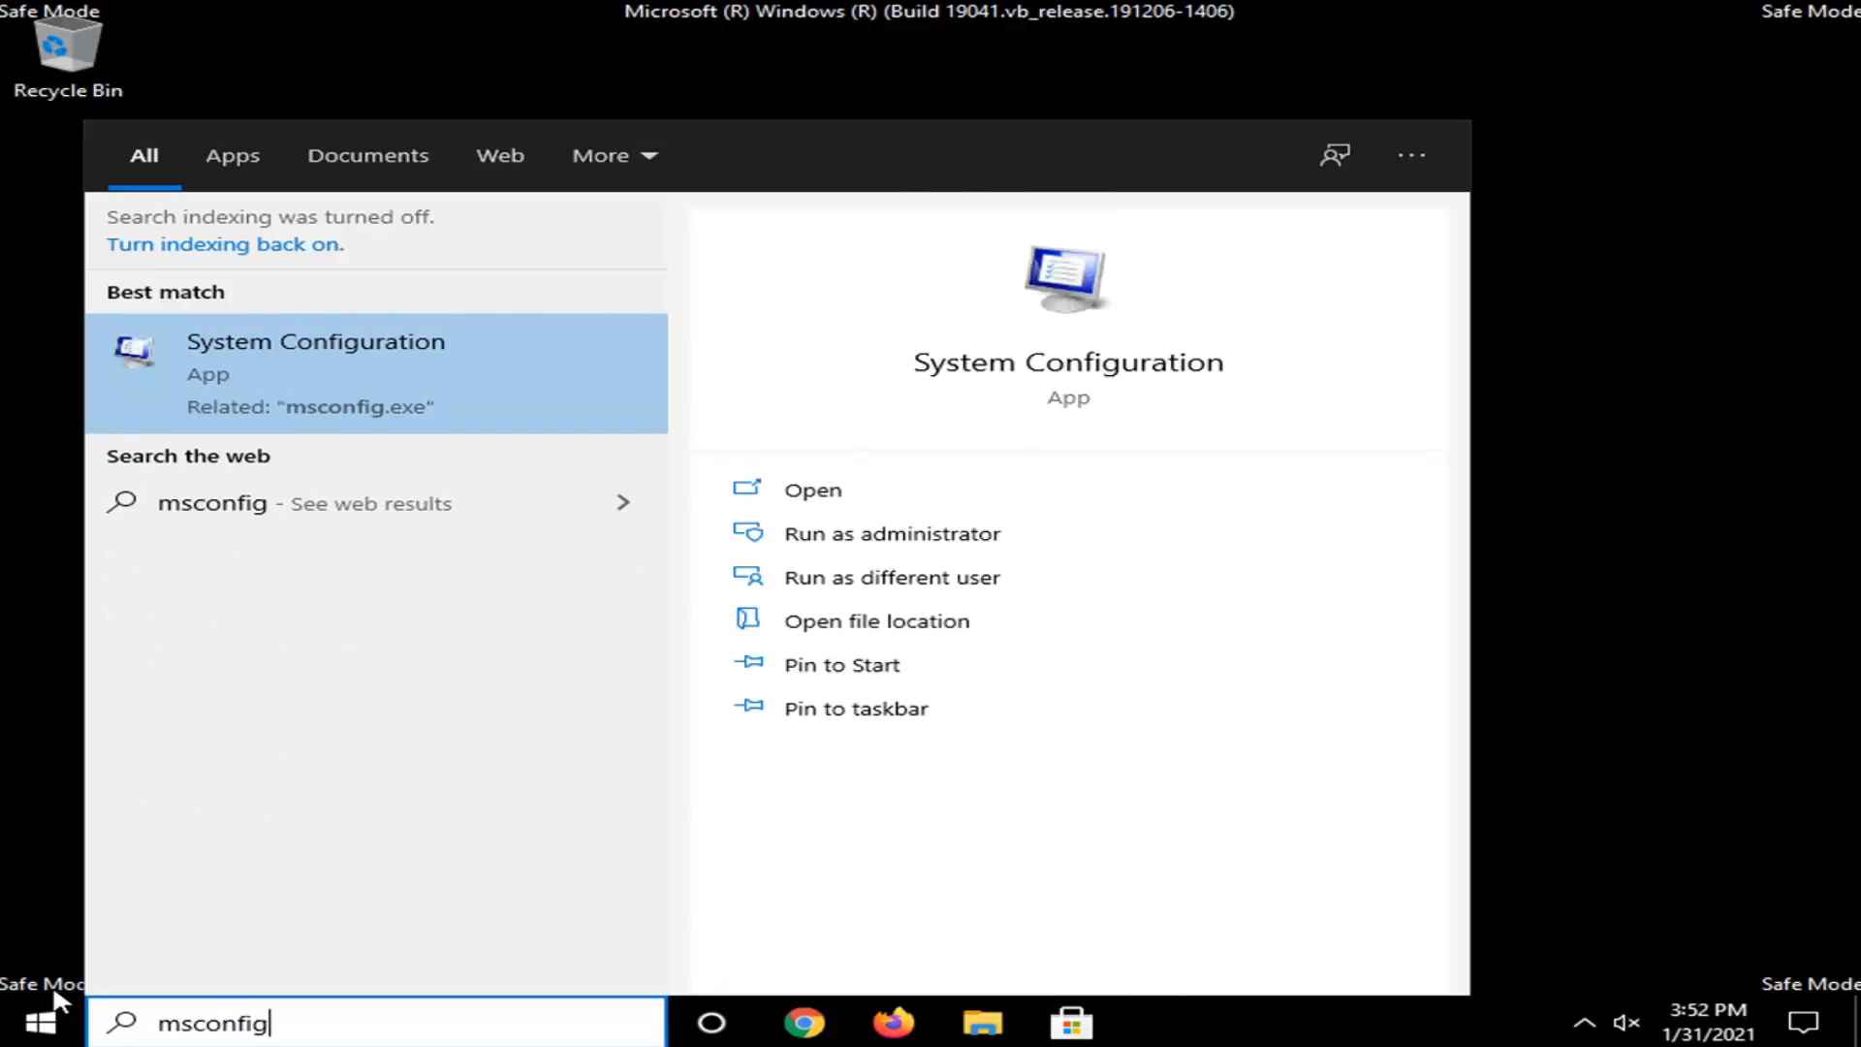
pyautogui.moveTo(295, 376)
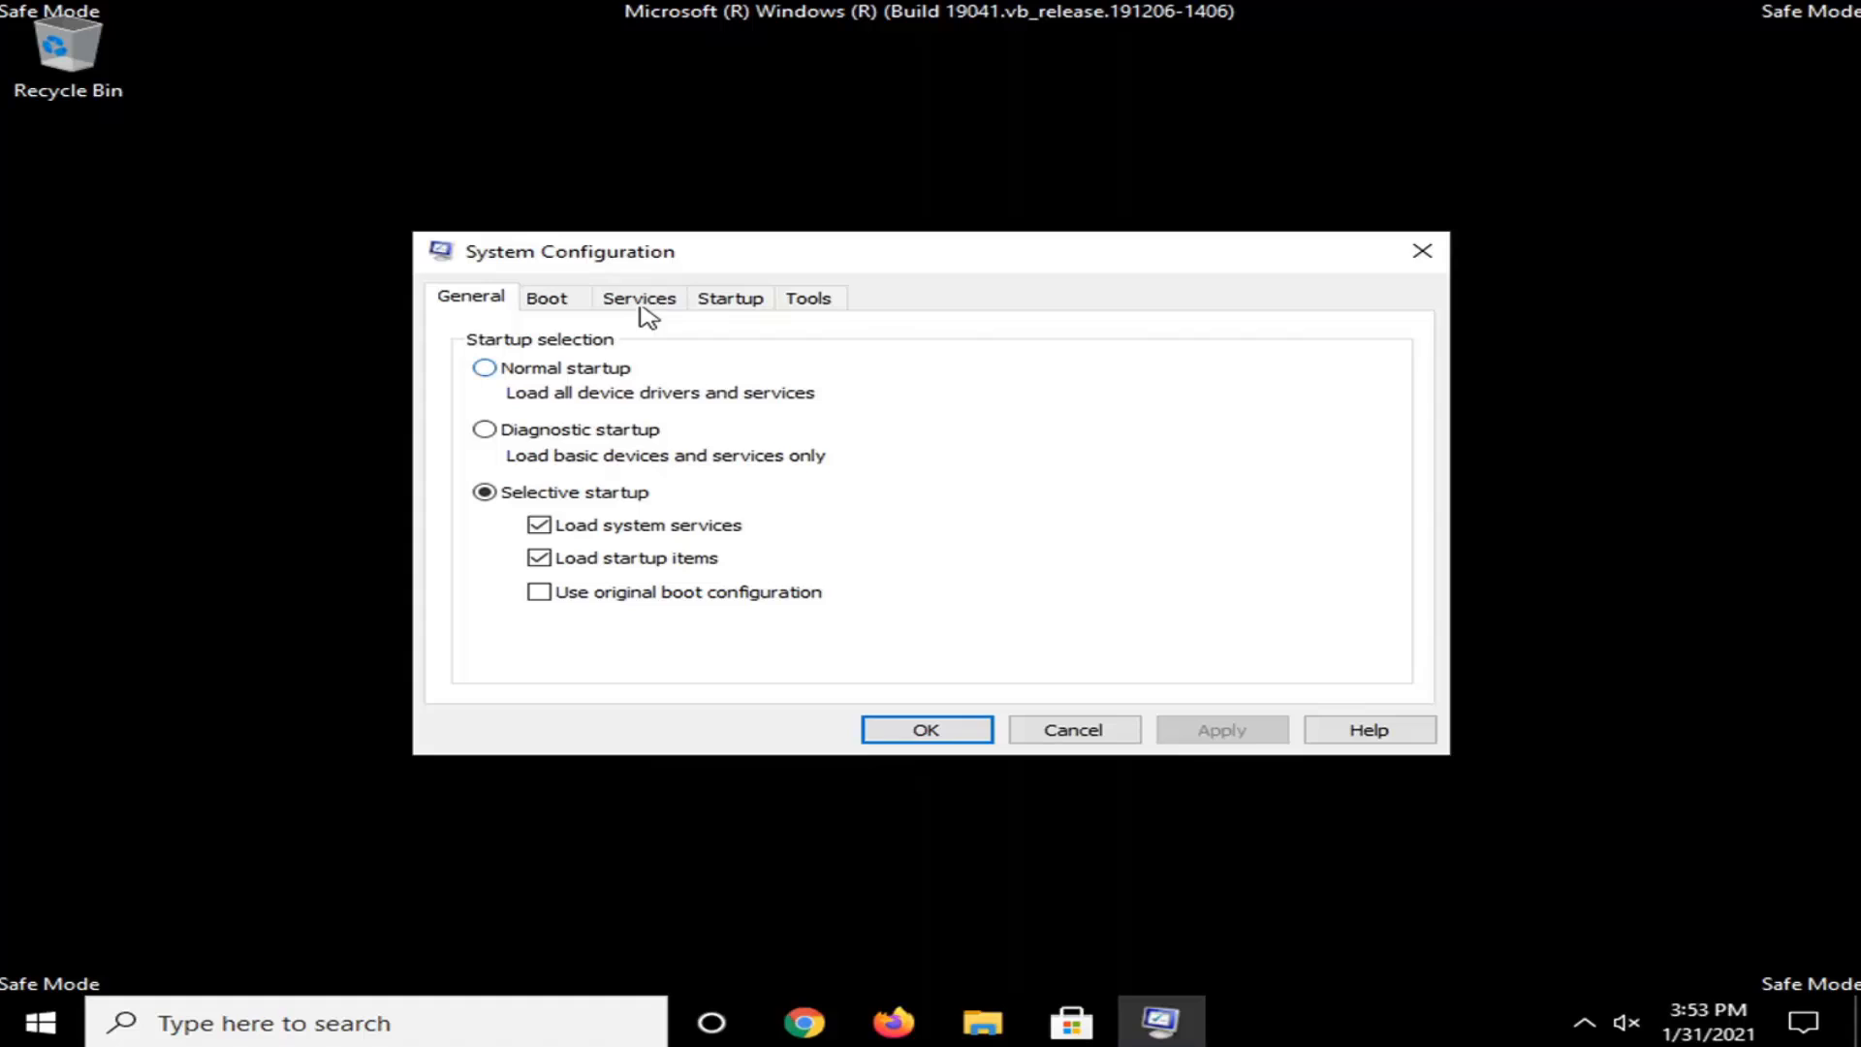
pyautogui.click(544, 296)
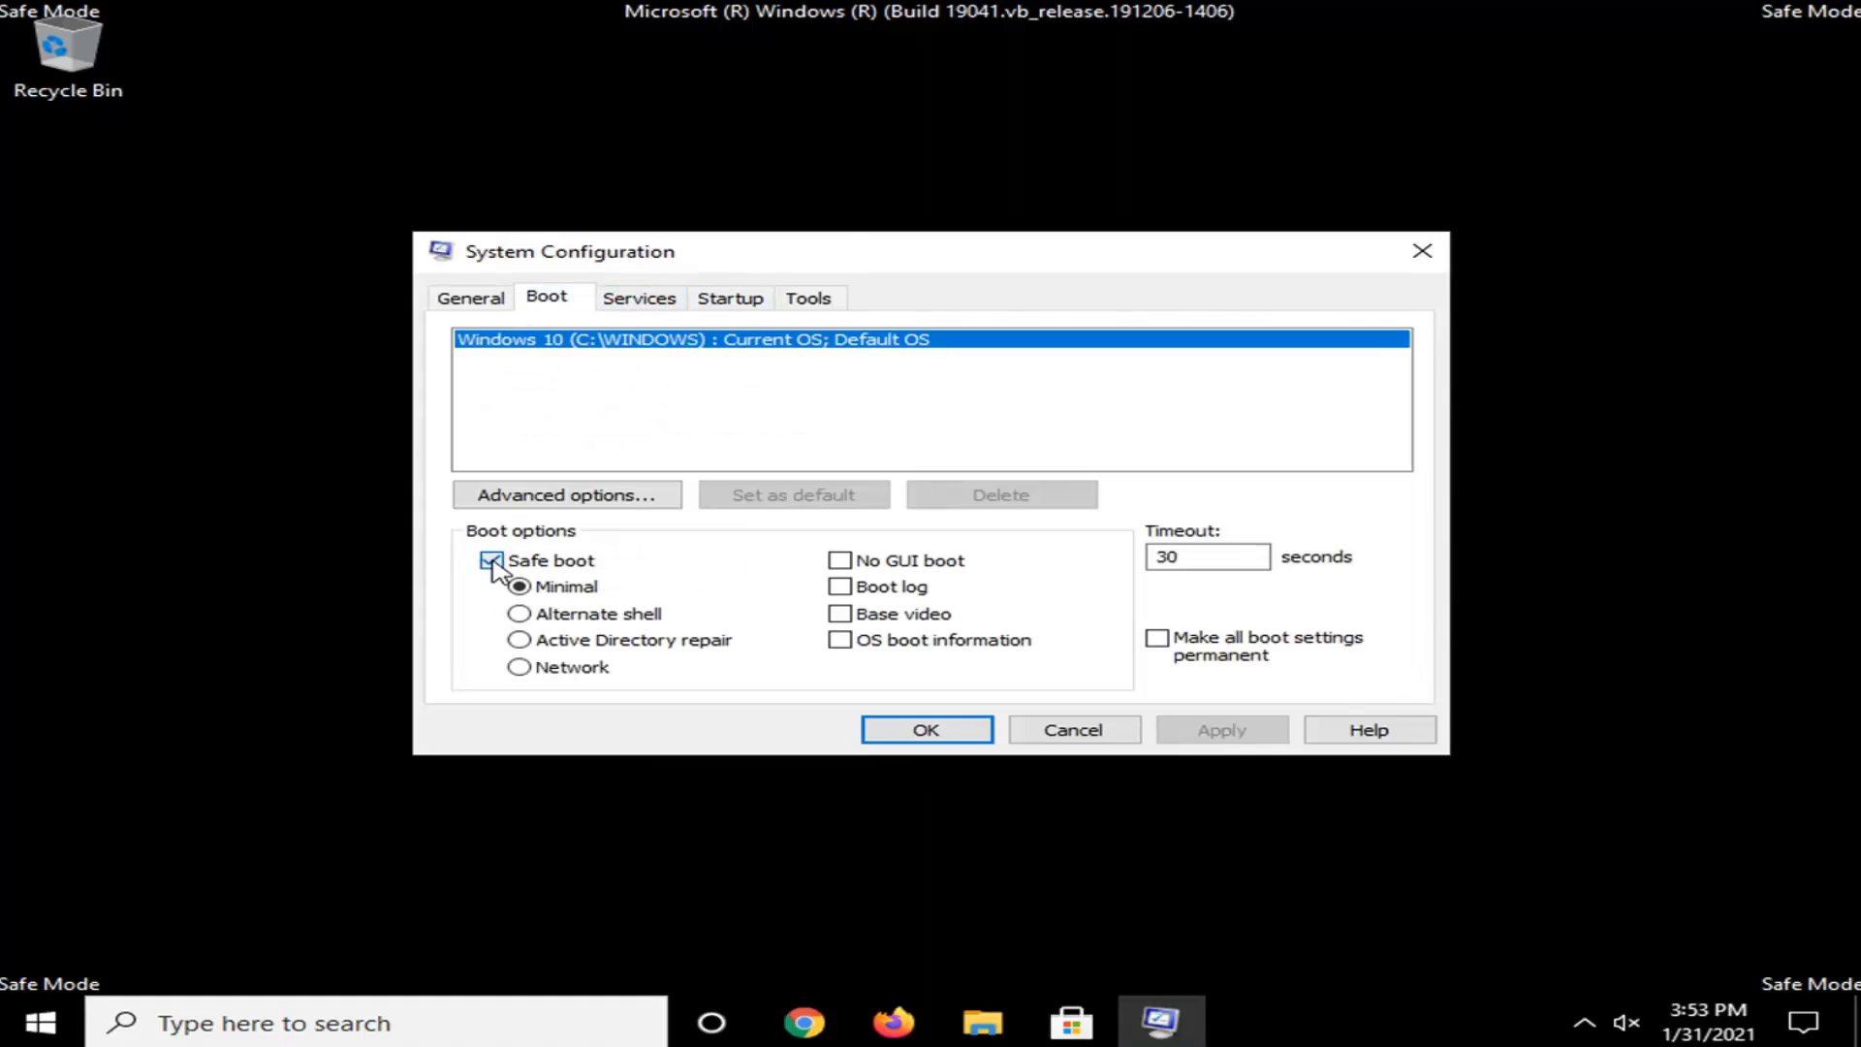
pyautogui.click(490, 560)
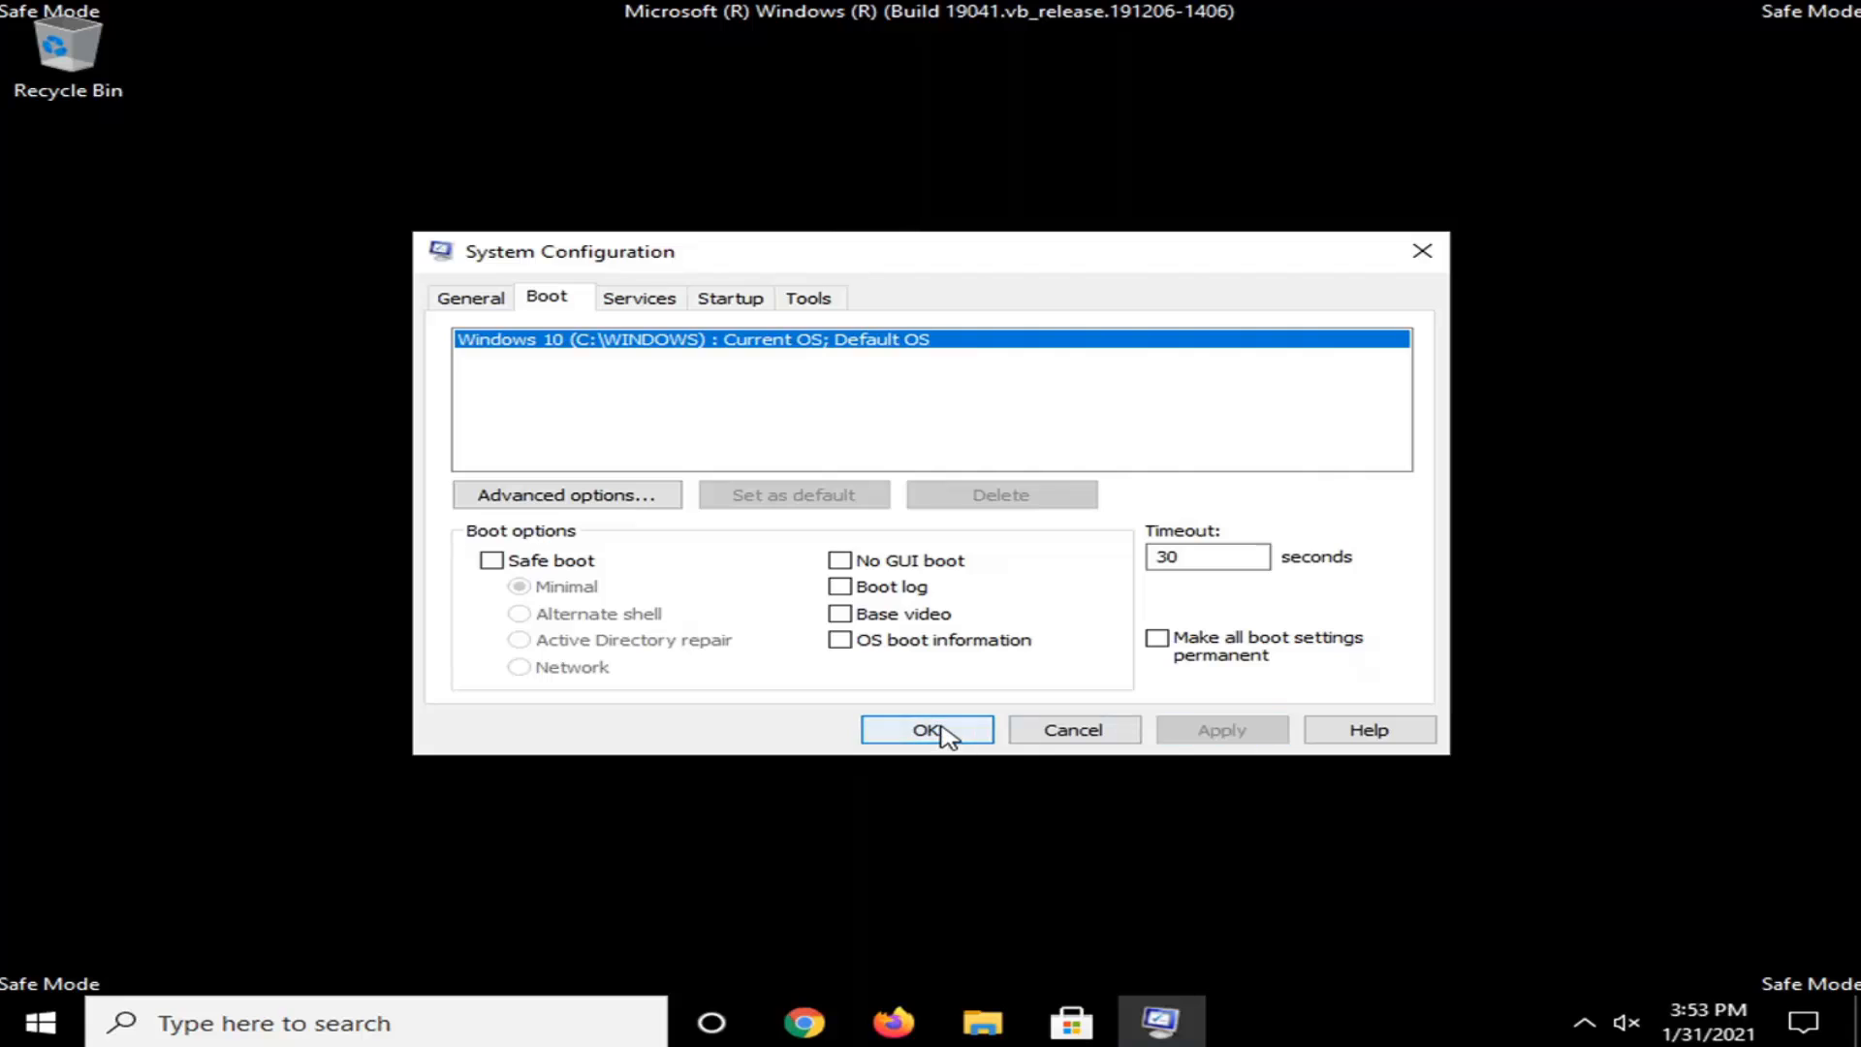
pyautogui.click(926, 729)
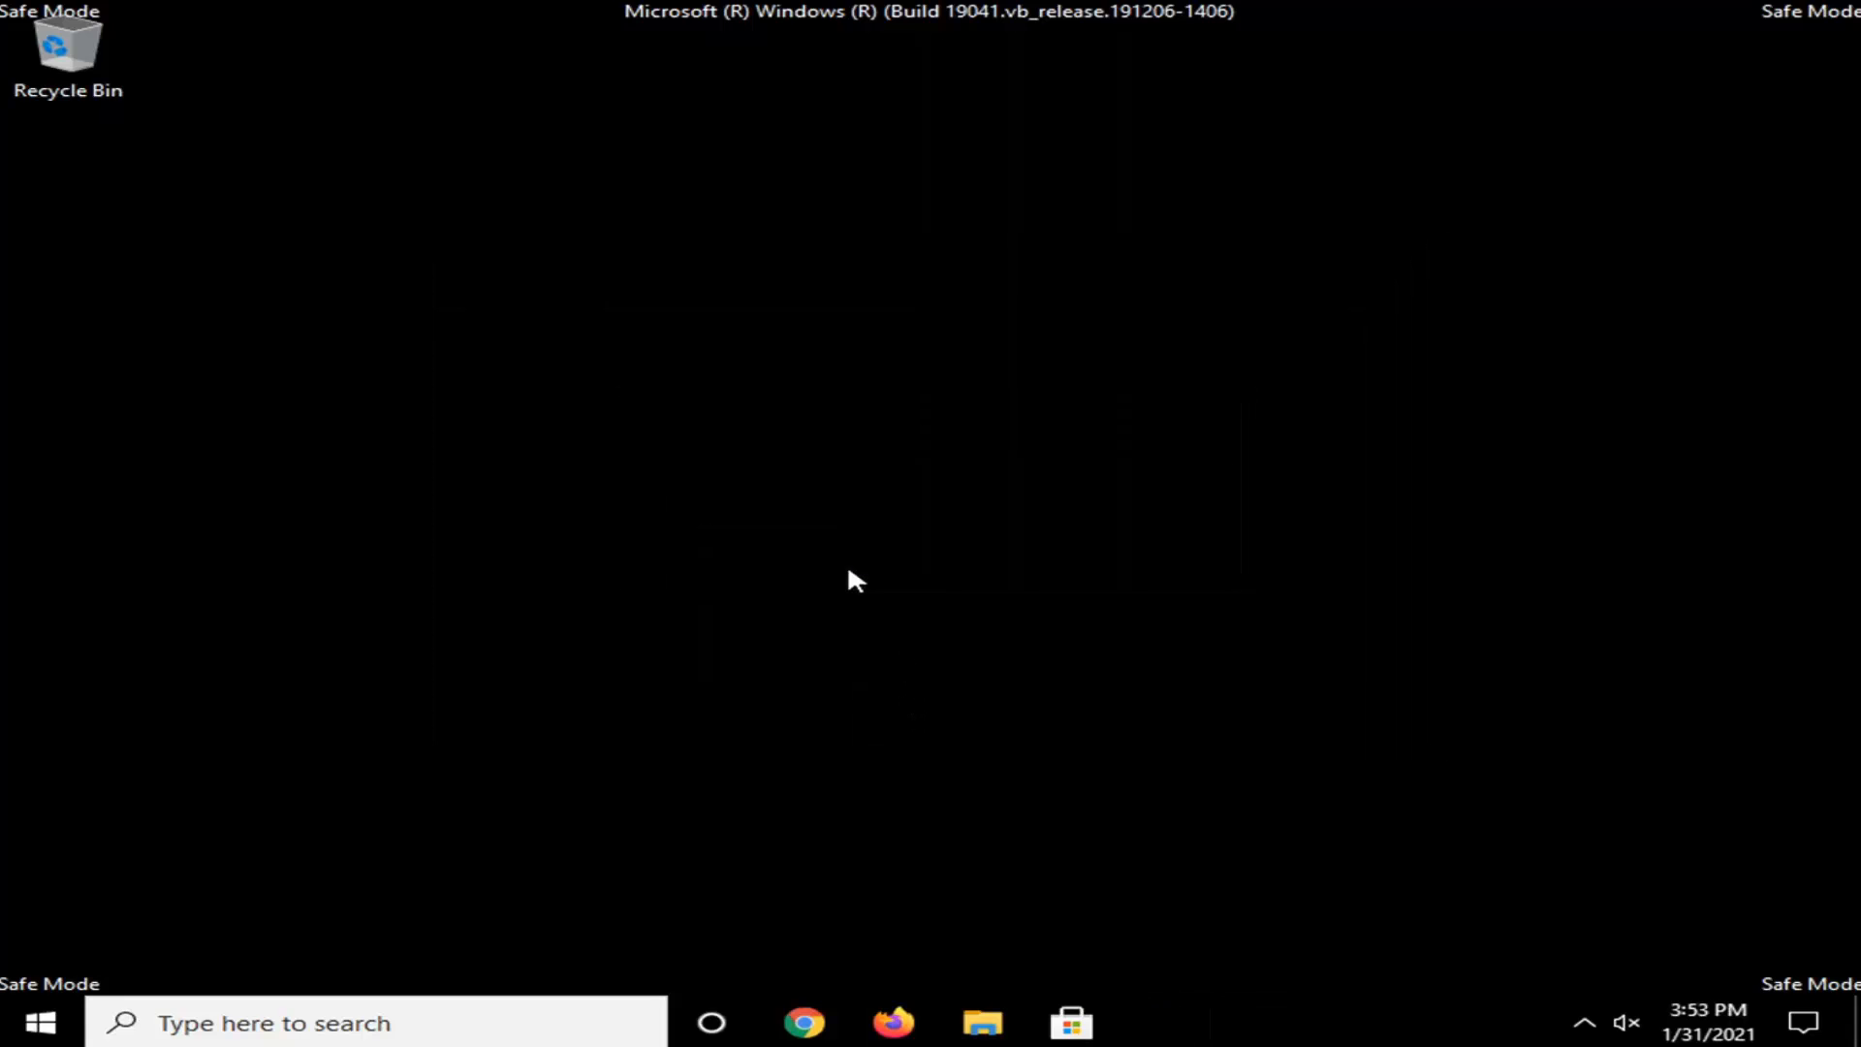